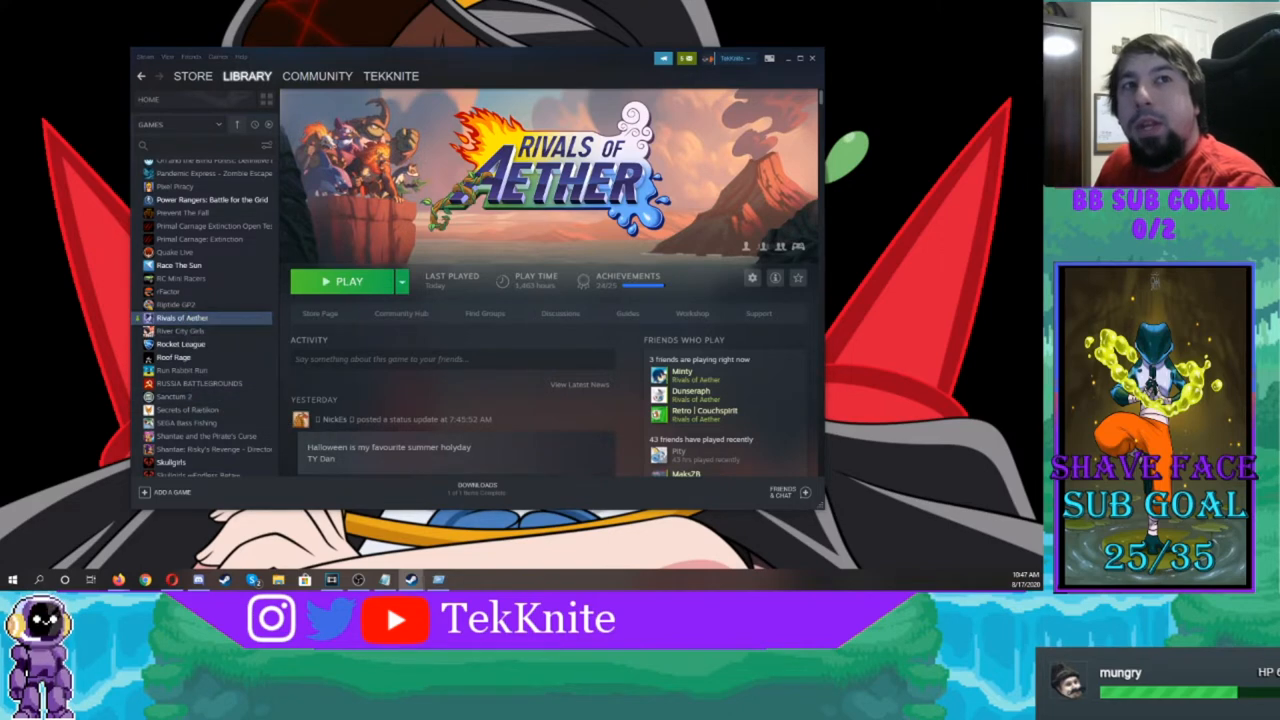
Show the beta branch opt-in list in Rivals of Aether's Properties.
left_click(752, 276)
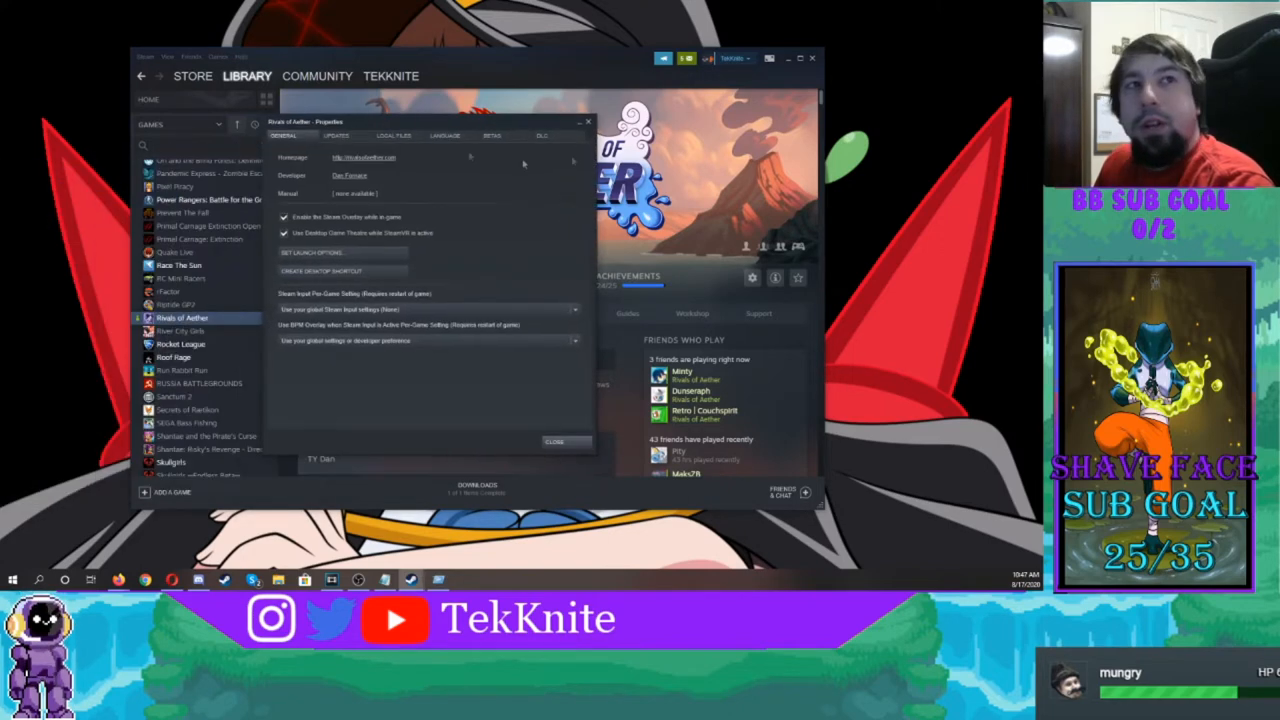
left_click(492, 136)
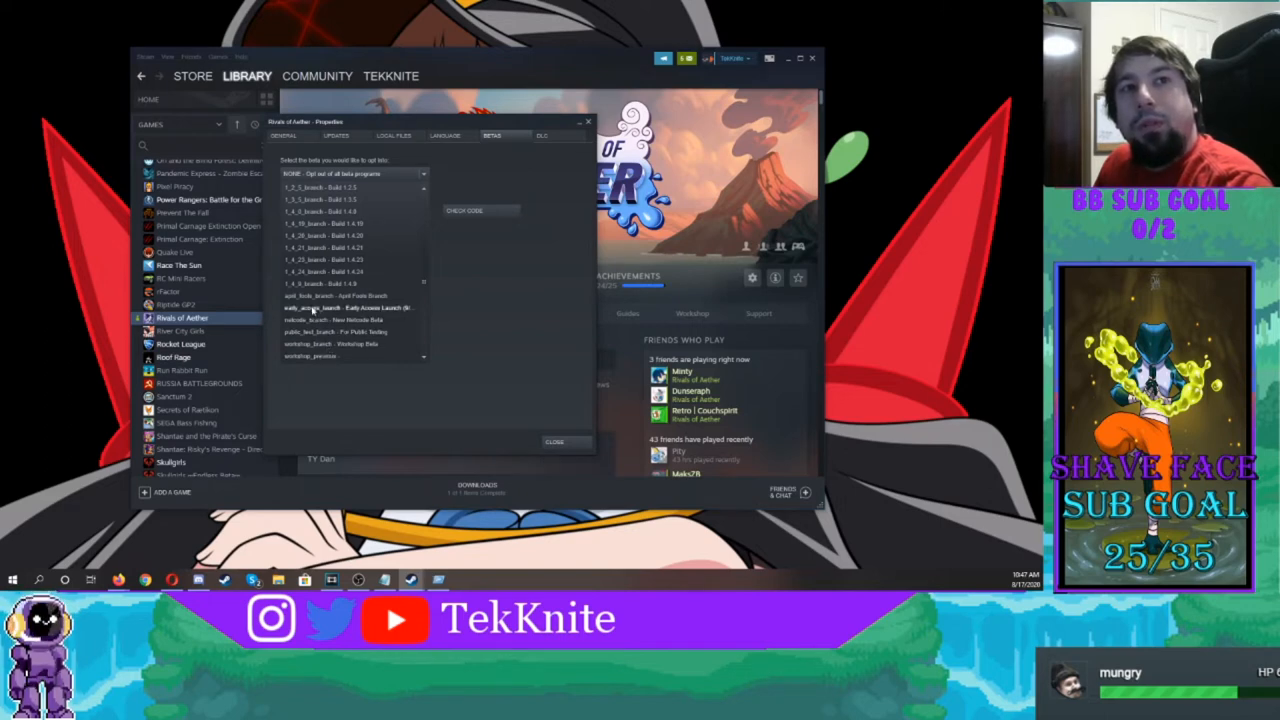
mouse_move(400, 308)
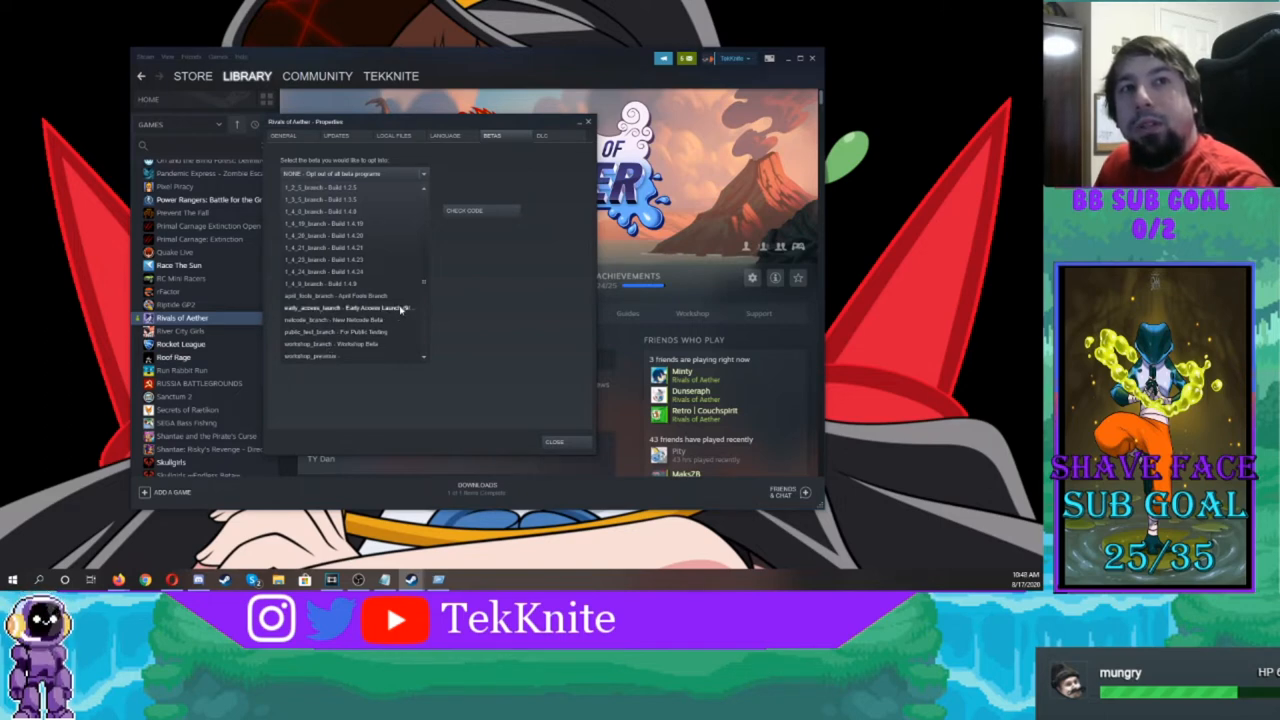
left_click(554, 442)
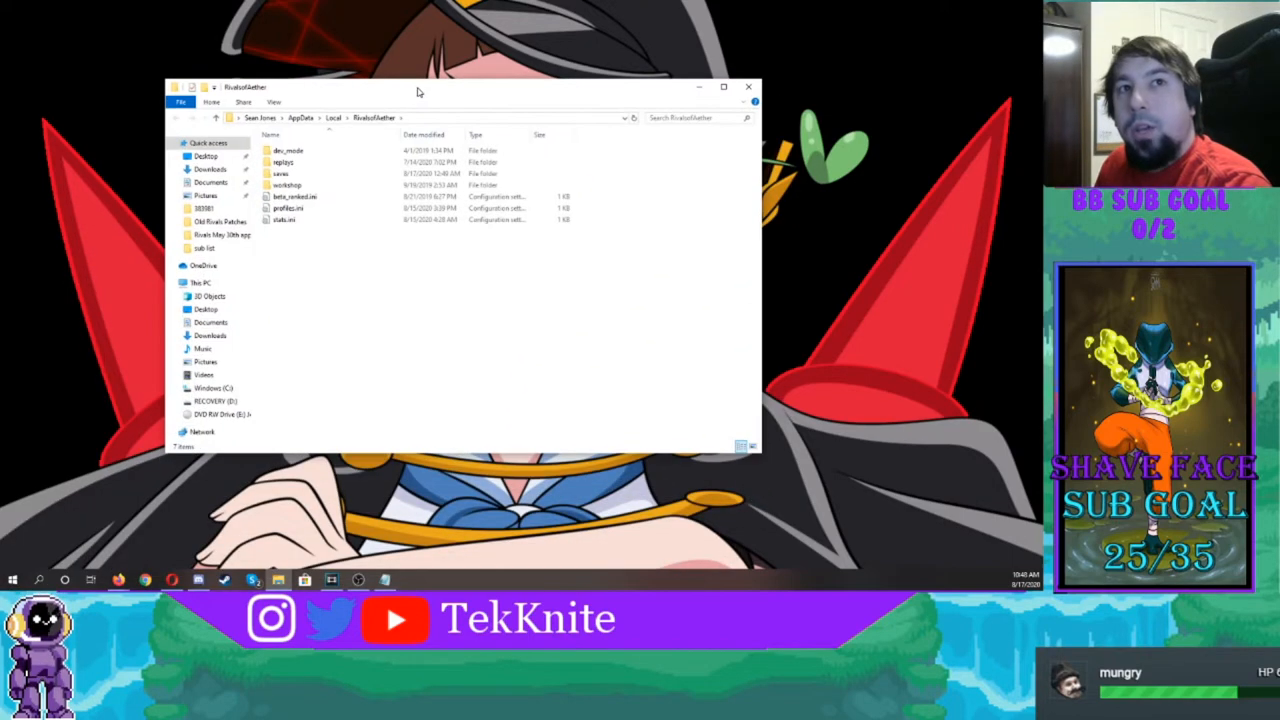
mouse_move(382, 288)
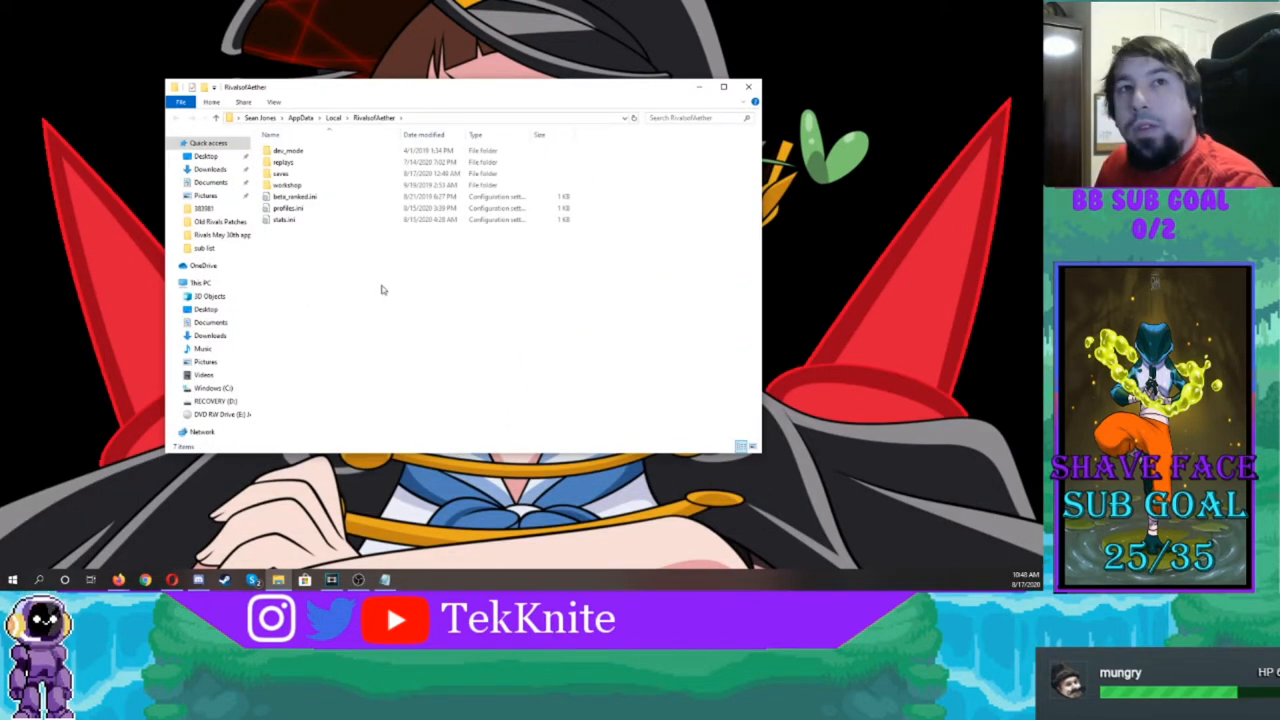
mouse_move(292, 242)
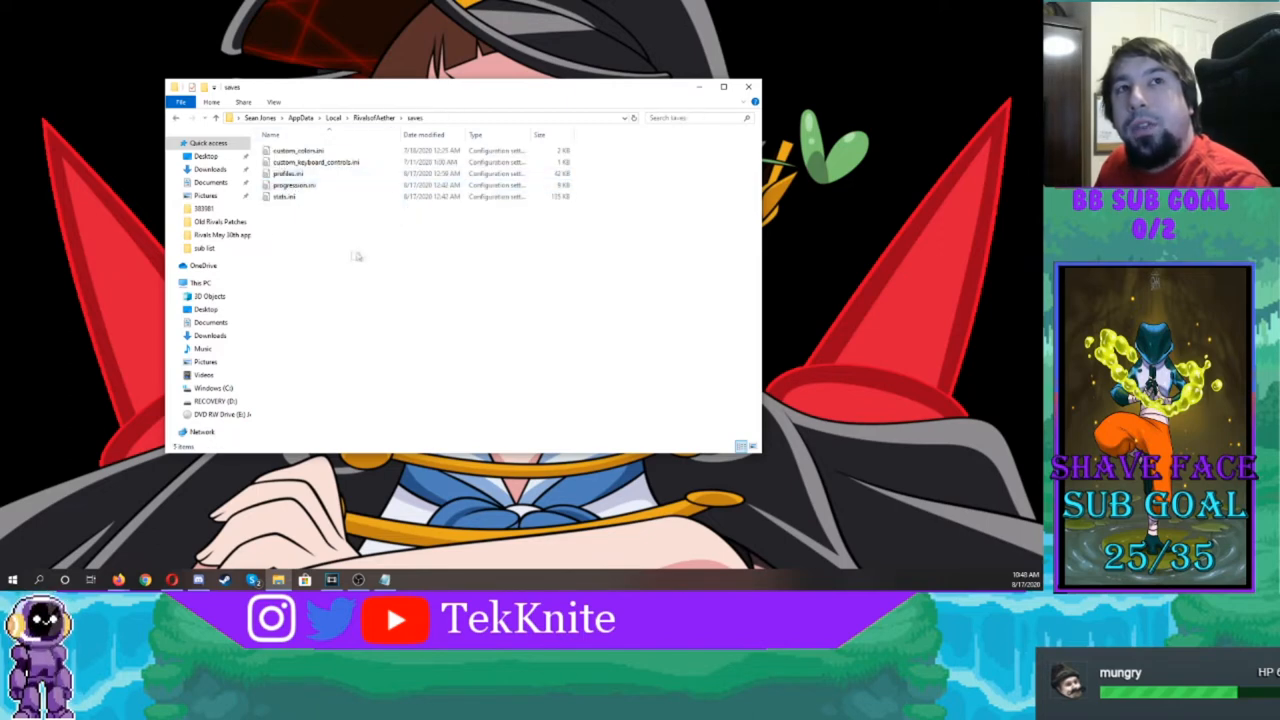
Select profiles.ini, progress and stats in the RivalsofAether save folder.
left_click(290, 184)
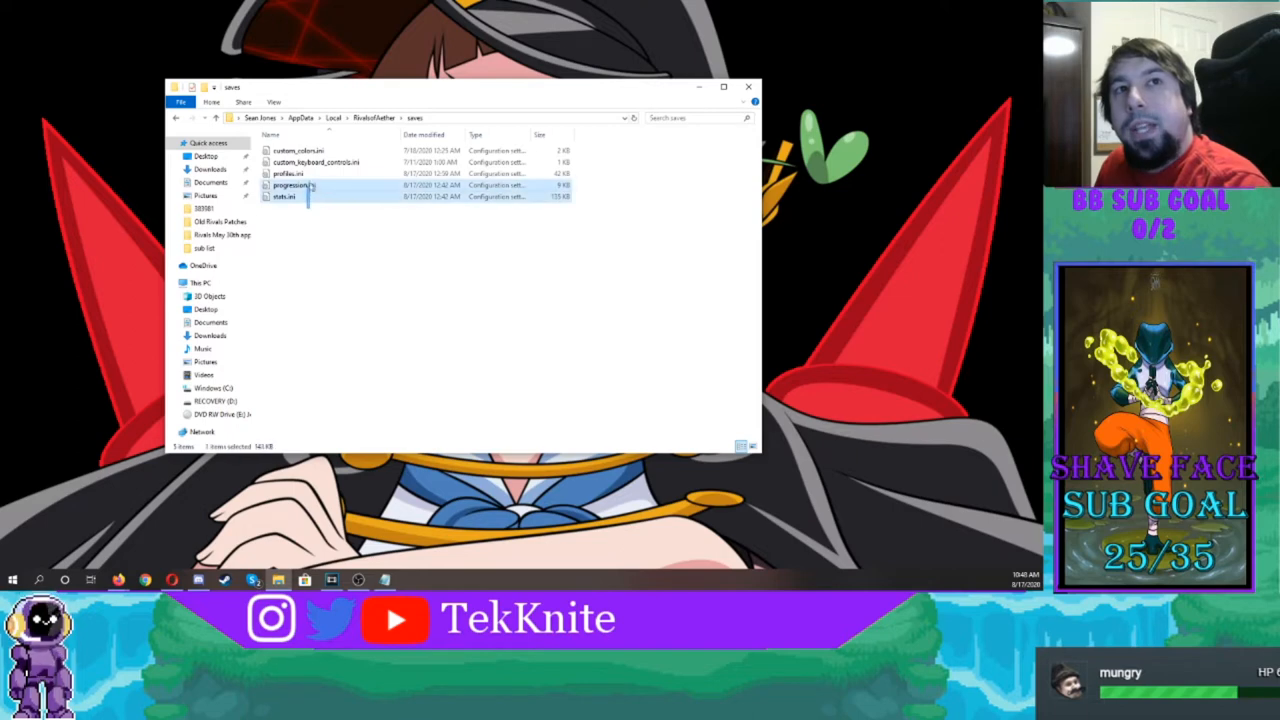
left_click(316, 162)
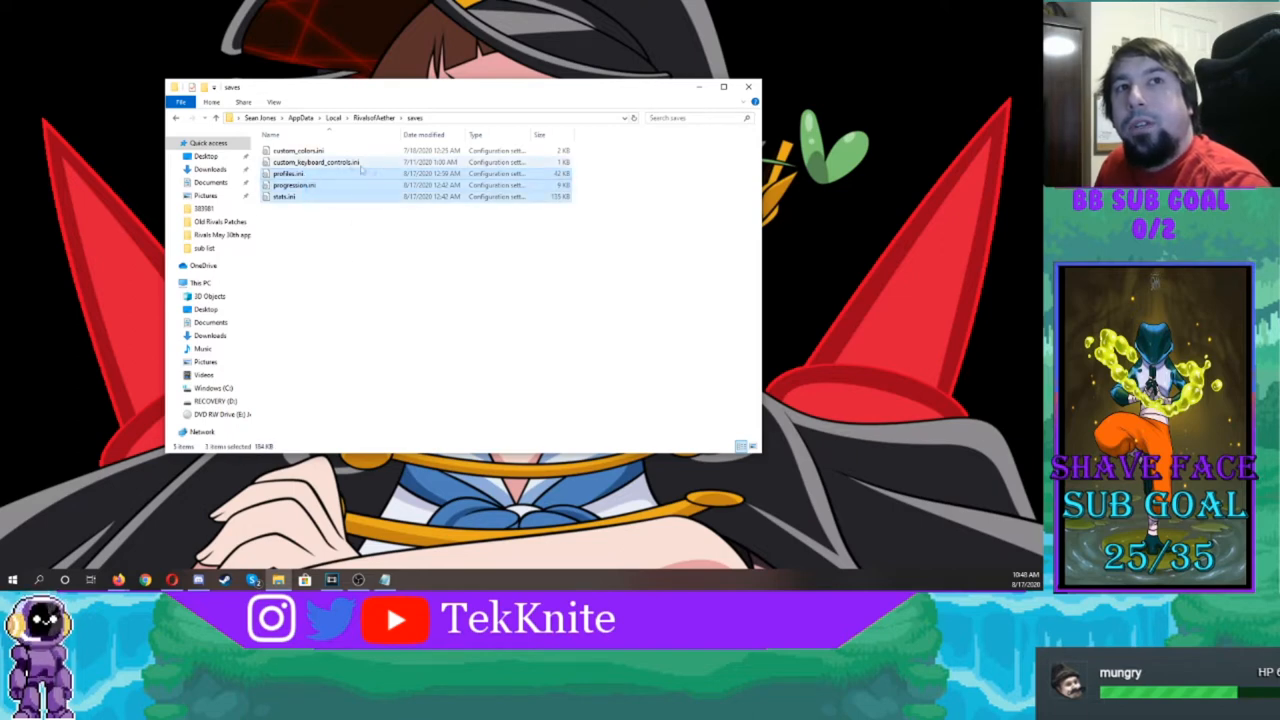
left_click(298, 150)
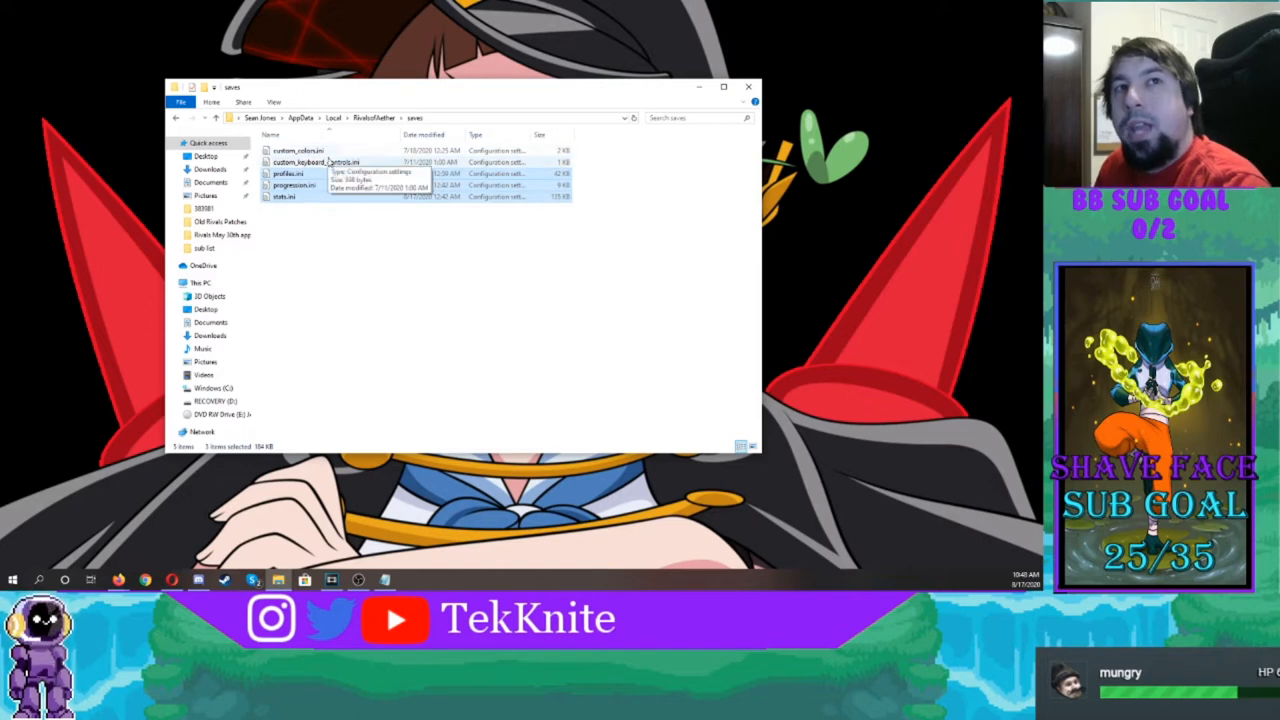
mouse_move(336, 258)
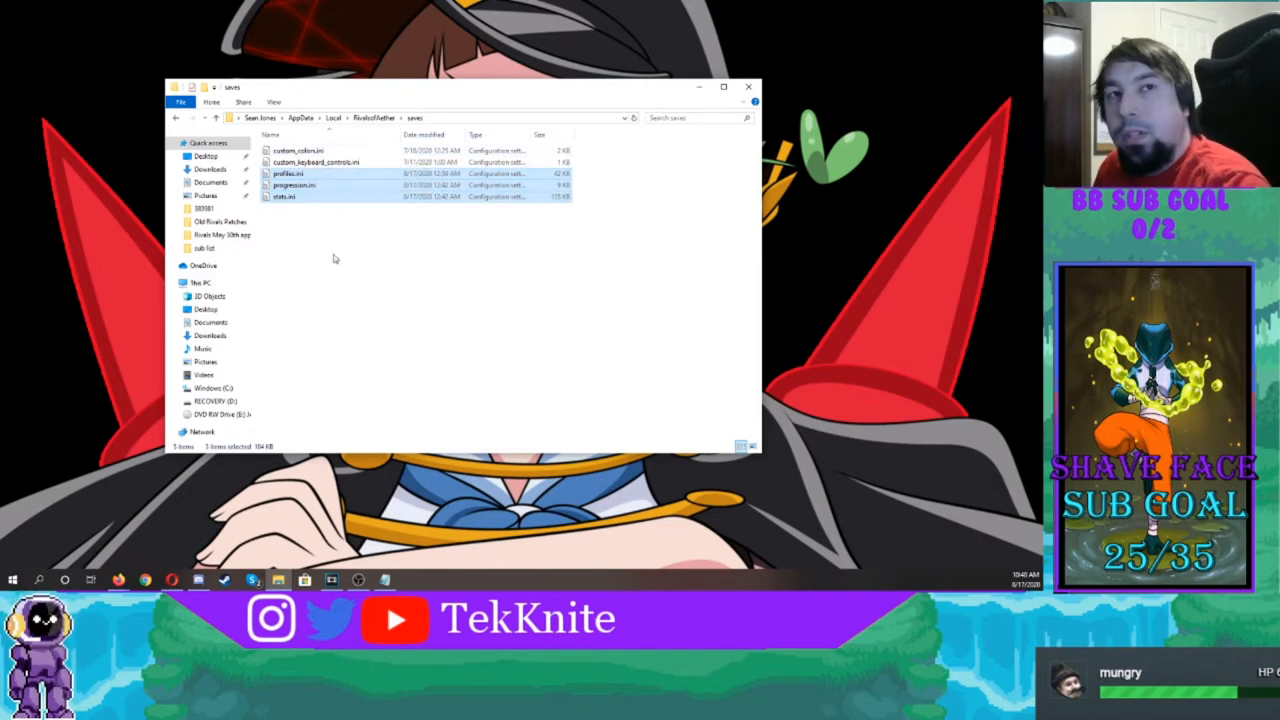
Reposition the folder window and move on to the SteamDB search.
left_click_drag(460, 88, 436, 104)
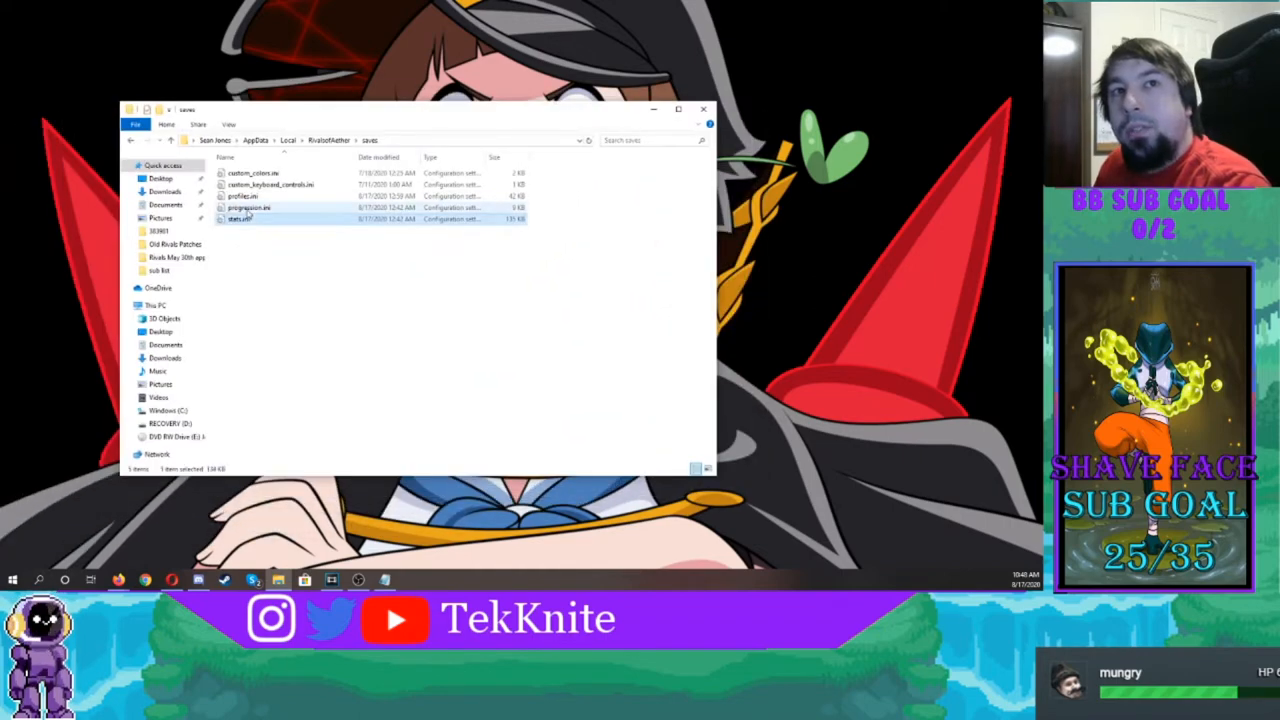
left_click(244, 196)
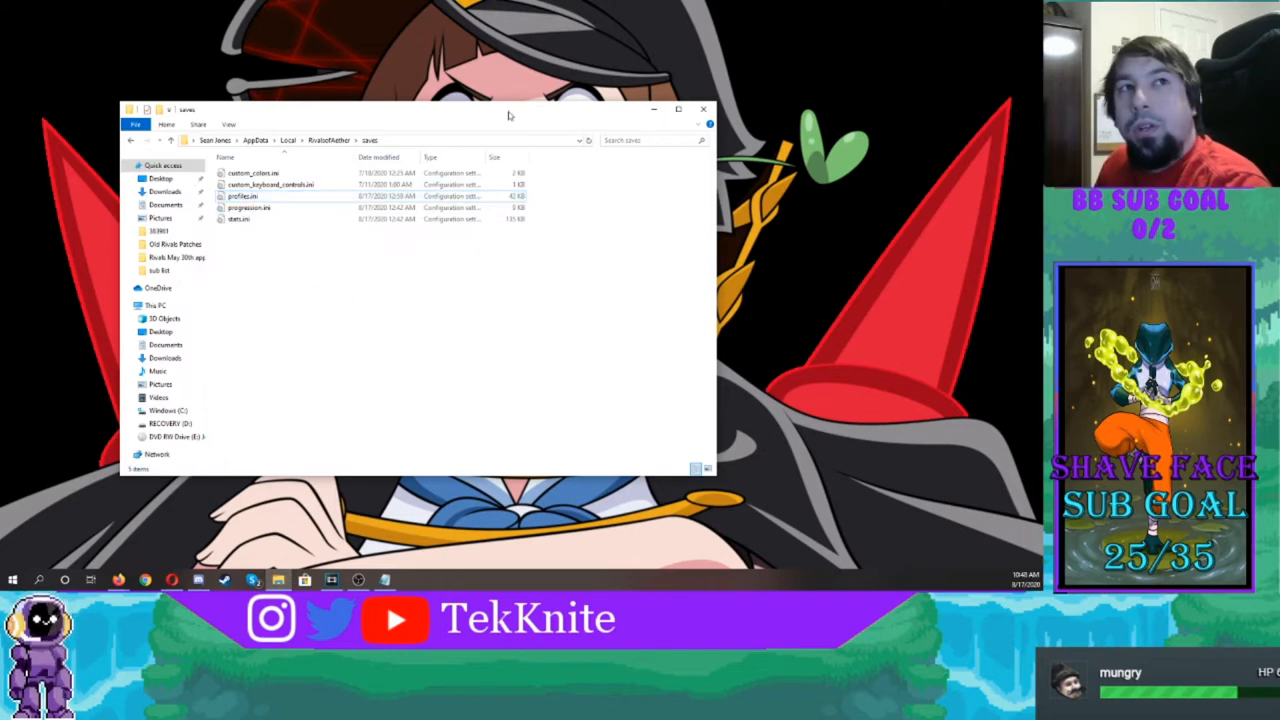
left_click(704, 108)
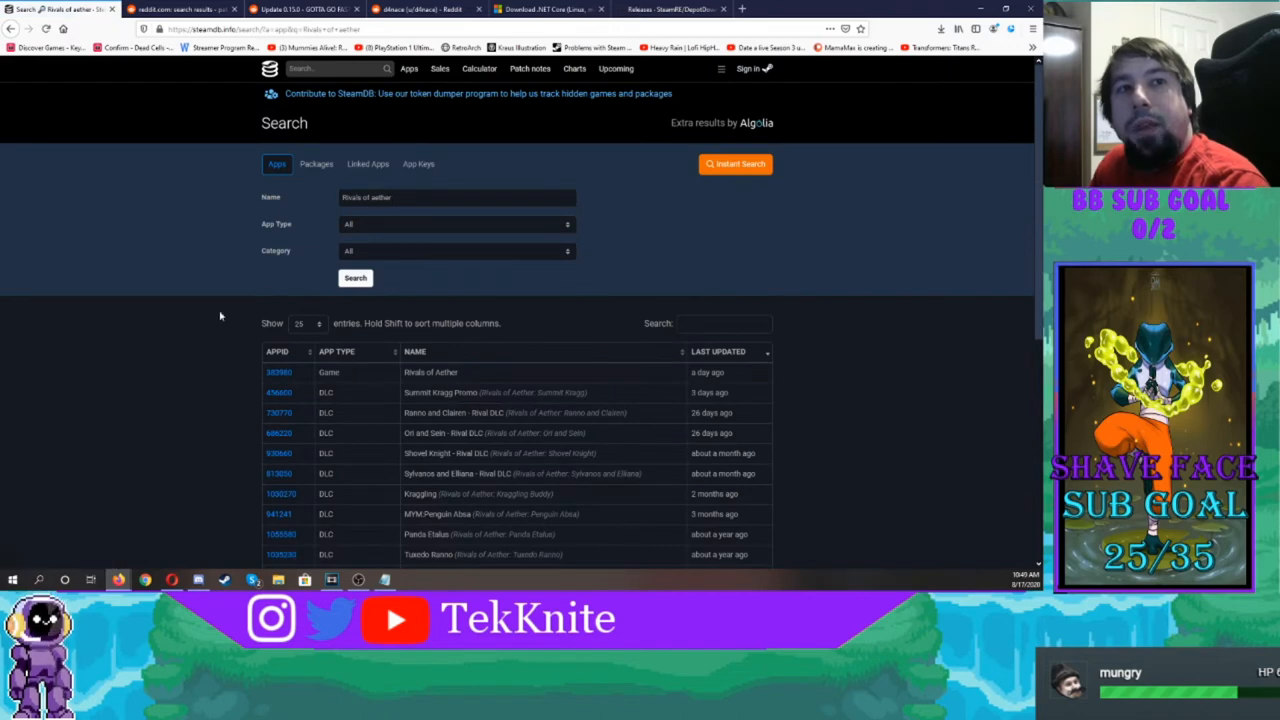
Open the Rivals of Aether Game entry from the SteamDB search results.
scroll("down", 3)
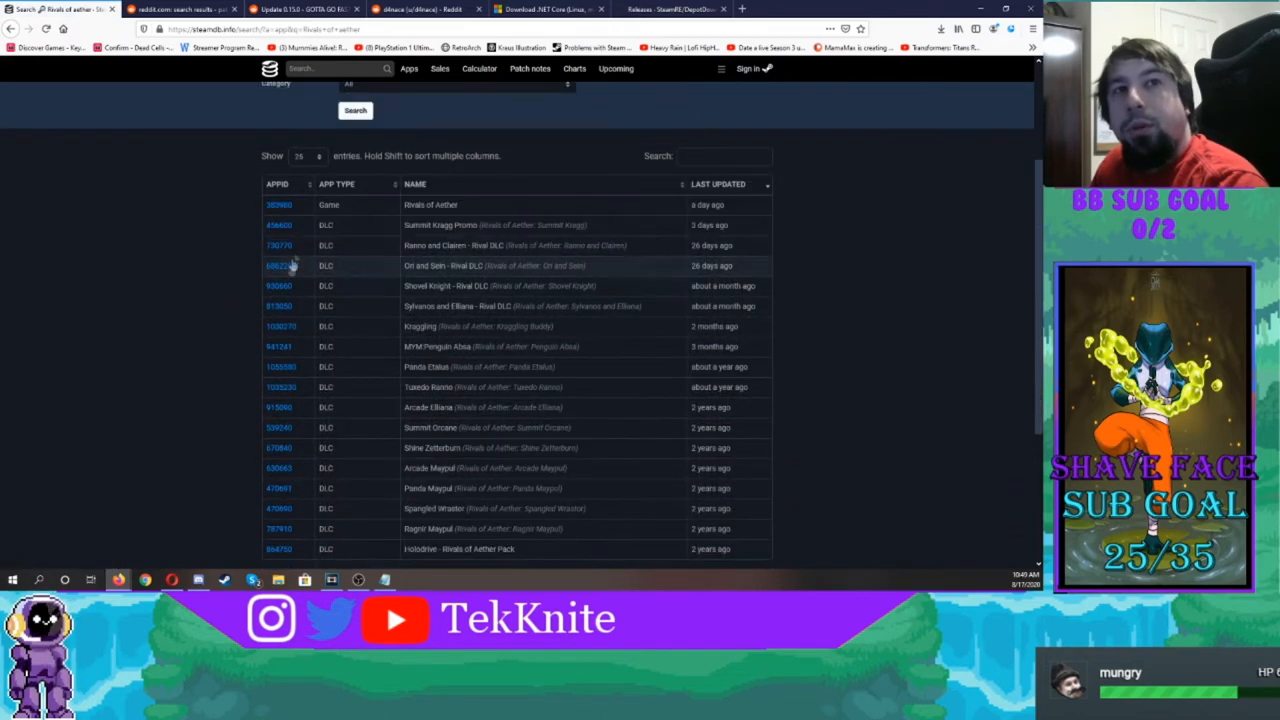
mouse_move(280, 204)
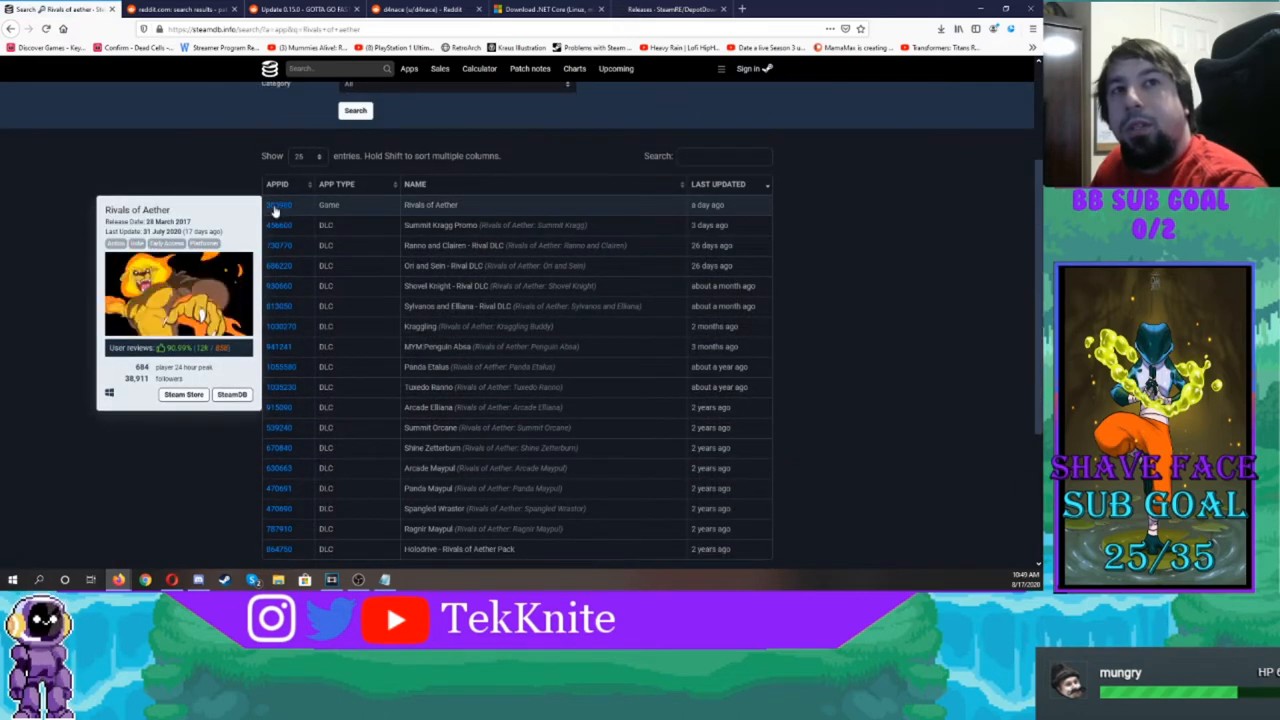
mouse_move(278, 204)
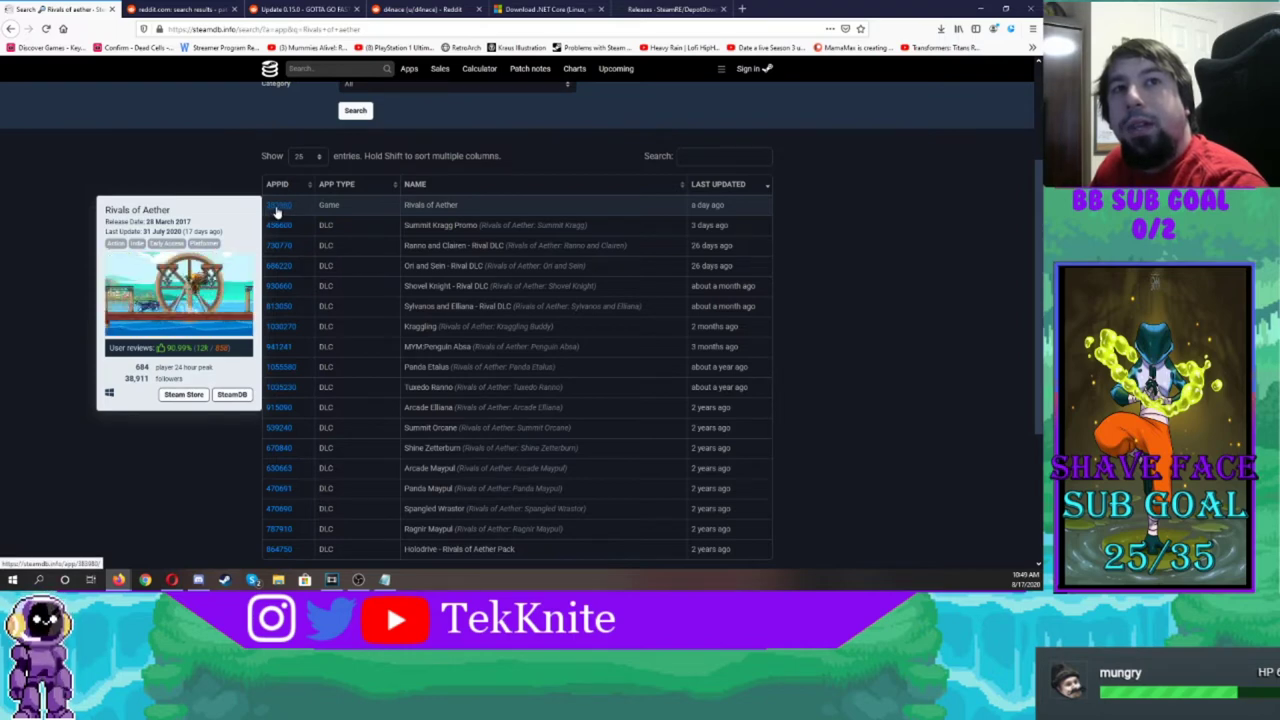
left_click(280, 204)
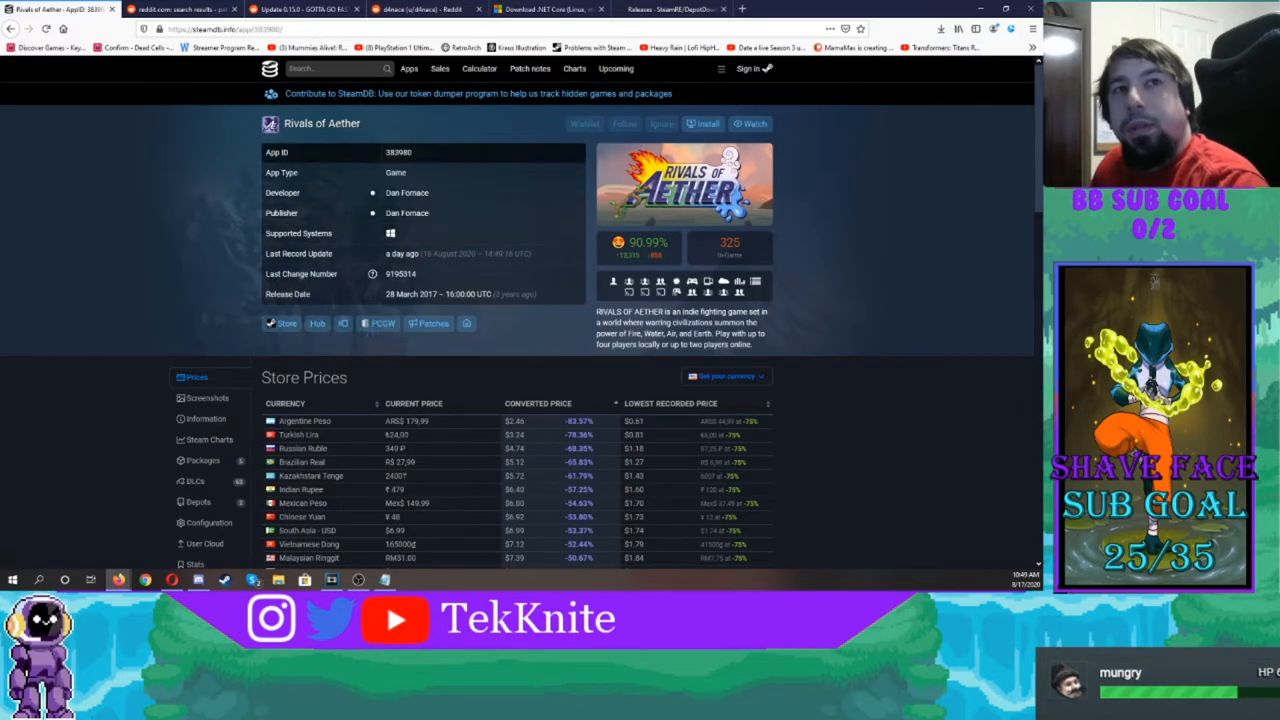
Select the game's App ID and show its depots list.
double_click(398, 152)
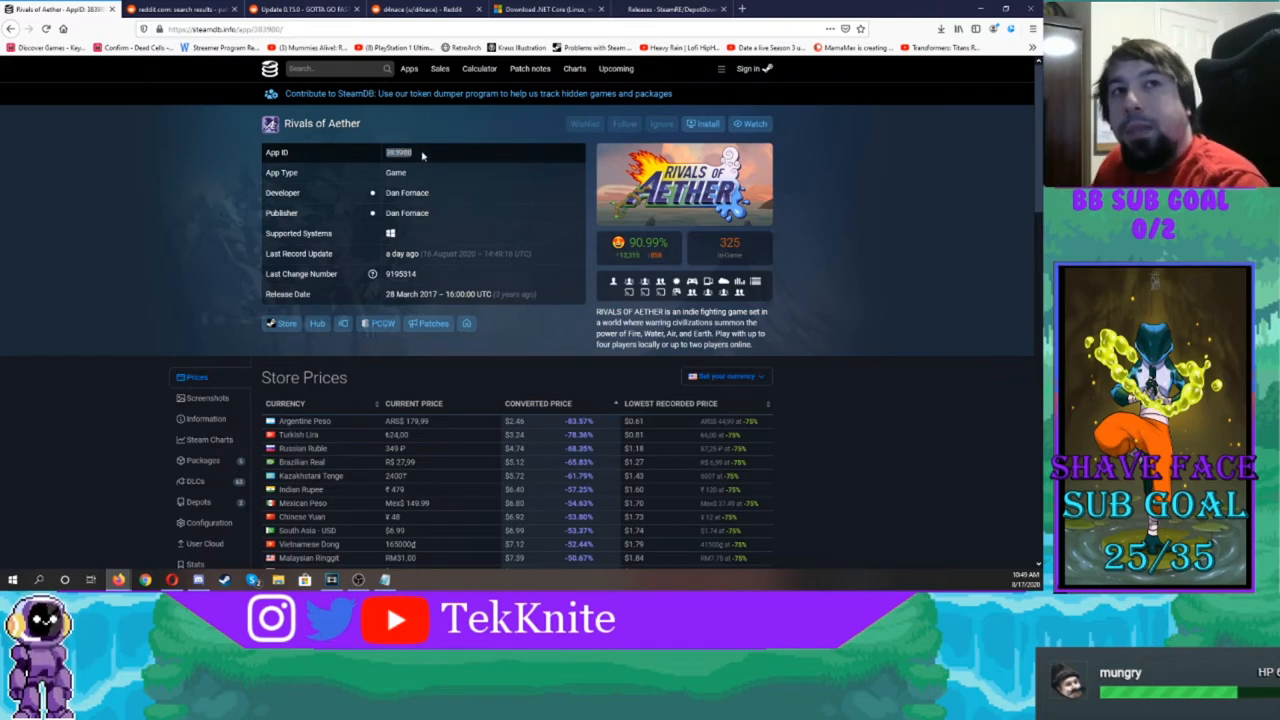
scroll("down", 3)
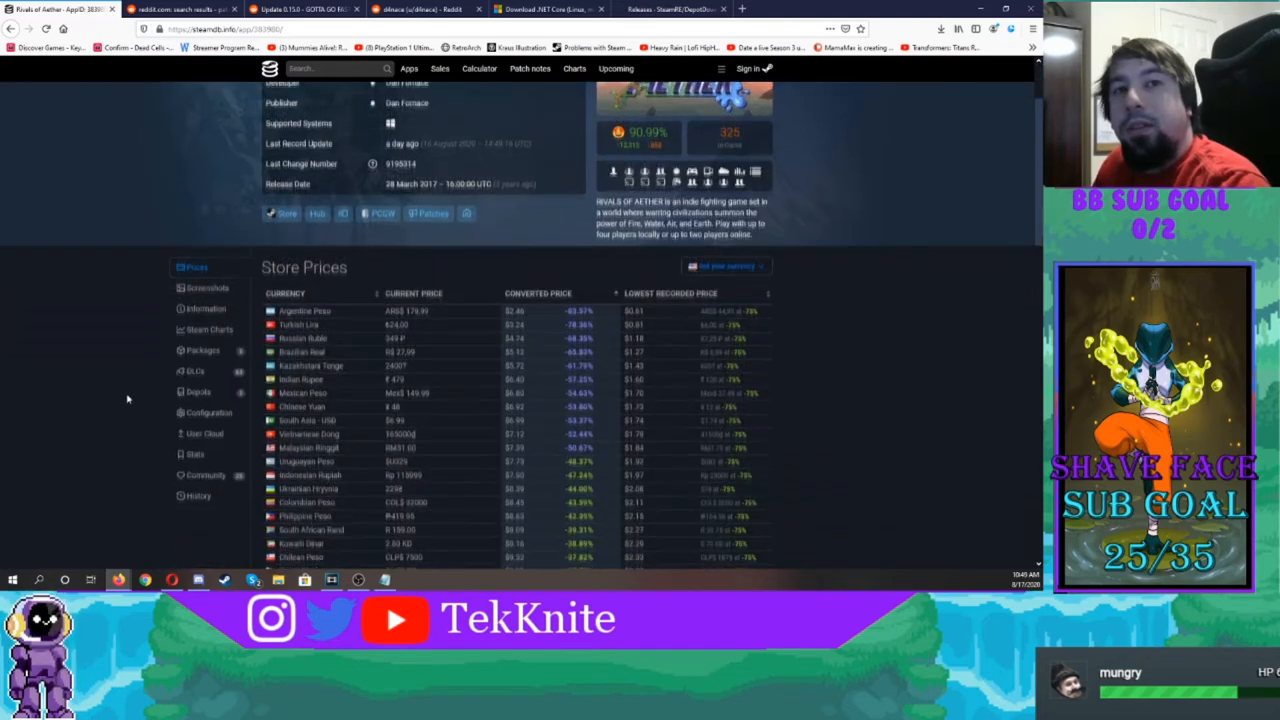
scroll("down", 3)
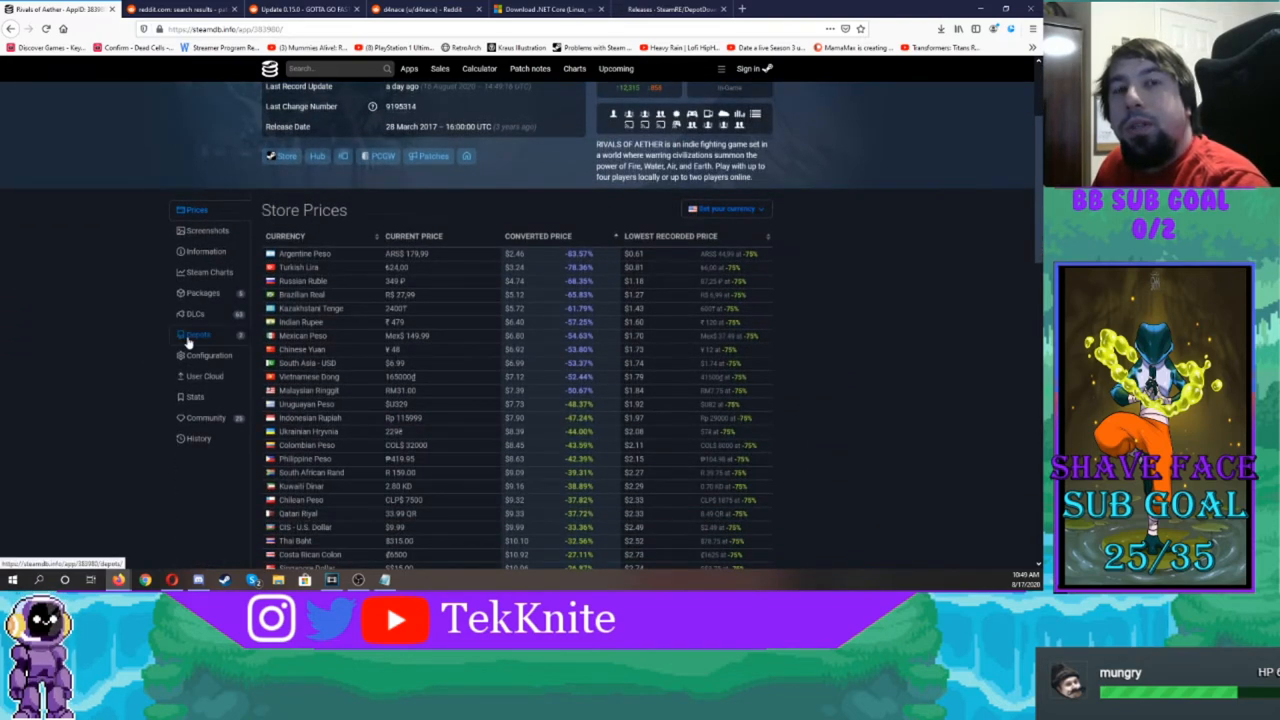
left_click(196, 336)
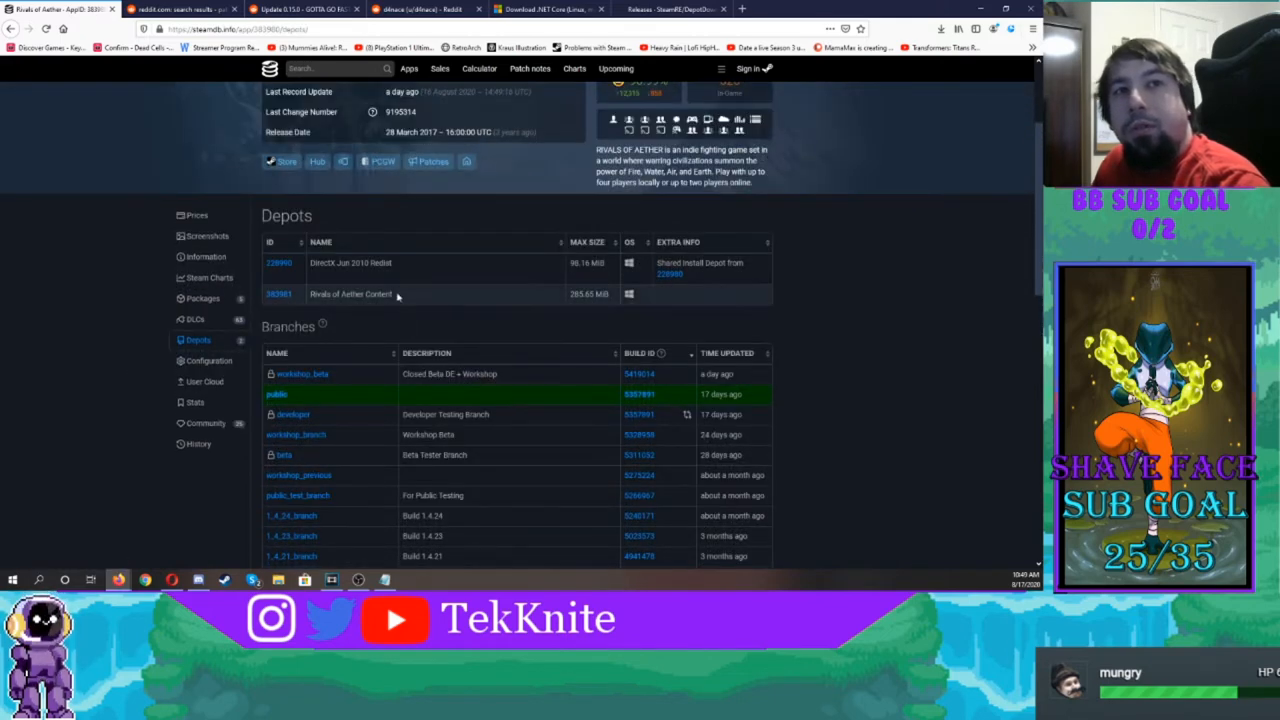
Open the Rivals of Aether Content depot and select its depot ID.
double_click(350, 292)
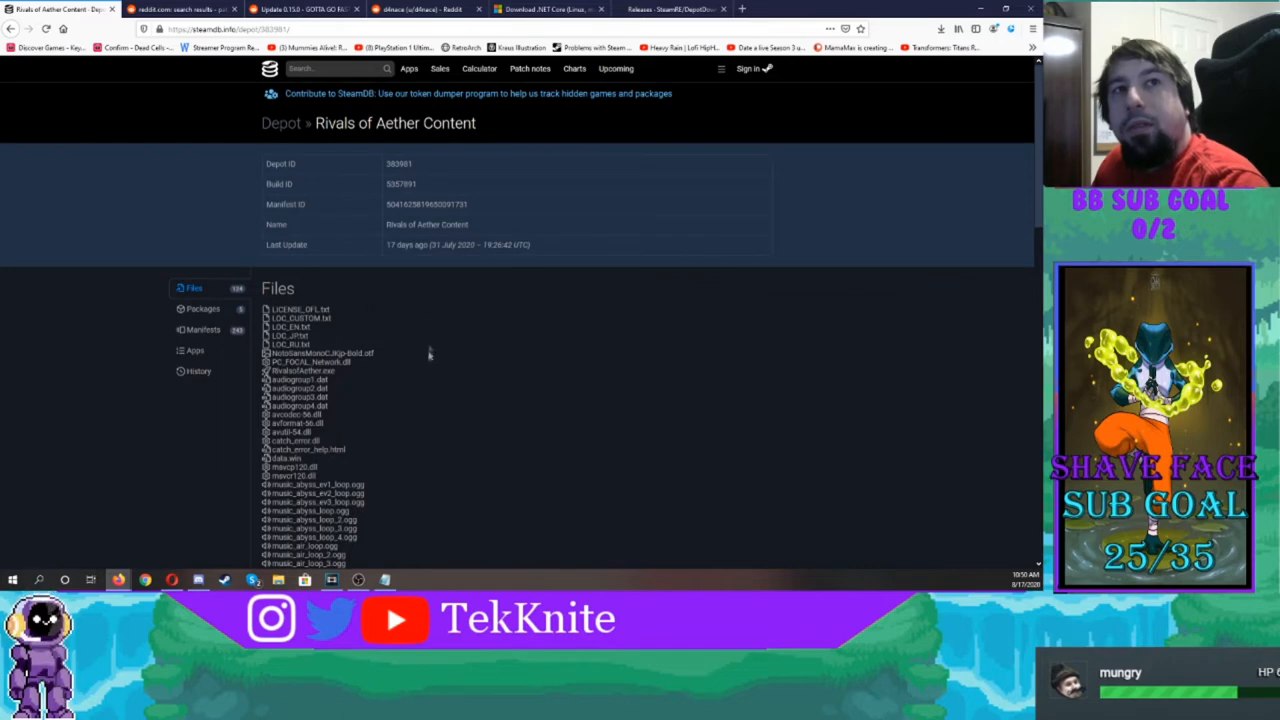
double_click(398, 164)
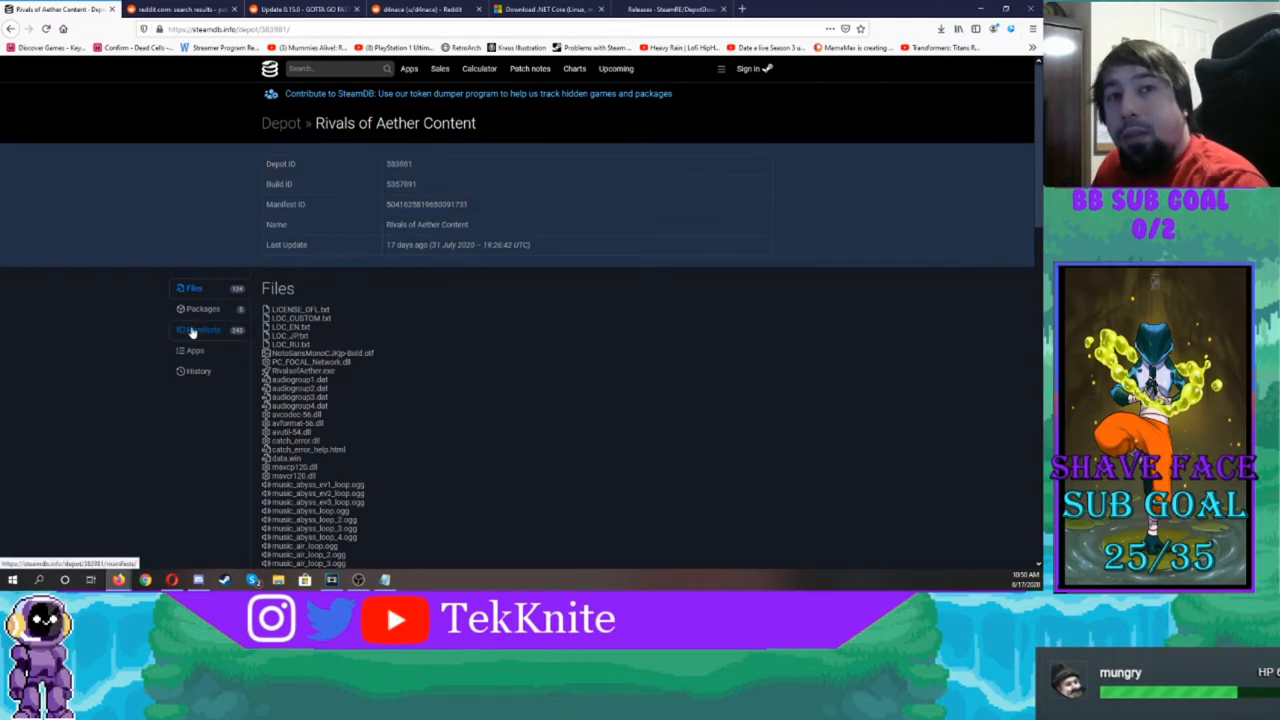
left_click(200, 330)
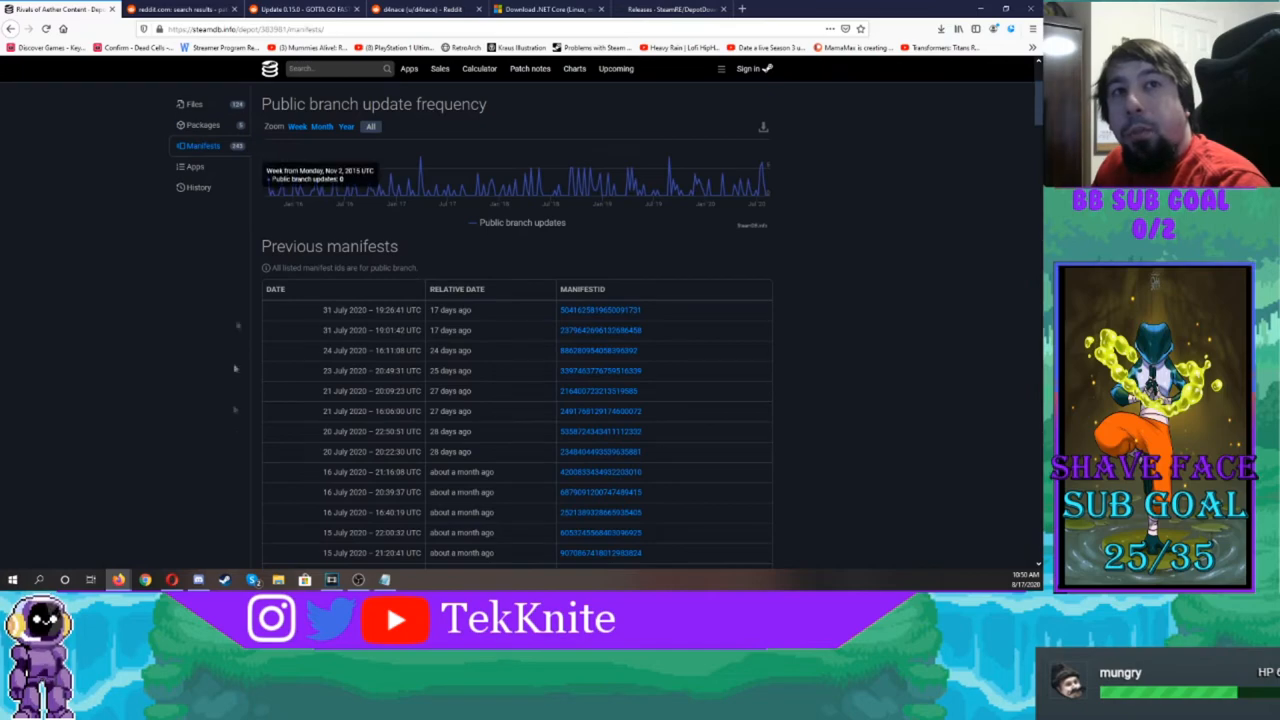
scroll("down", 3)
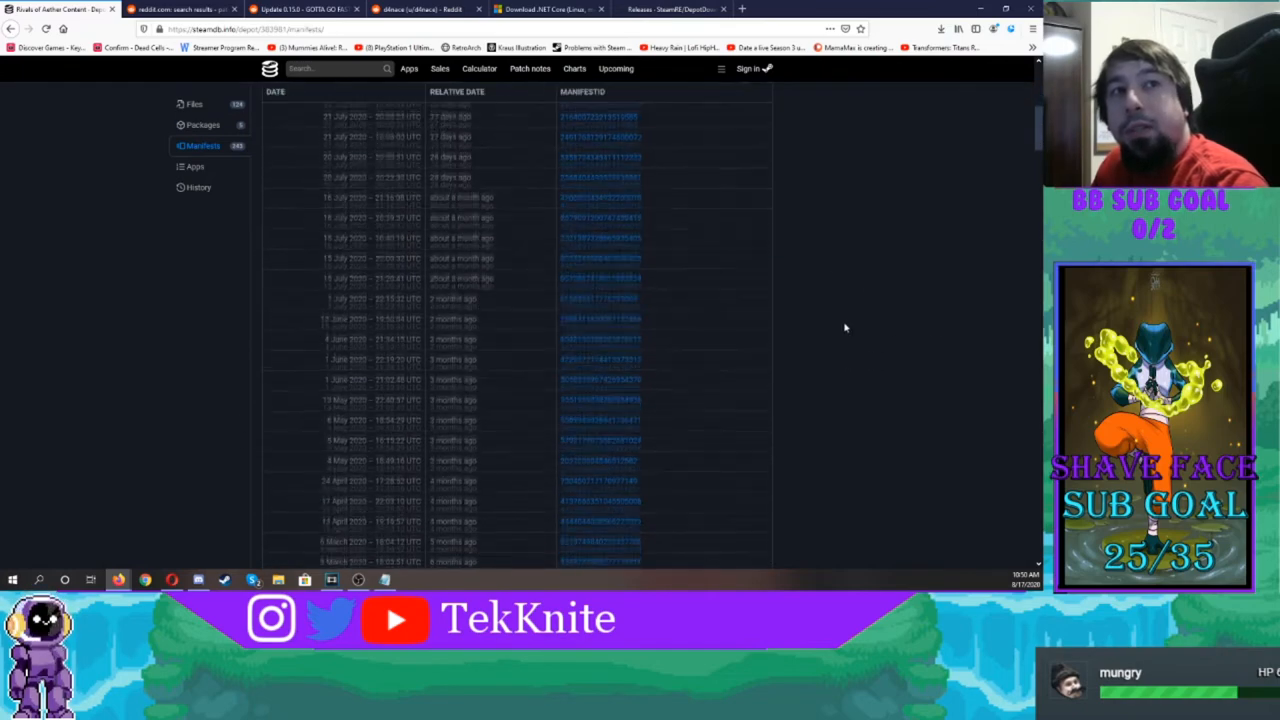
scroll("down", 3)
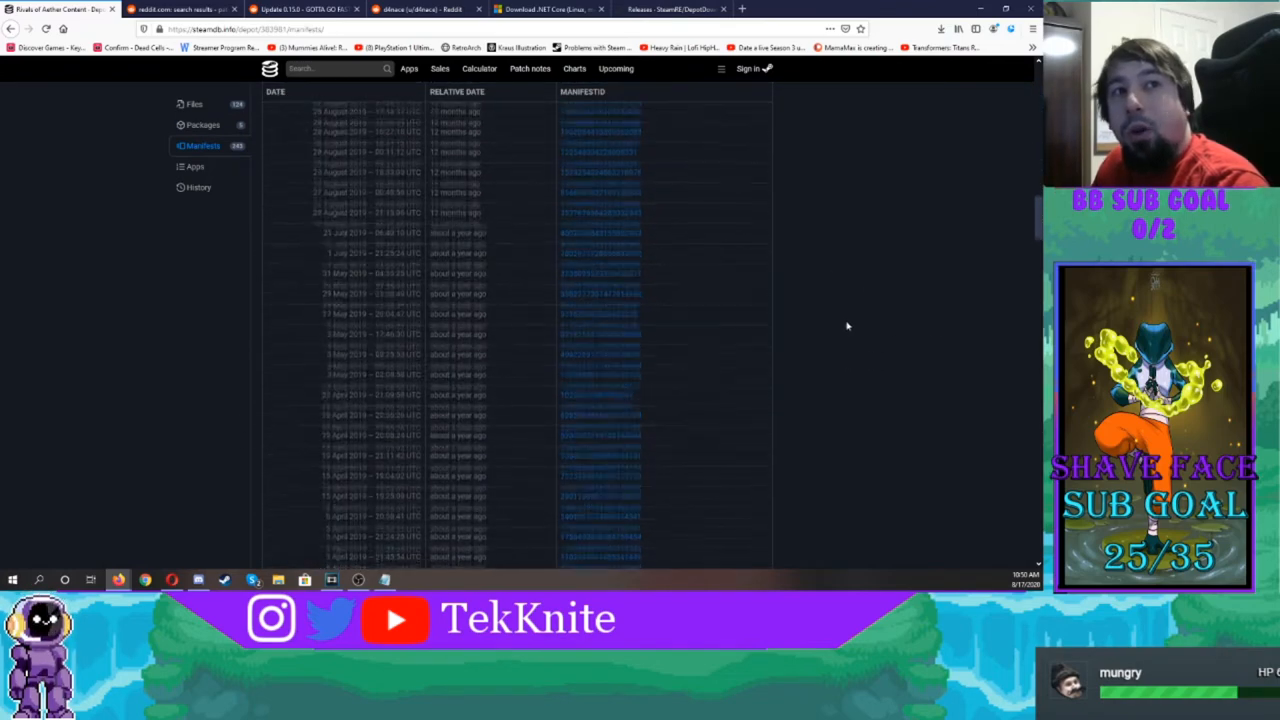
scroll("up", 3)
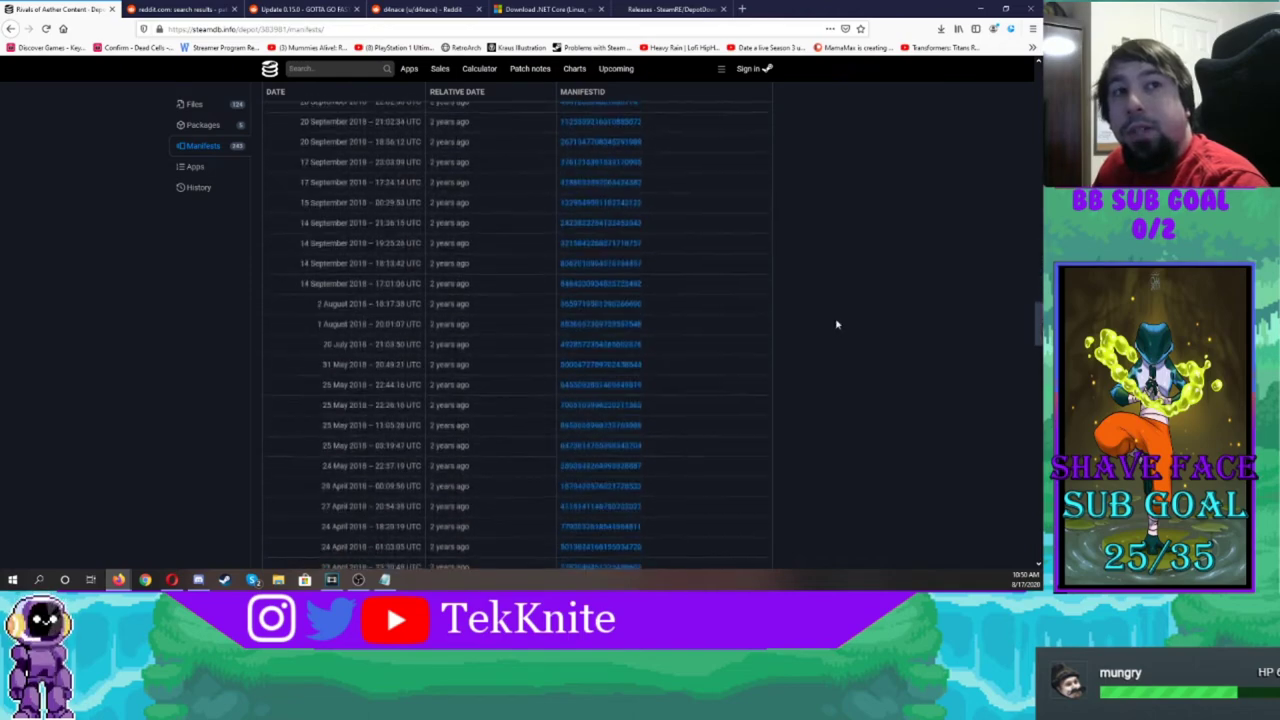
scroll("down", 3)
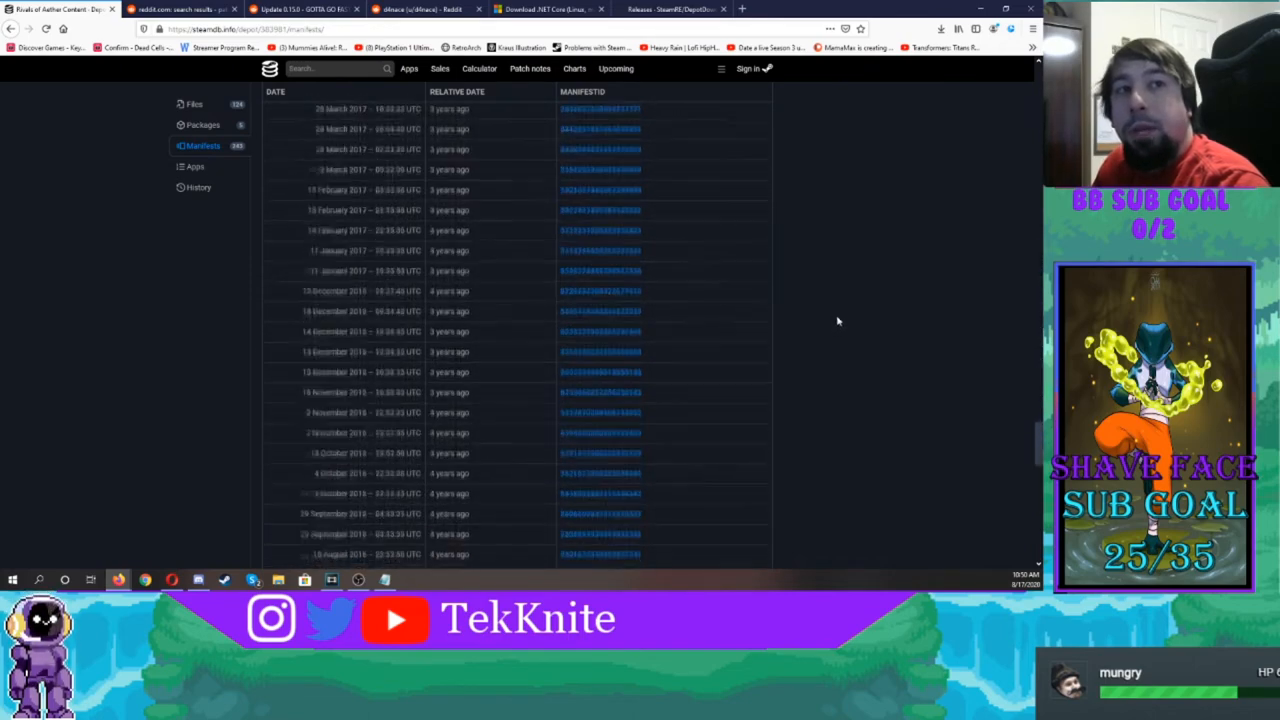
scroll("down", 3)
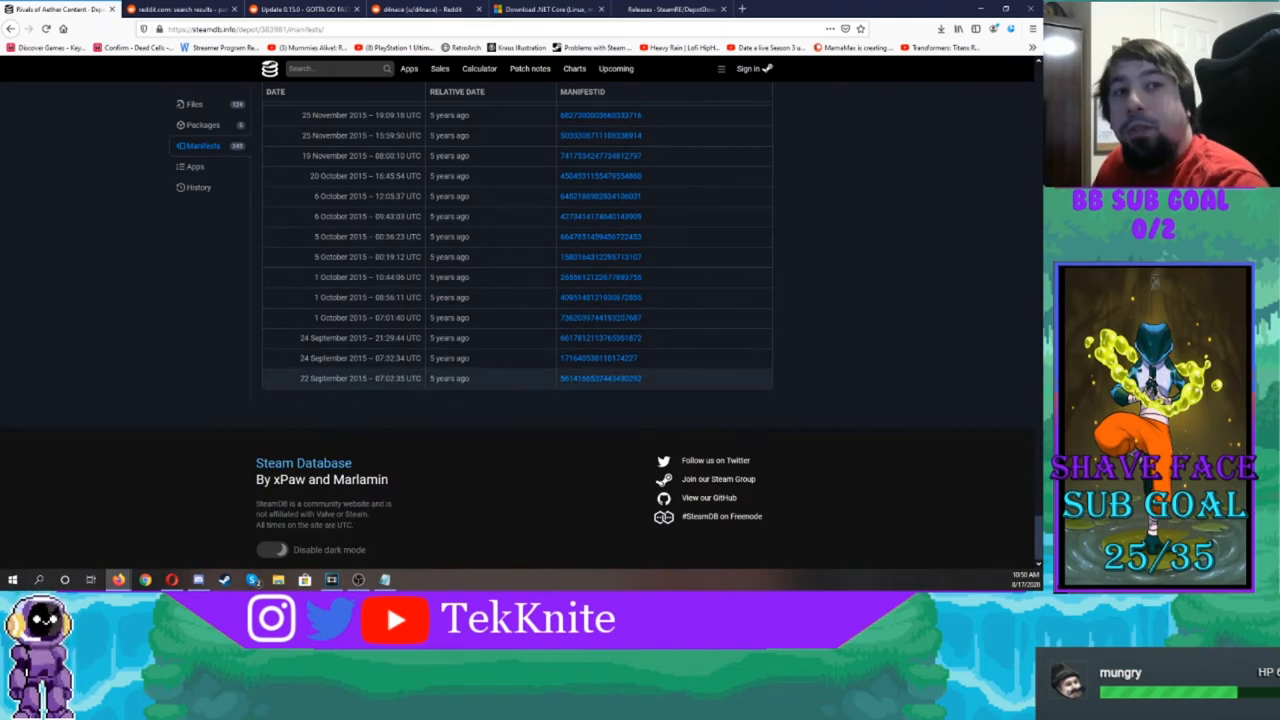
mouse_move(408, 392)
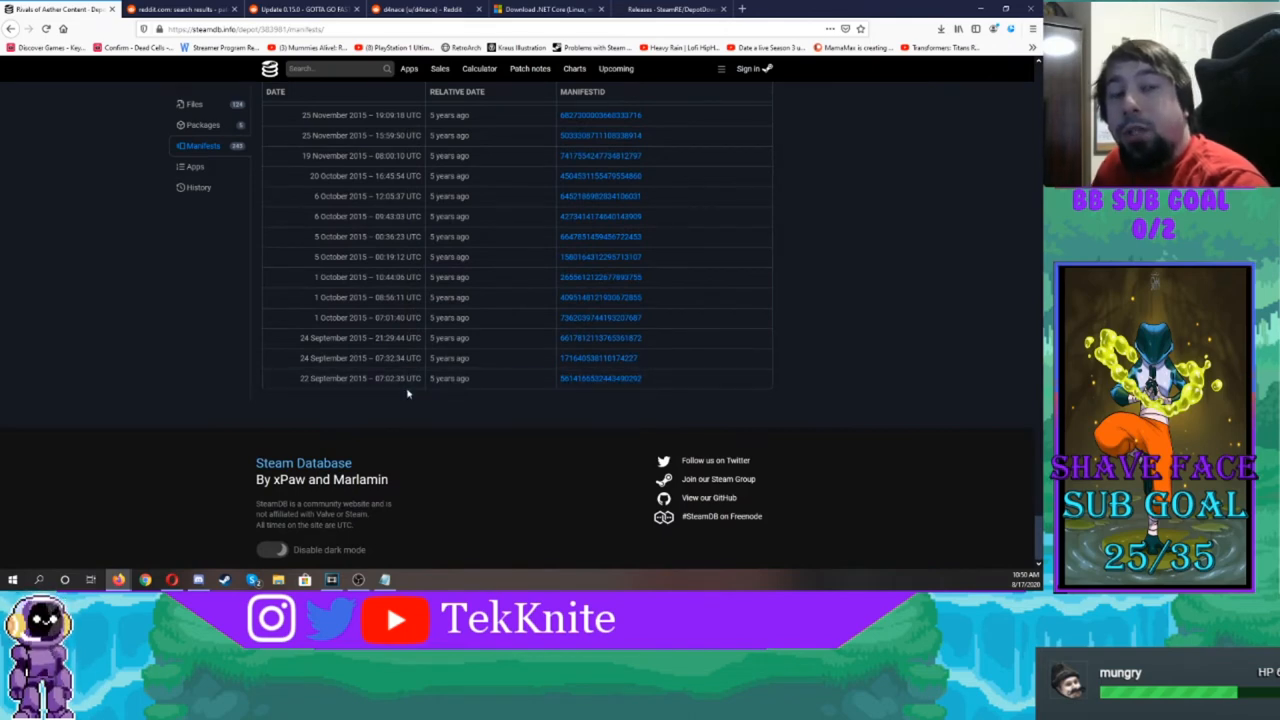
mouse_move(860, 358)
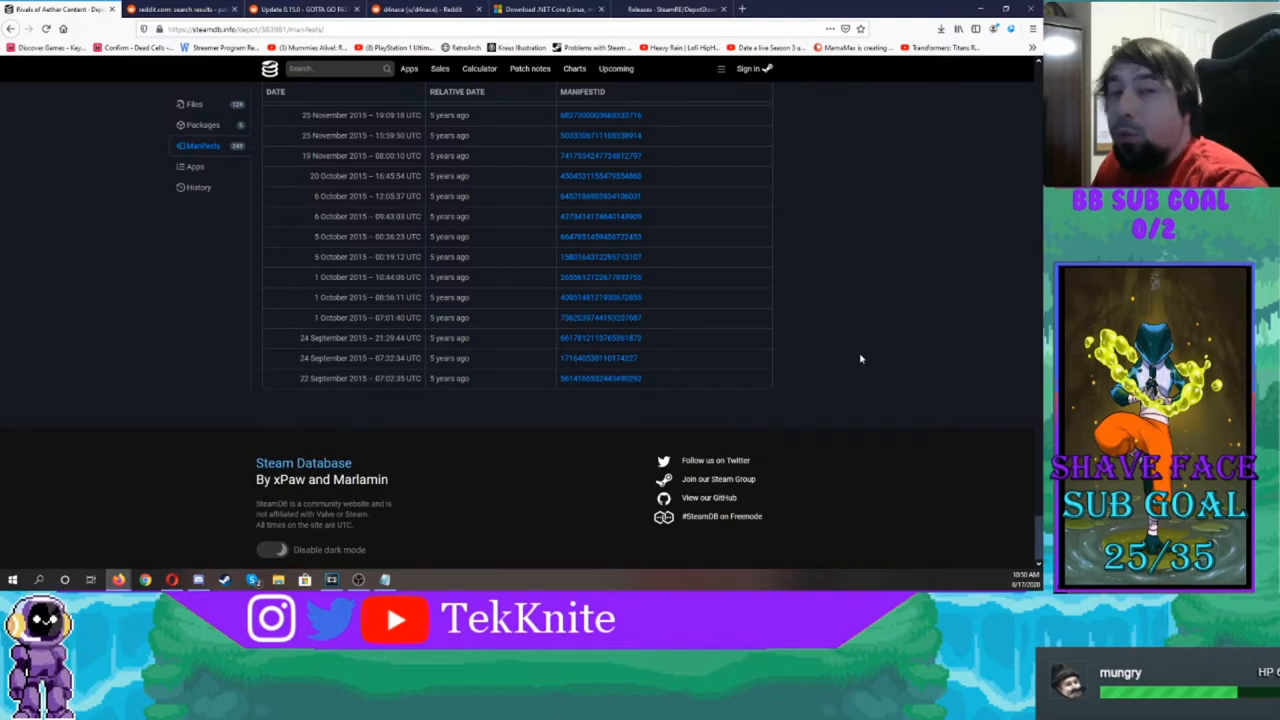
mouse_move(848, 354)
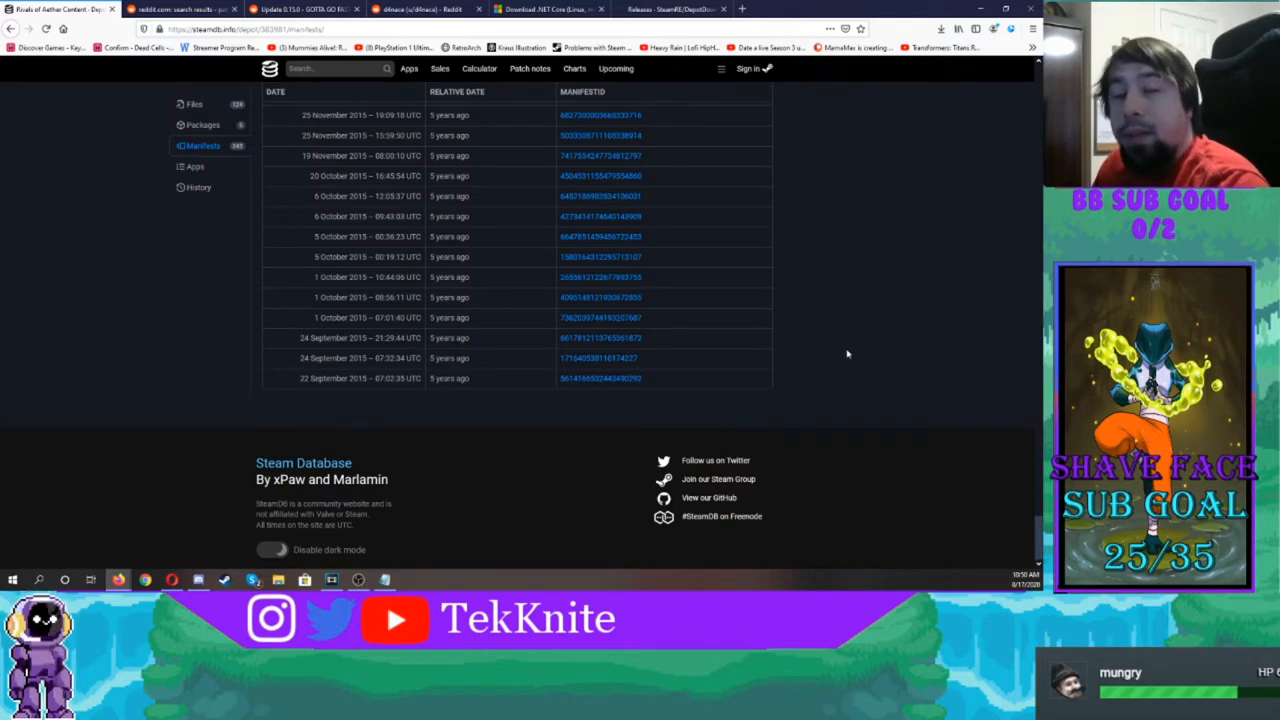
mouse_move(670, 386)
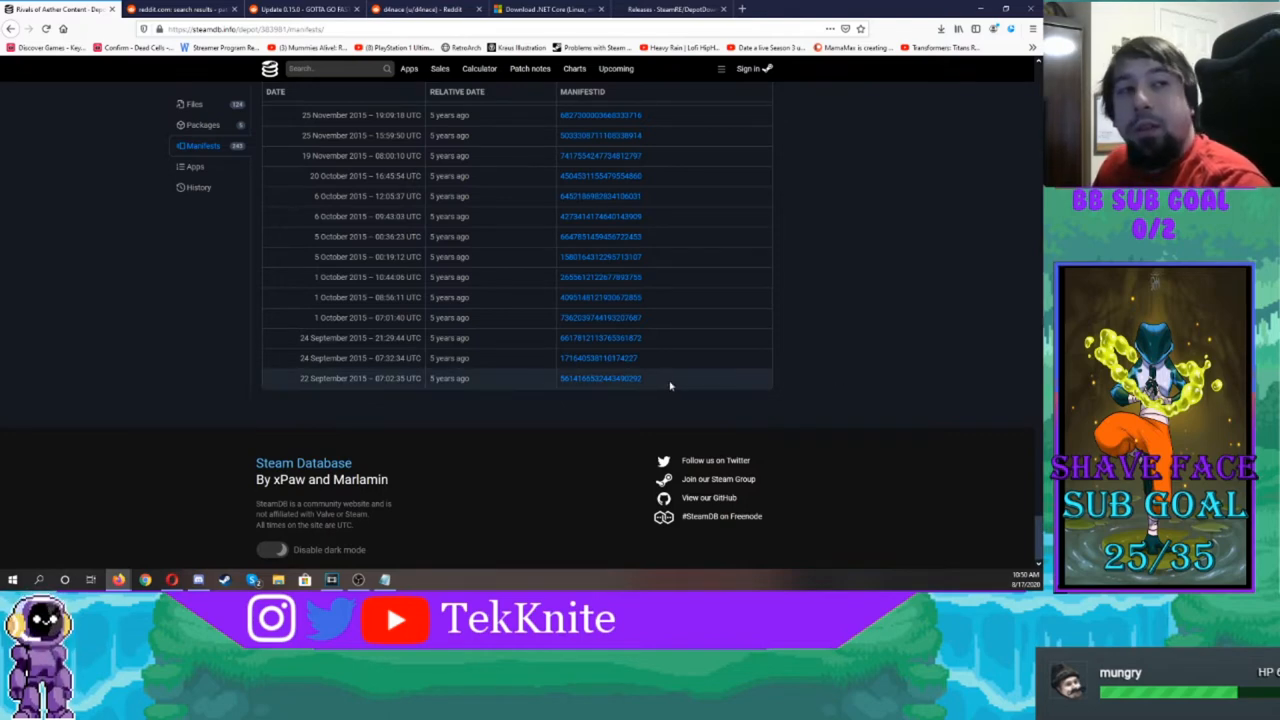
double_click(600, 378)
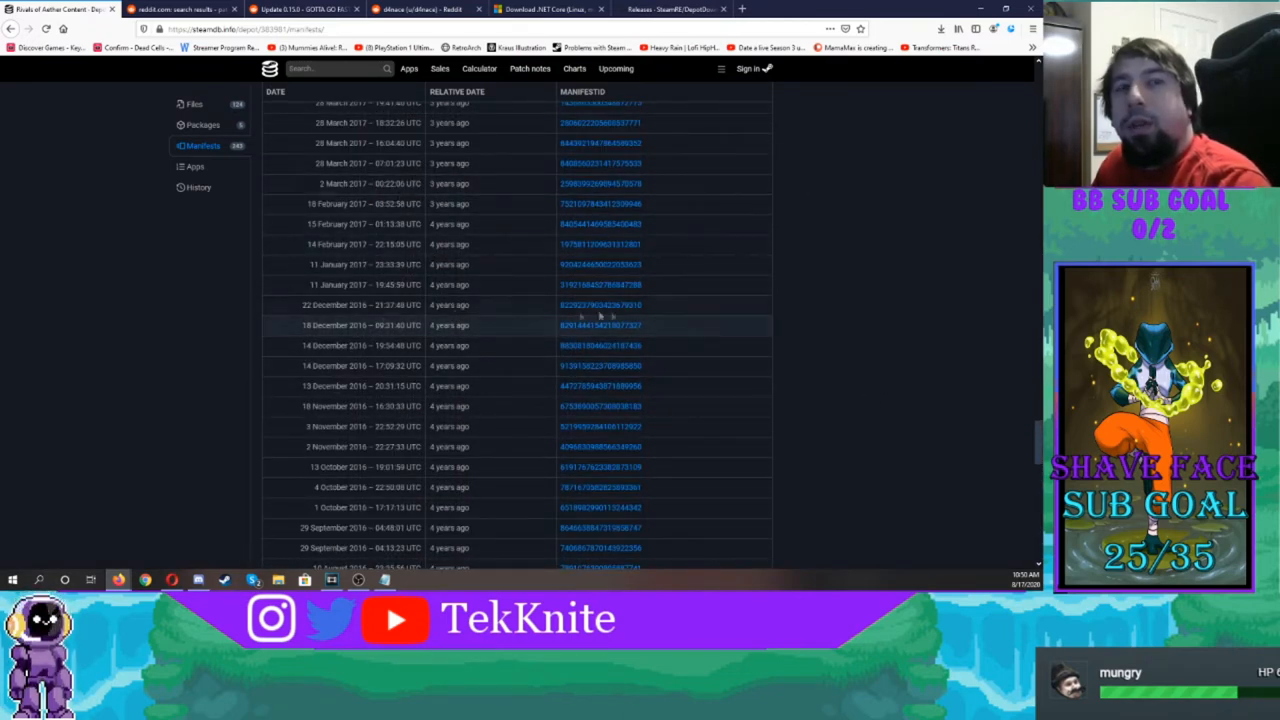
scroll("up", 3)
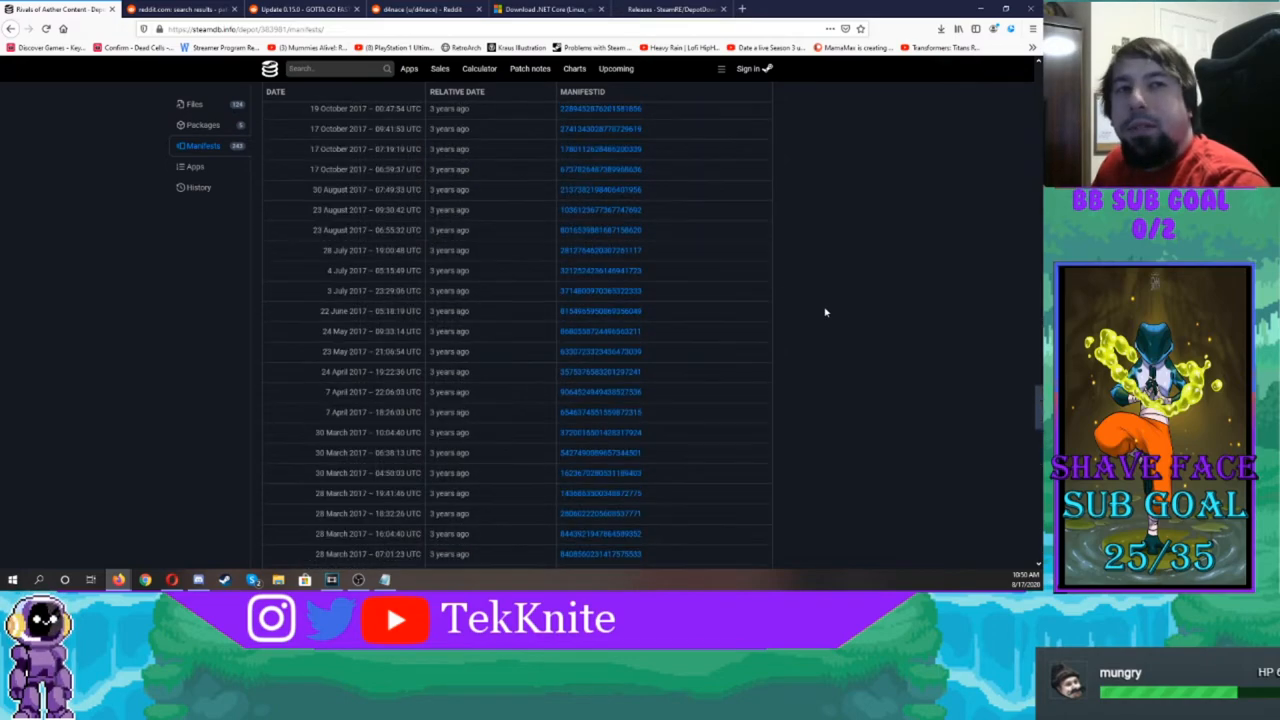
scroll("up", 3)
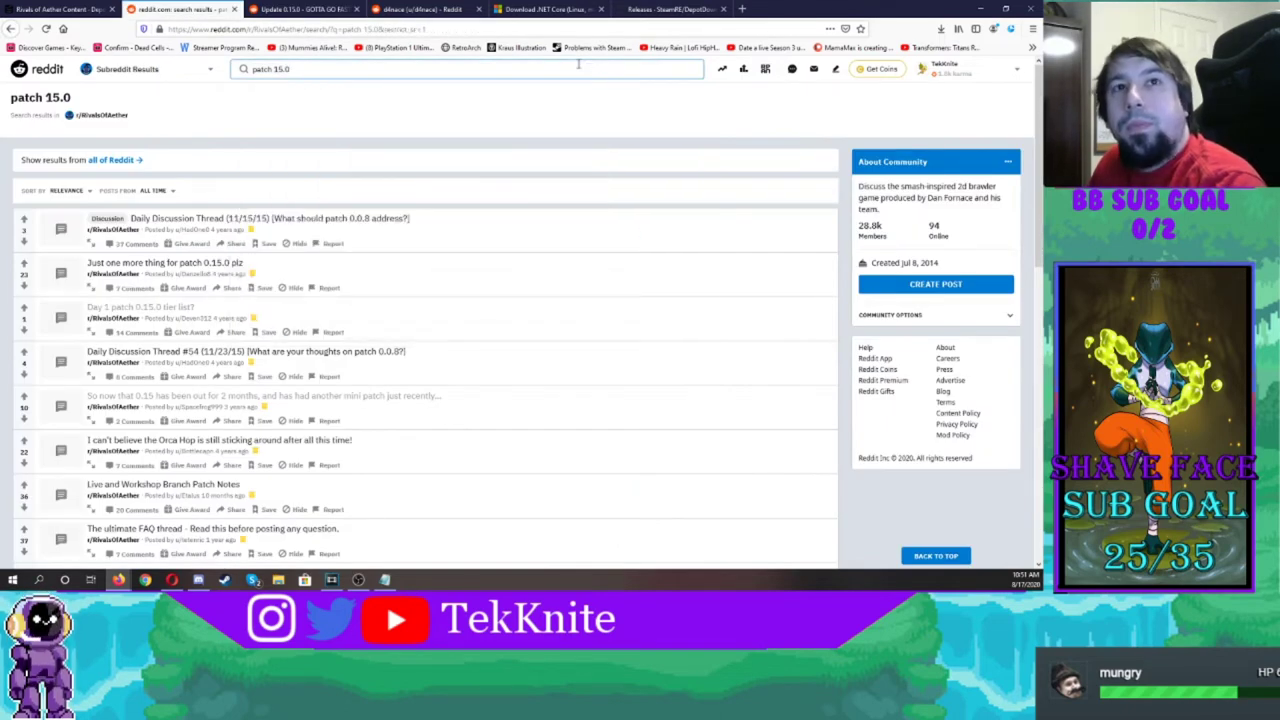
Open the 'Update 0.15.0 - GOTTA GO FAST!' post and select its 8/5/2016 date.
scroll("down", 3)
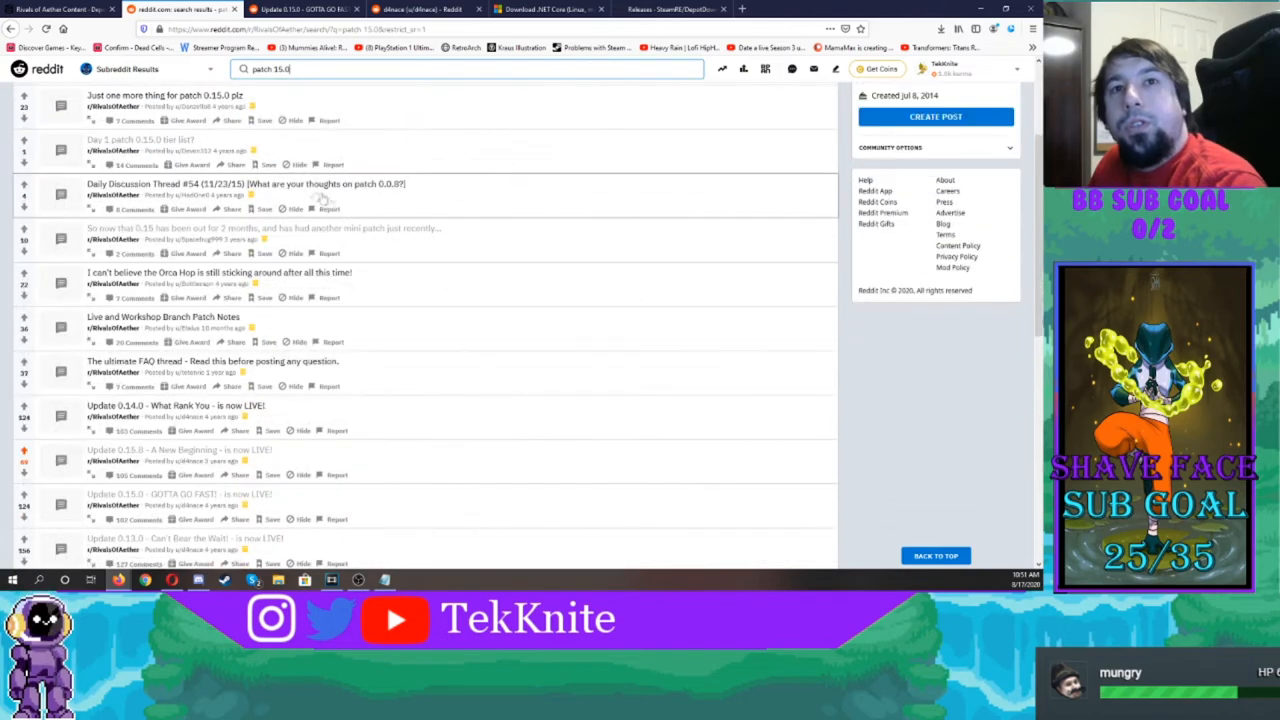
scroll("down", 3)
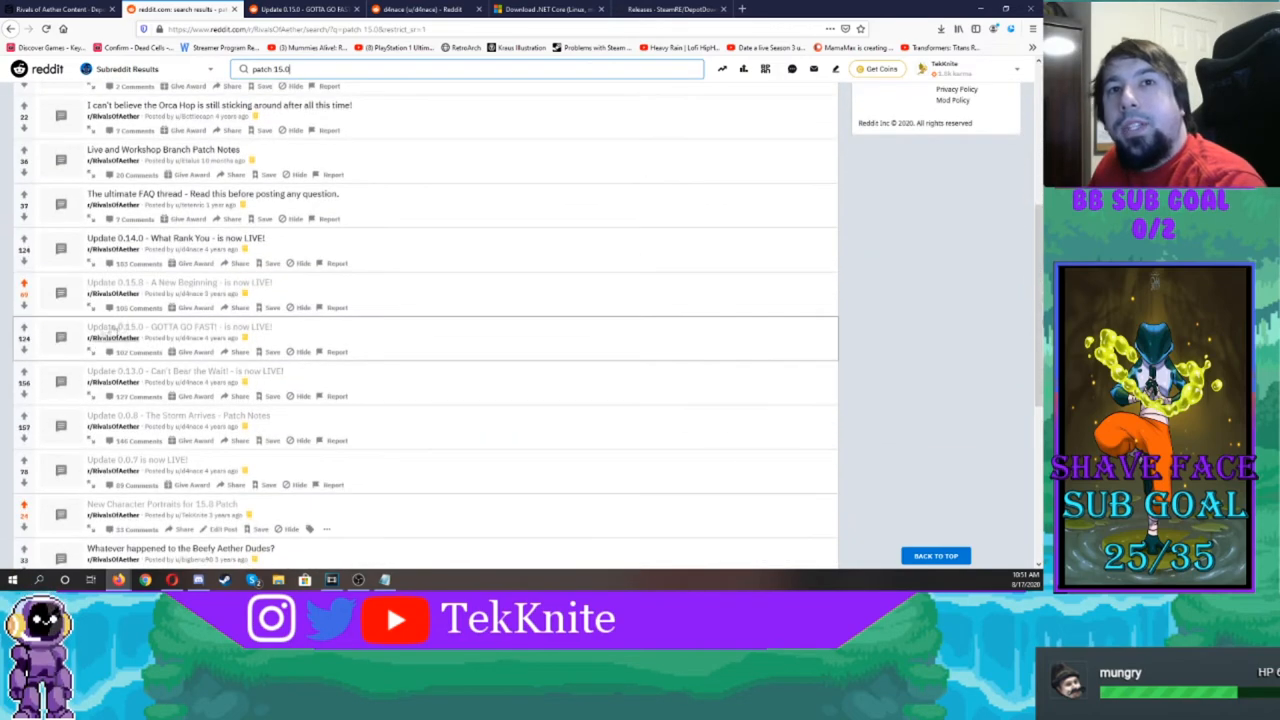
mouse_move(190, 336)
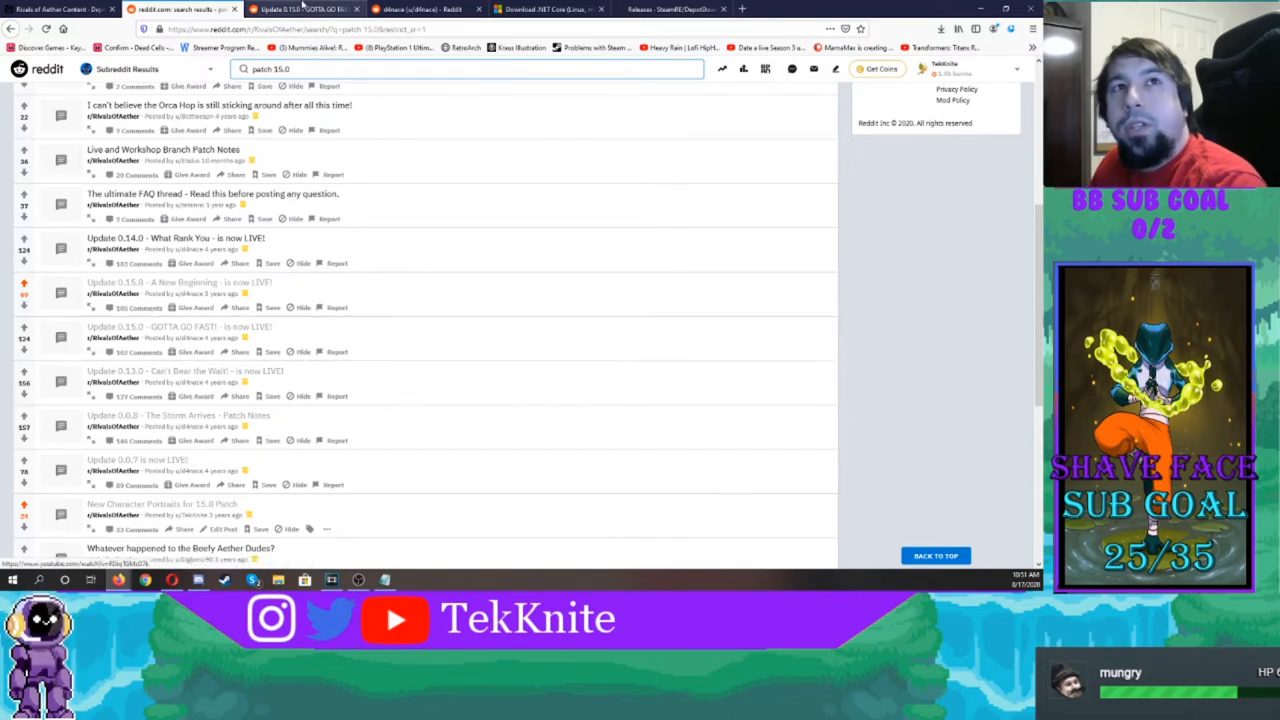
left_click(180, 326)
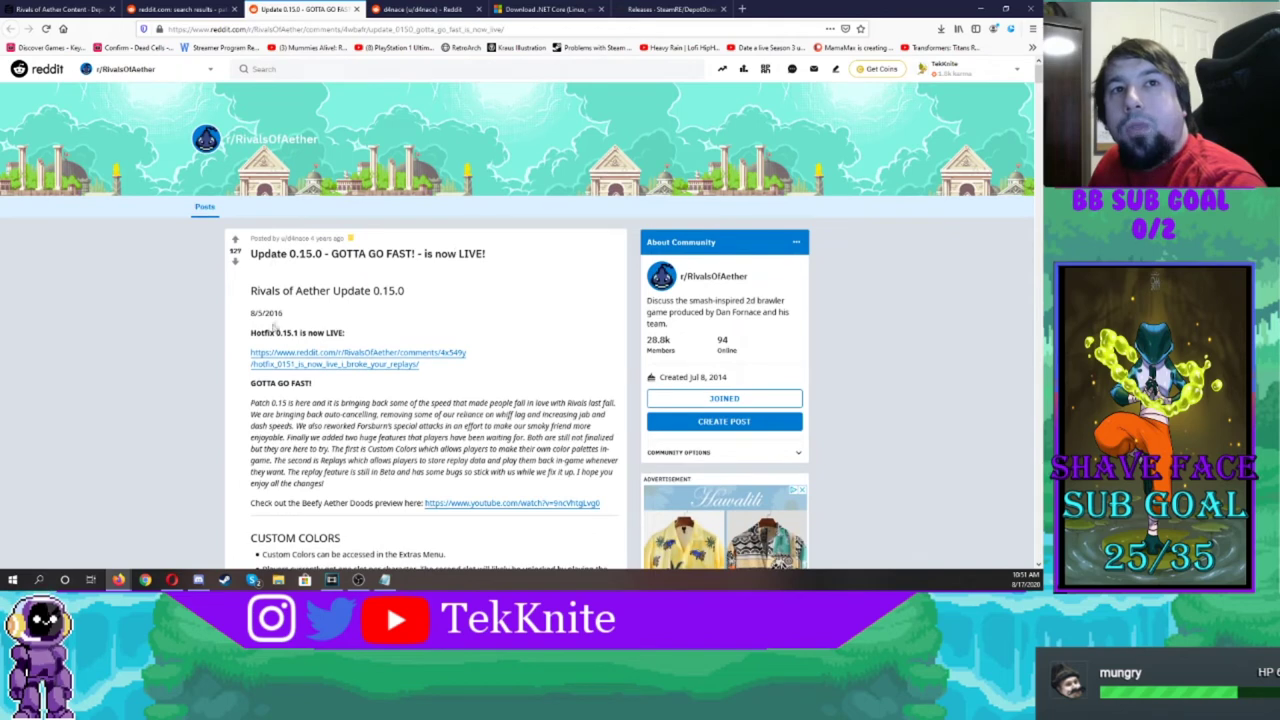
double_click(266, 312)
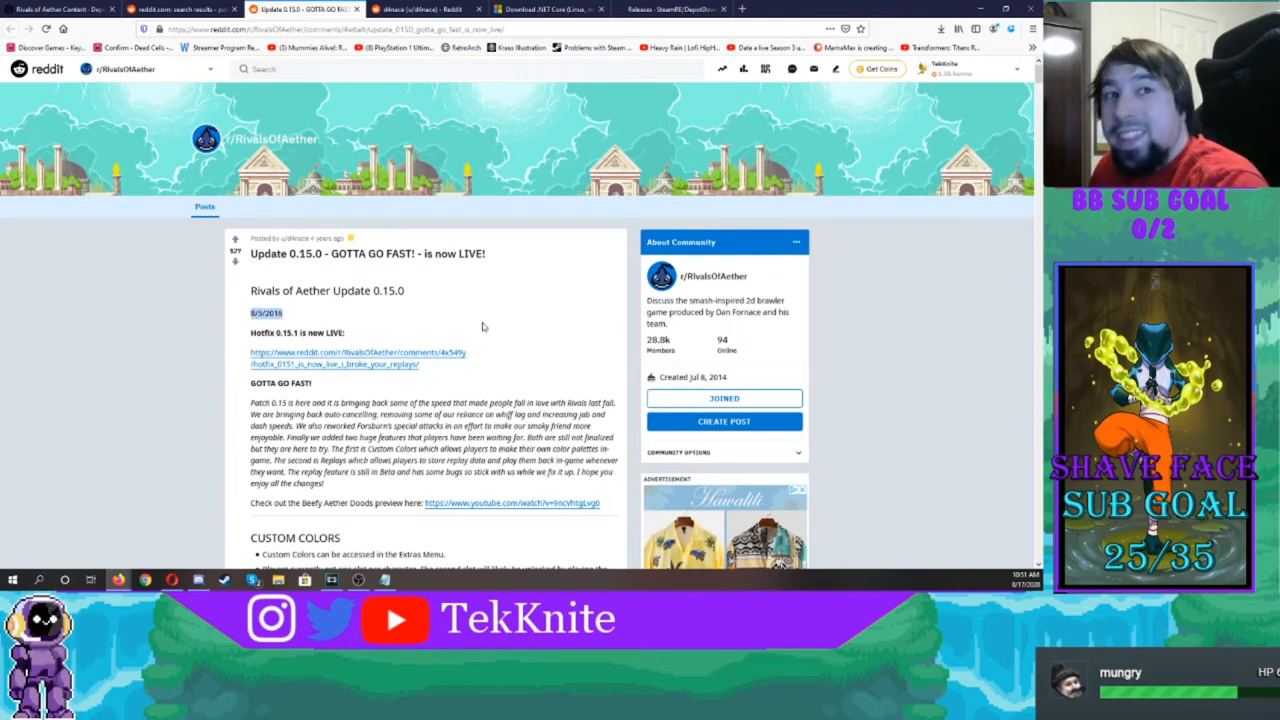
scroll("down", 3)
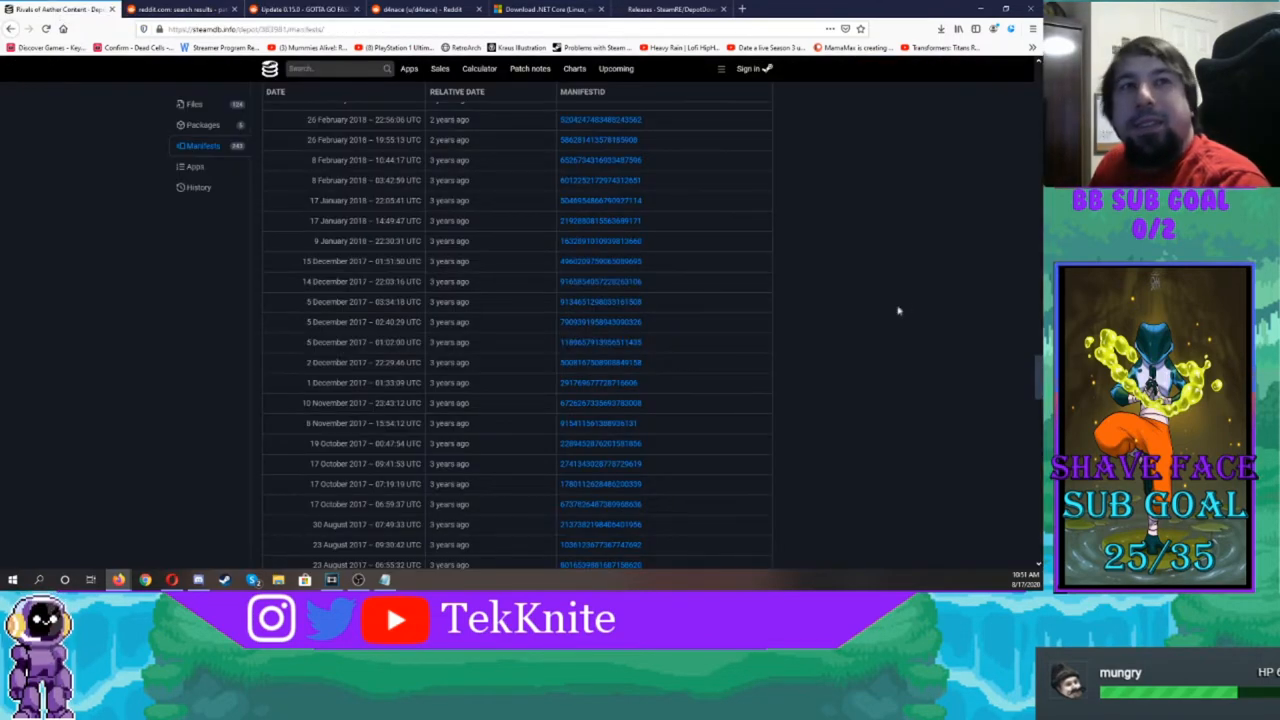
Scroll the Manifests table to August 2016, then return to the 0.15.0 post.
scroll("down", 3)
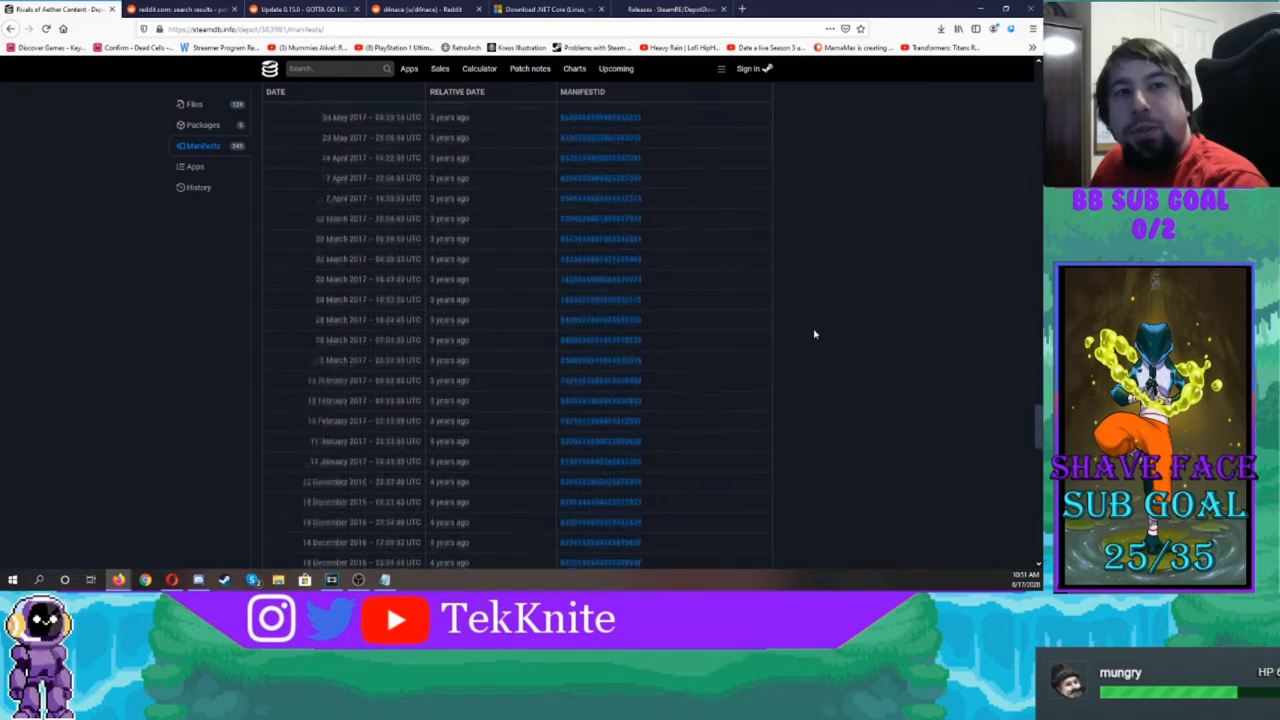
scroll("down", 3)
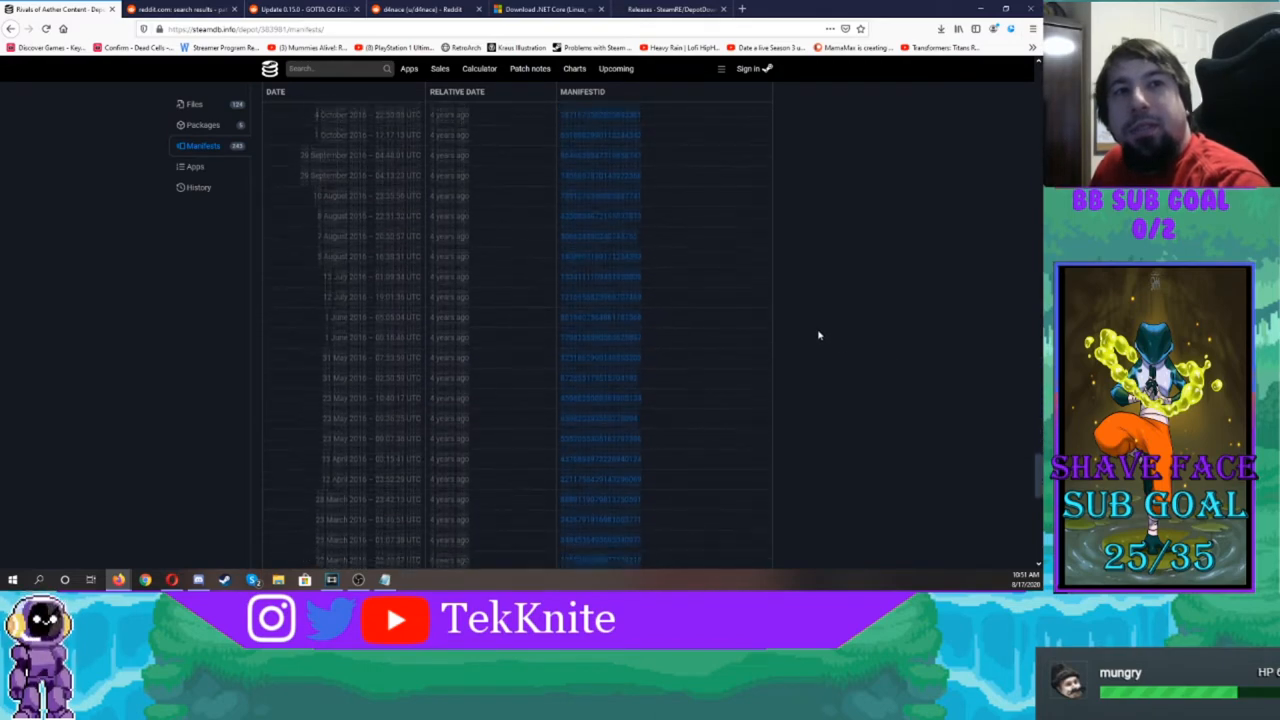
scroll("up", 3)
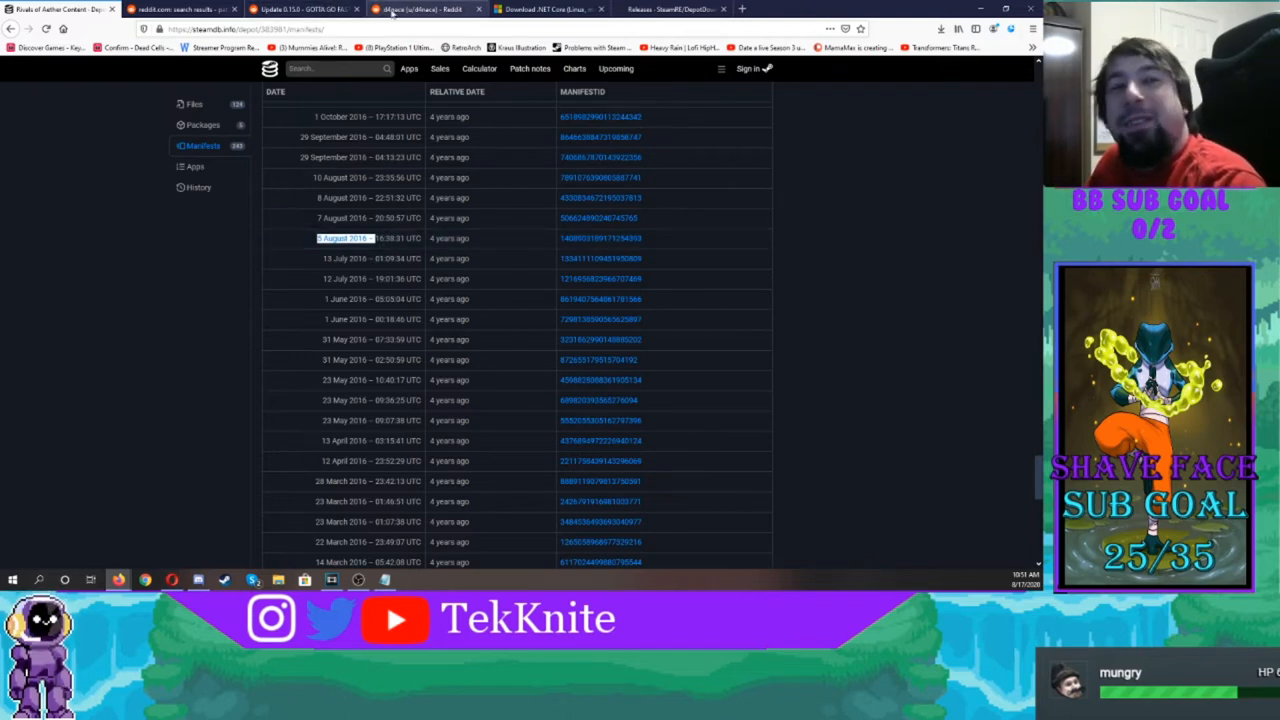
left_click(420, 8)
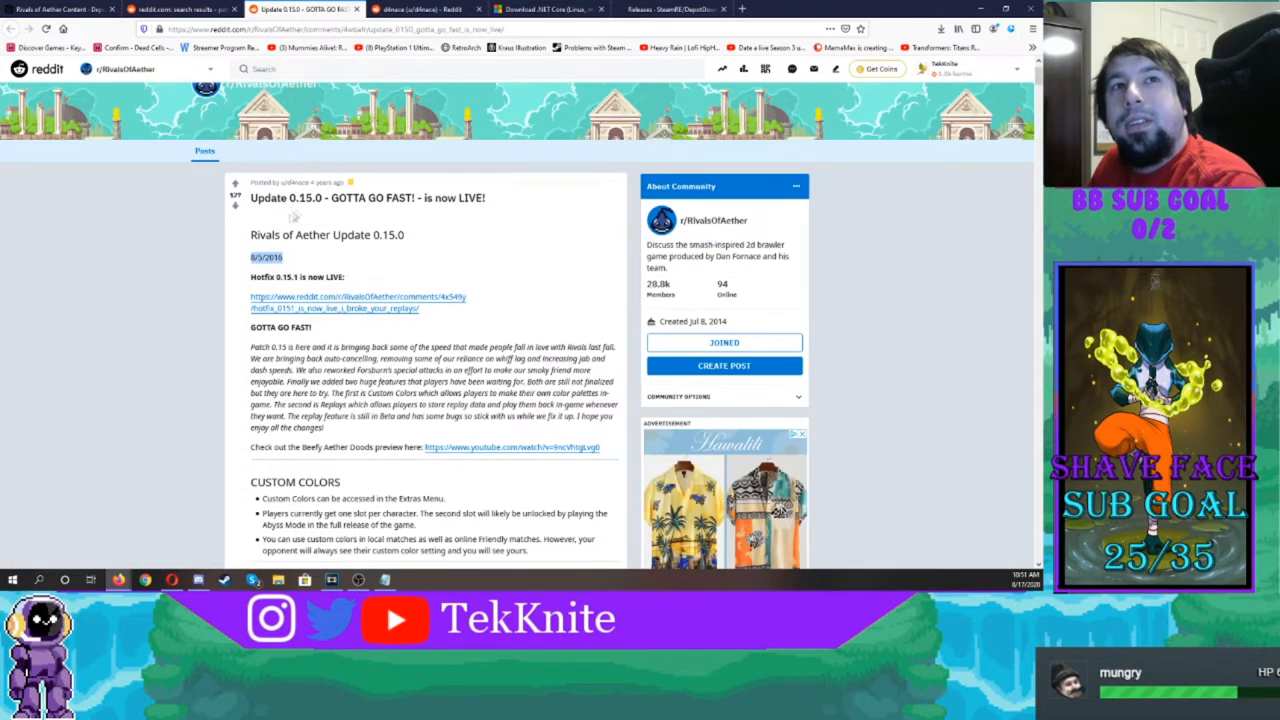
right_click(266, 256)
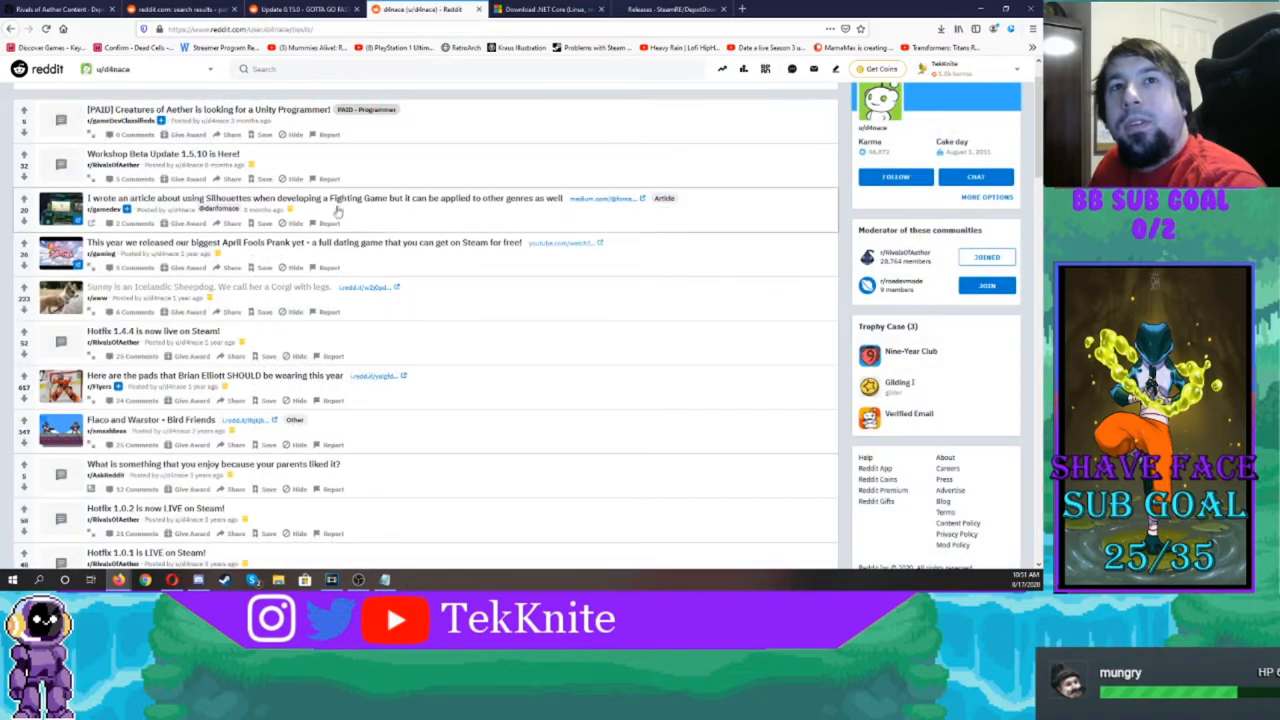
scroll("down", 3)
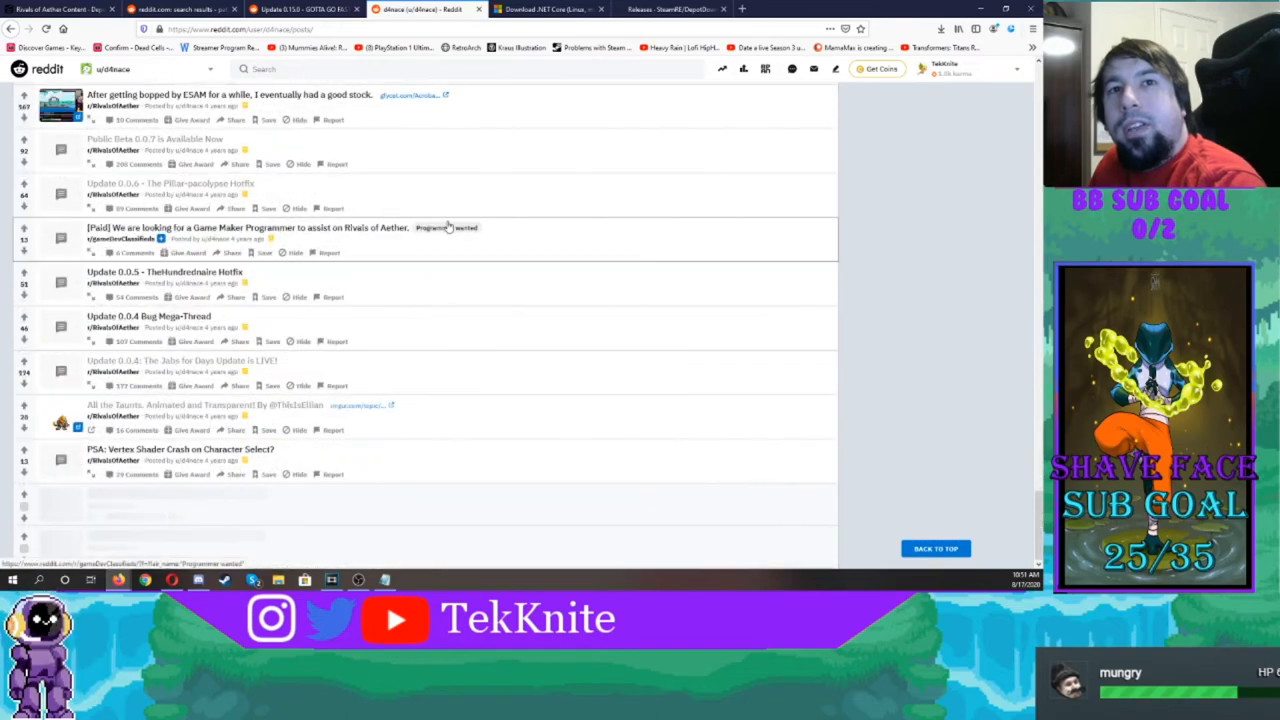
scroll("down", 3)
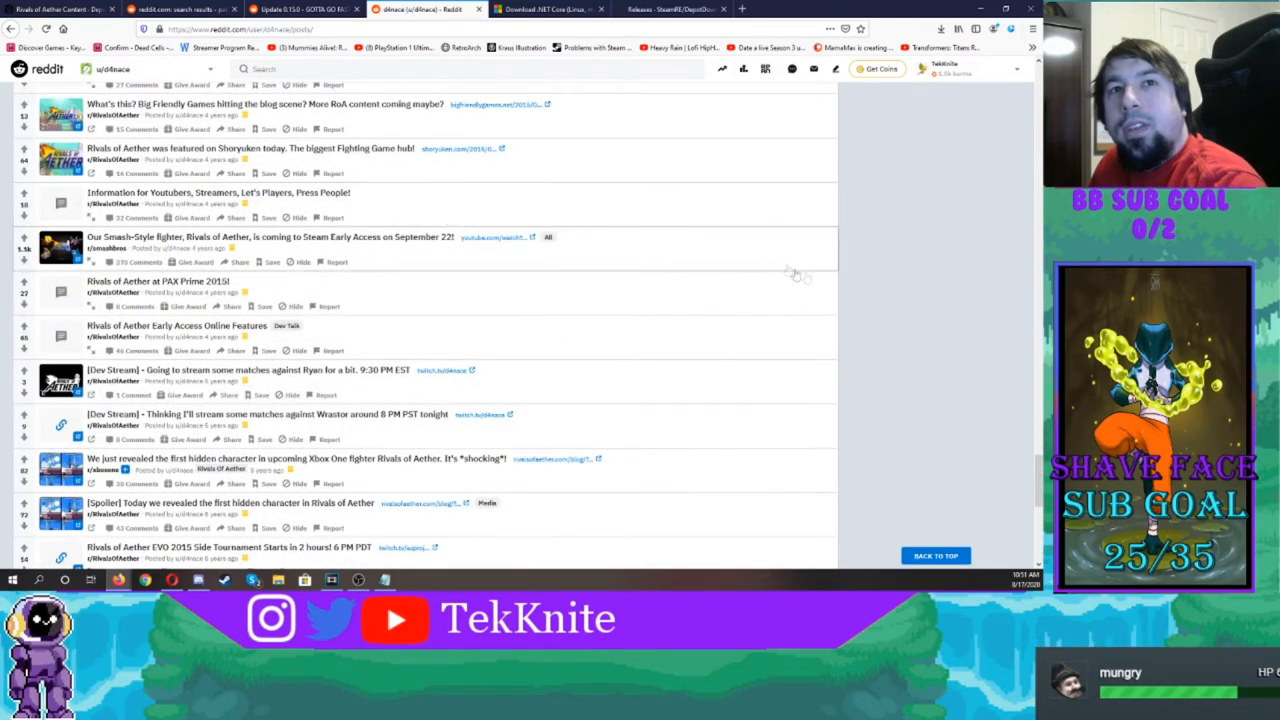
mouse_move(884, 272)
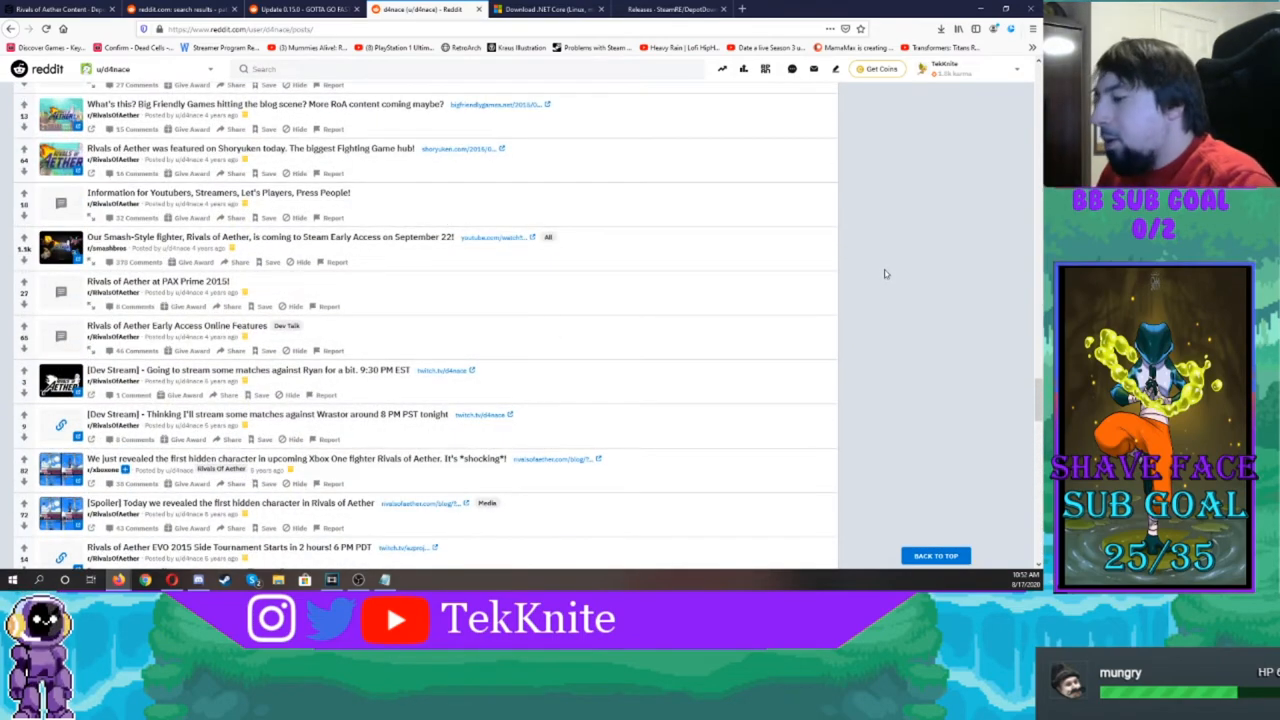
mouse_move(900, 296)
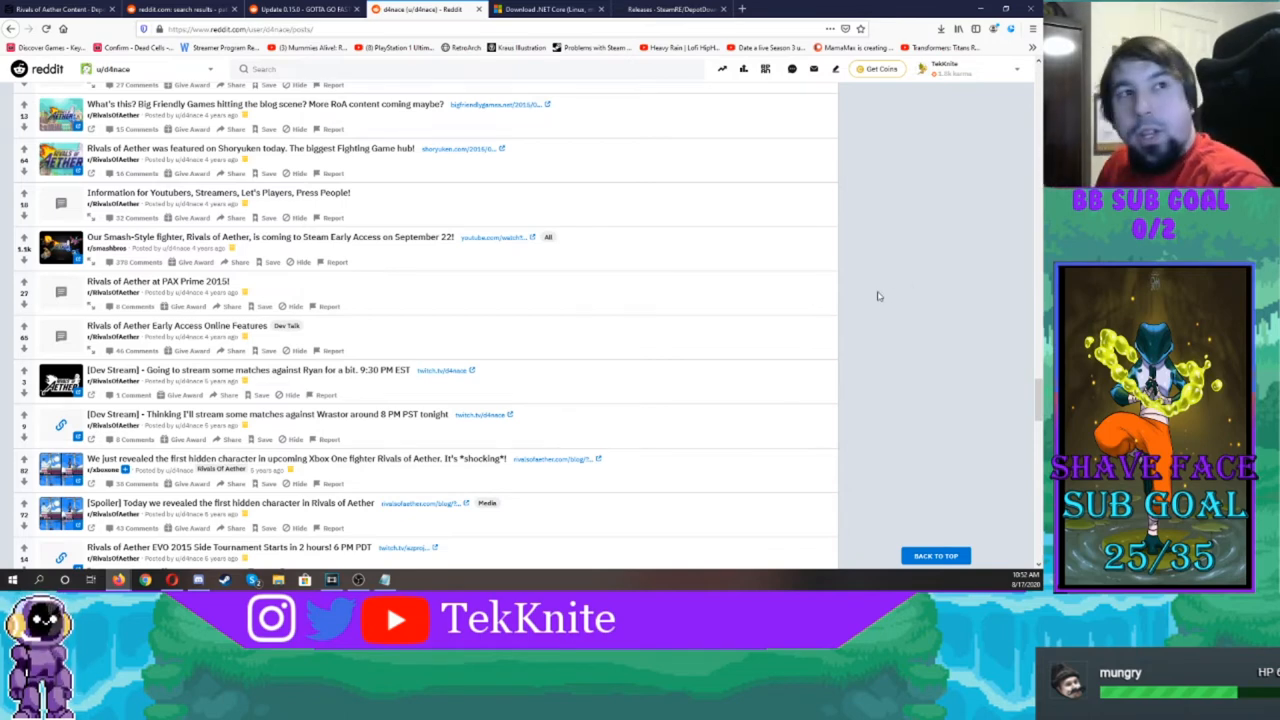
key("ctrl+f")
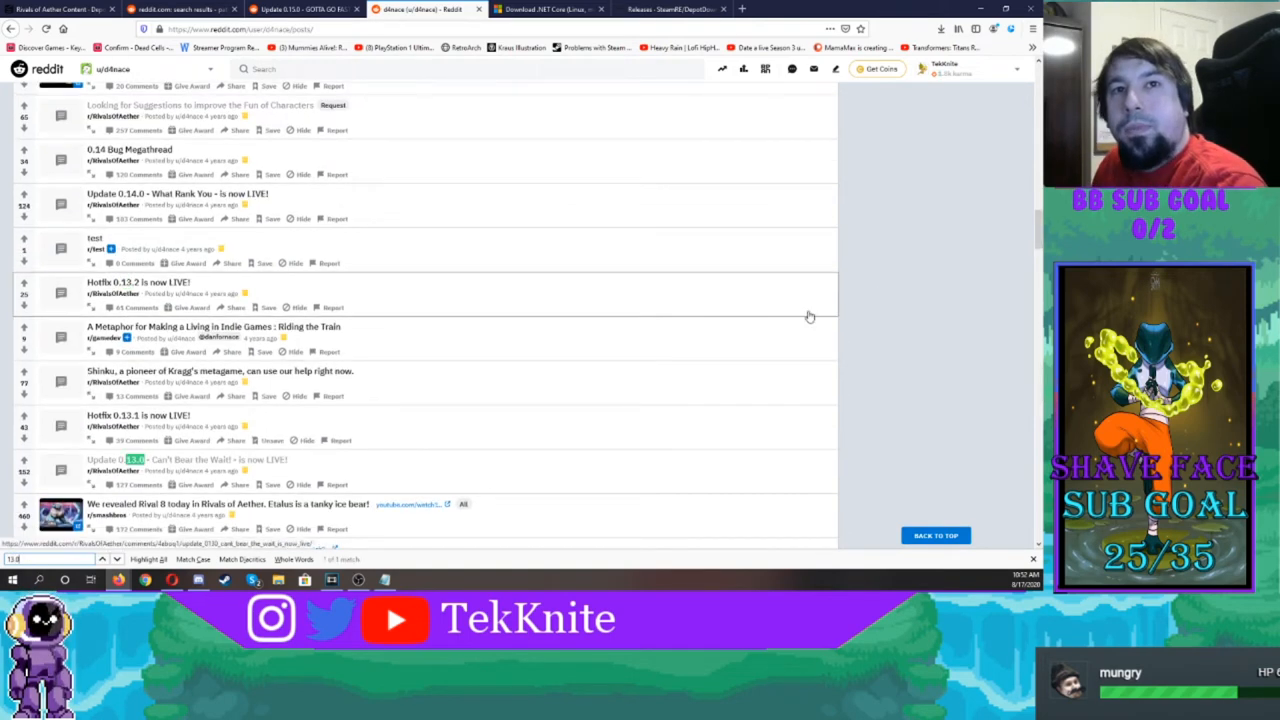
scroll("down", 3)
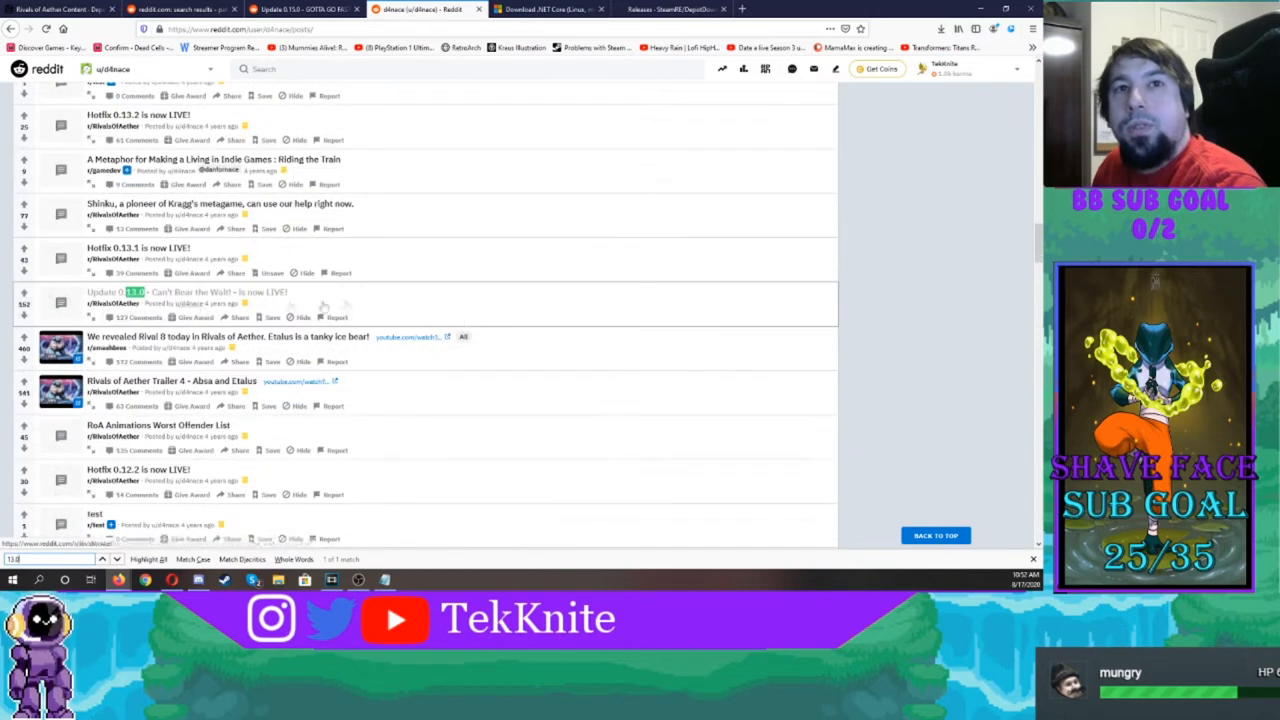
mouse_move(484, 380)
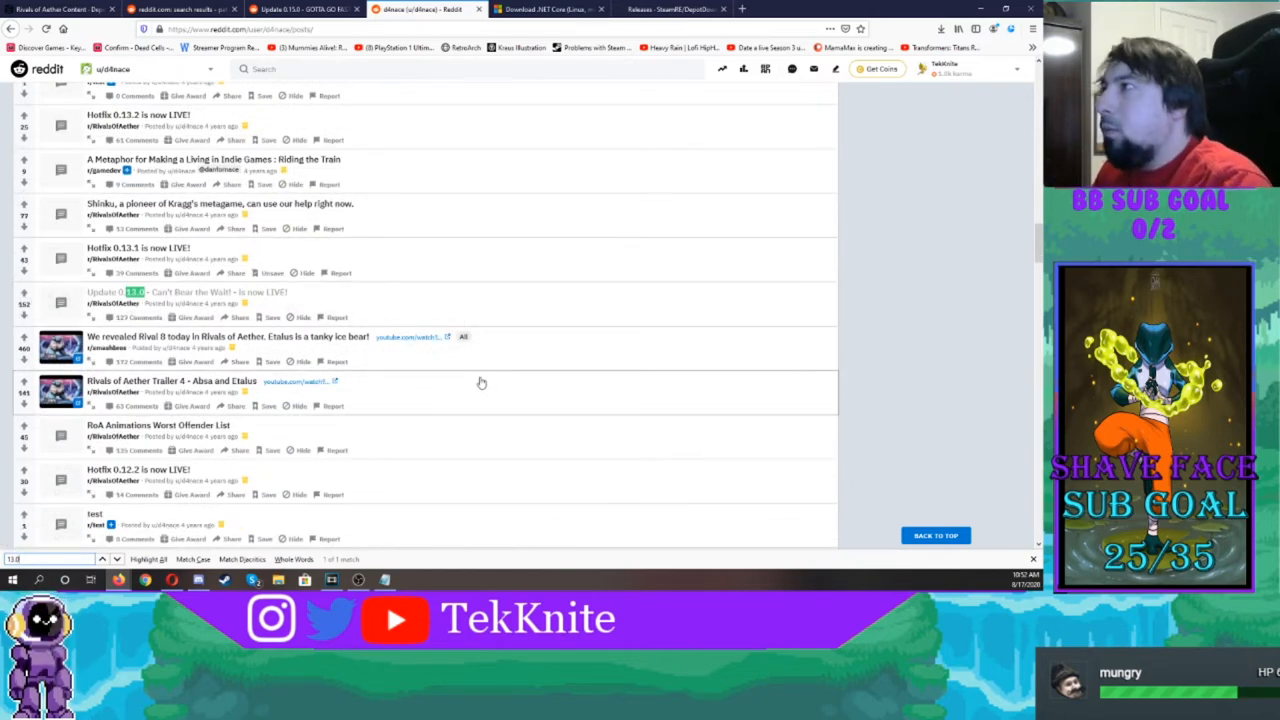
mouse_move(488, 384)
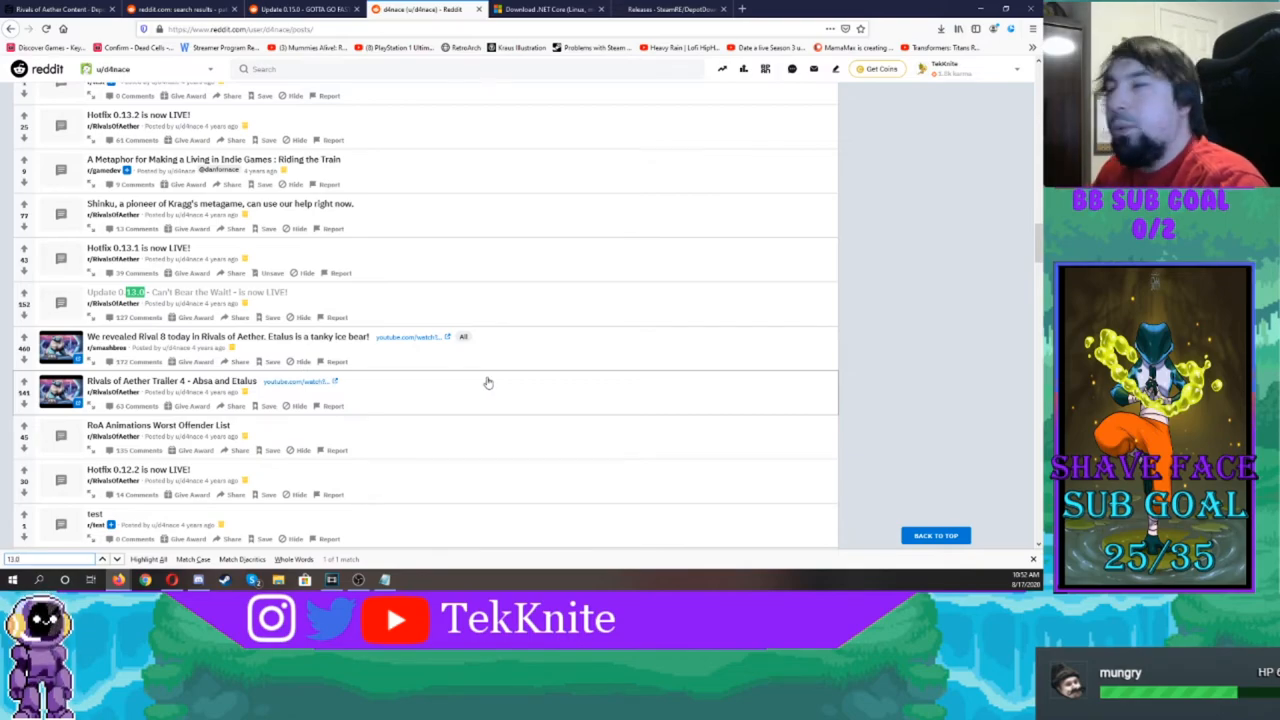
mouse_move(560, 380)
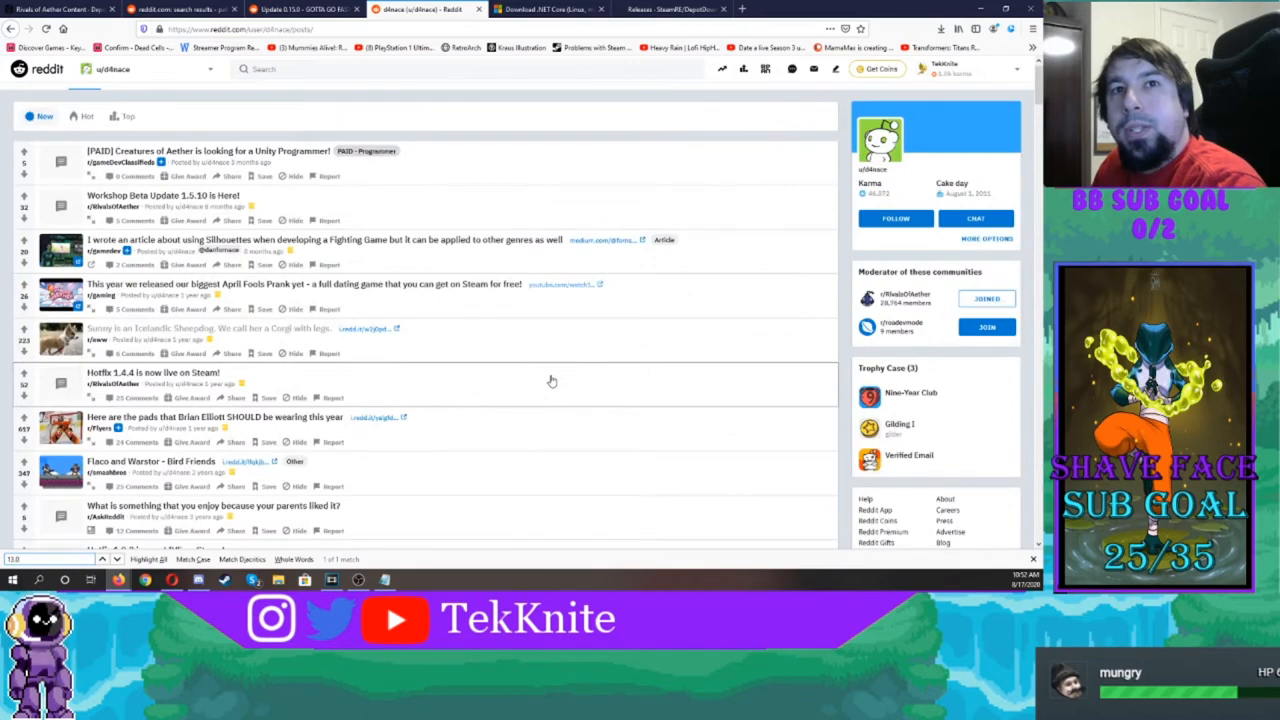
scroll("down", 3)
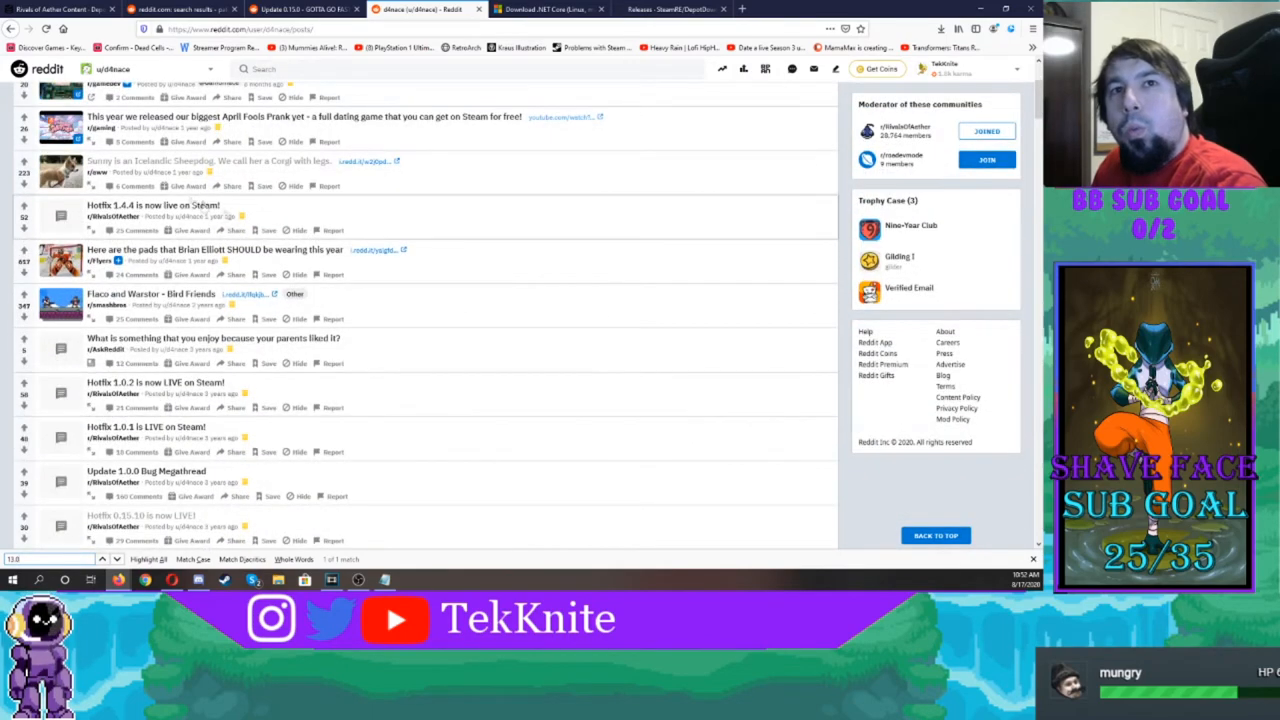
scroll("down", 3)
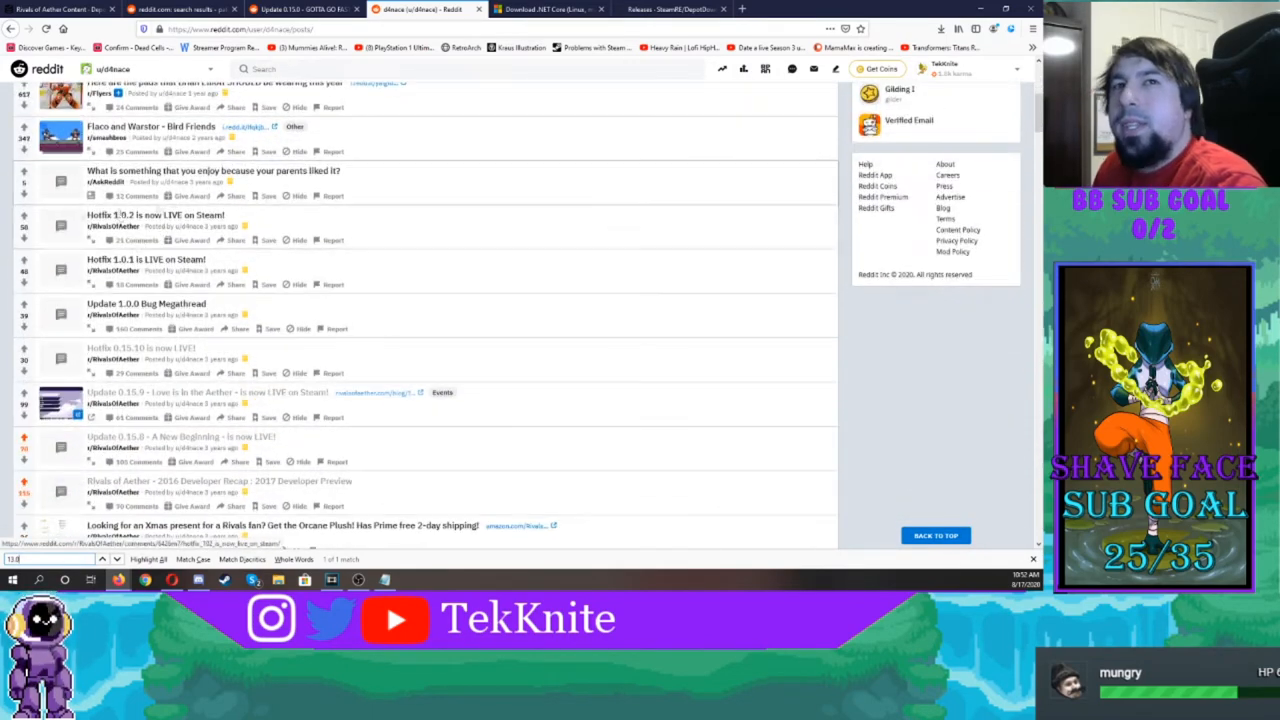
scroll("up", 3)
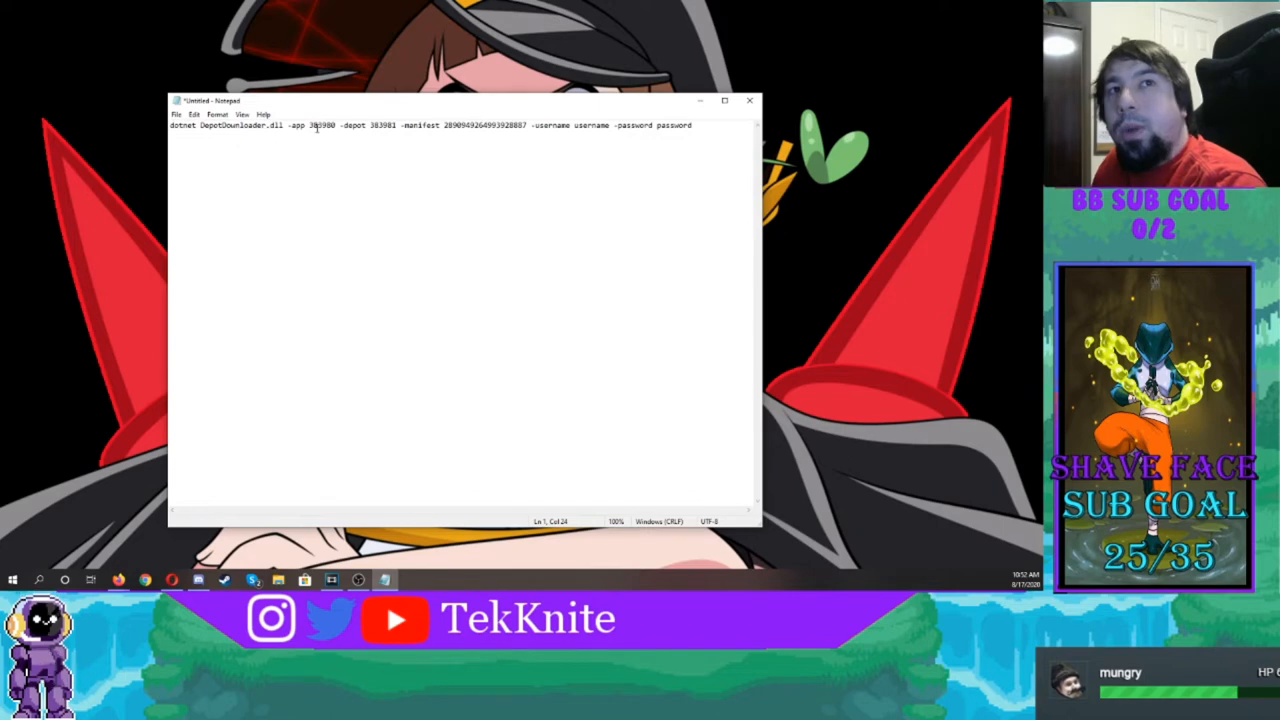
double_click(322, 124)
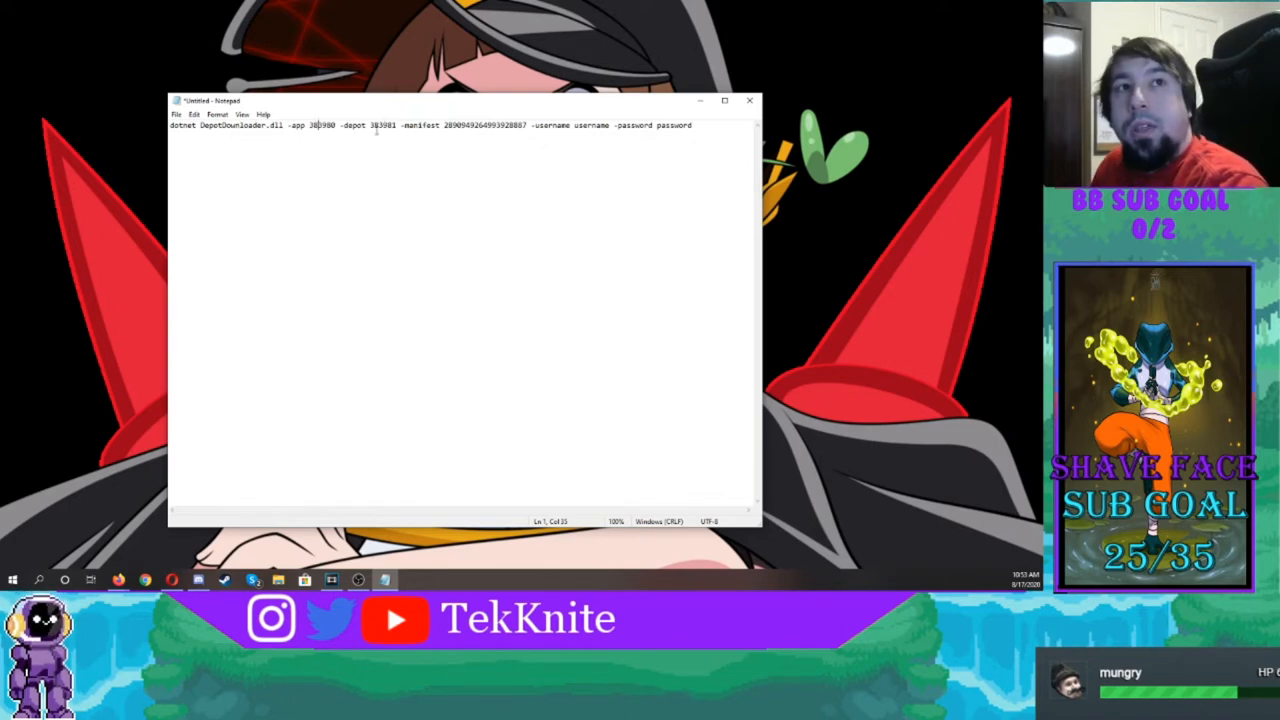
double_click(380, 124)
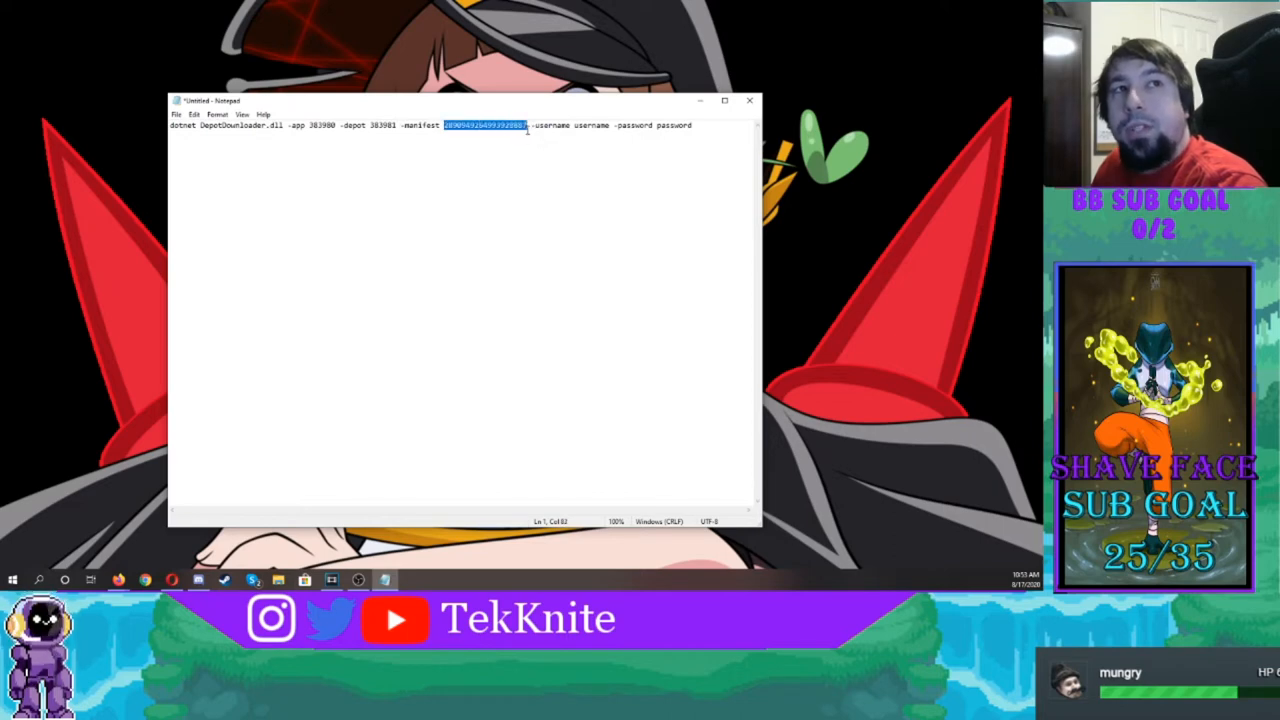
double_click(590, 124)
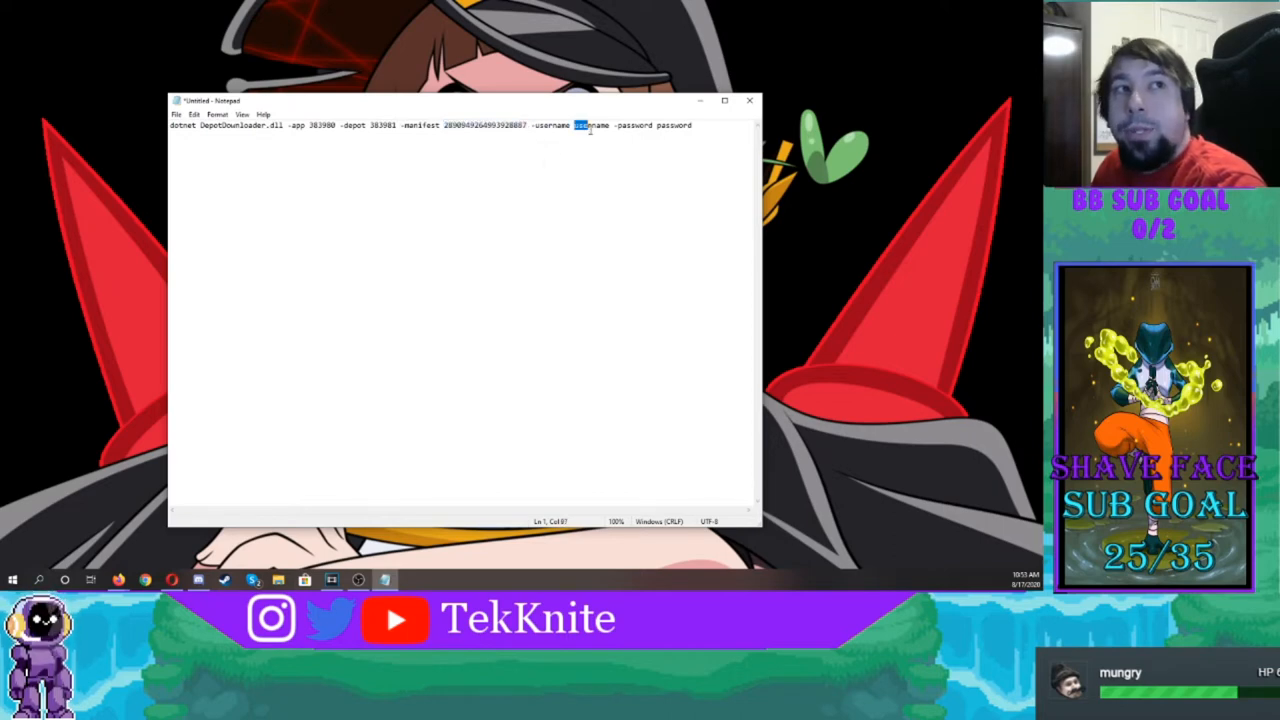
type("username")
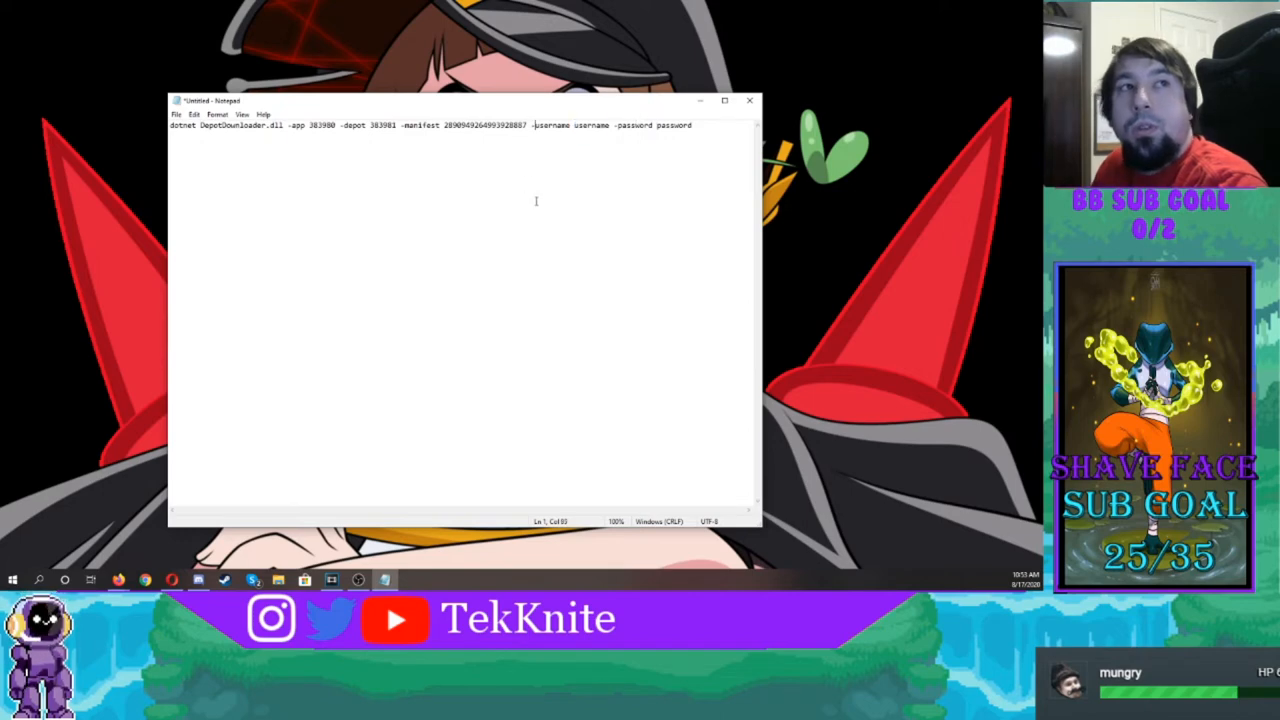
left_click(576, 124)
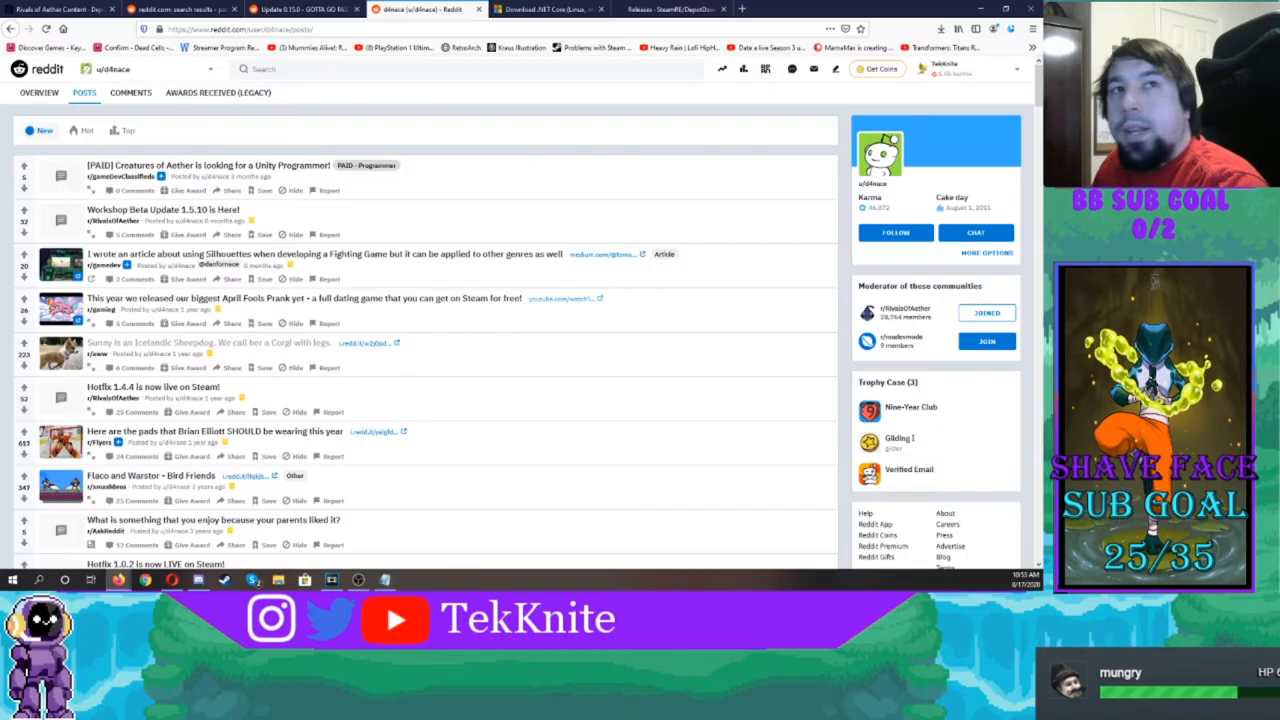
mouse_move(544, 8)
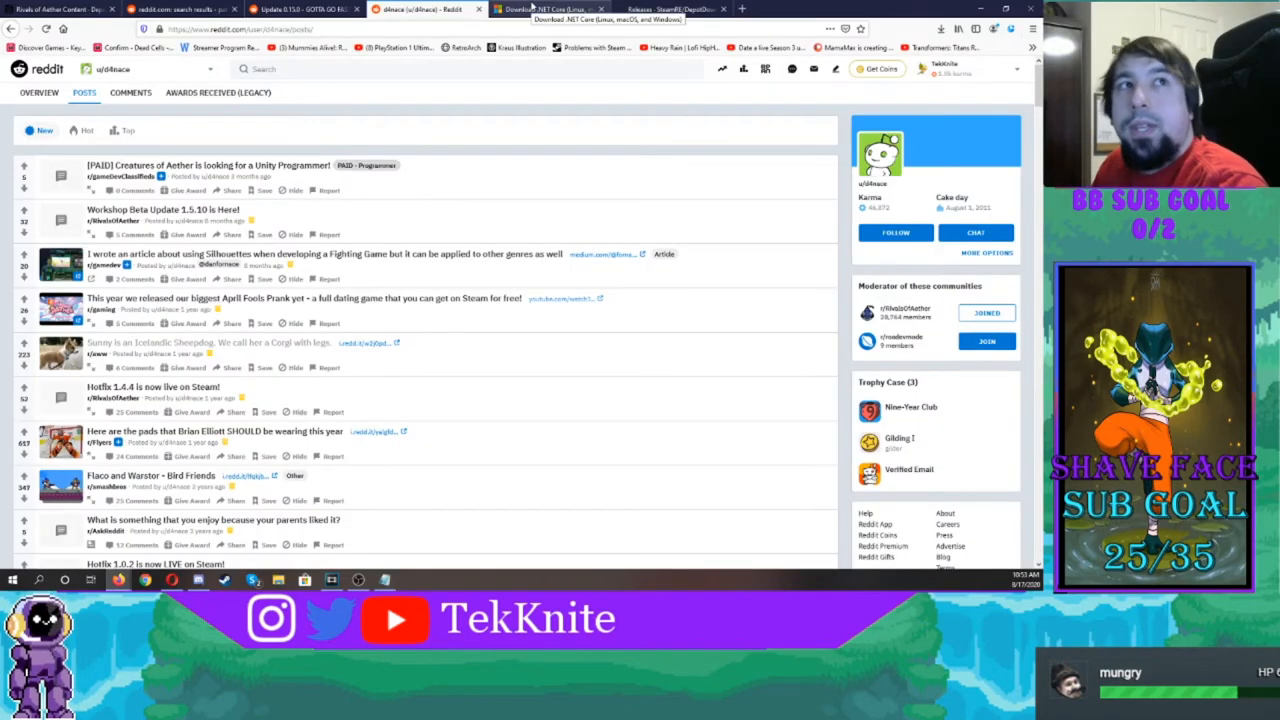
Switch to the Download .NET Core page listing available versions.
left_click(544, 8)
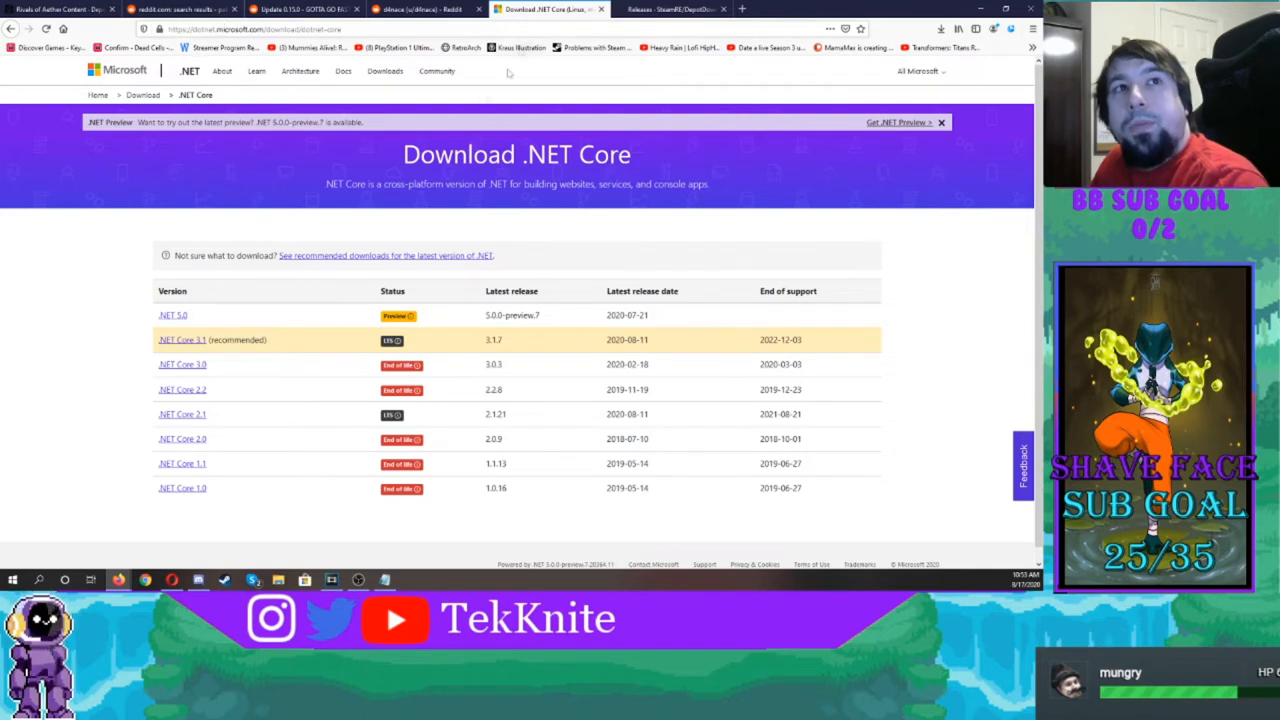
mouse_move(180, 350)
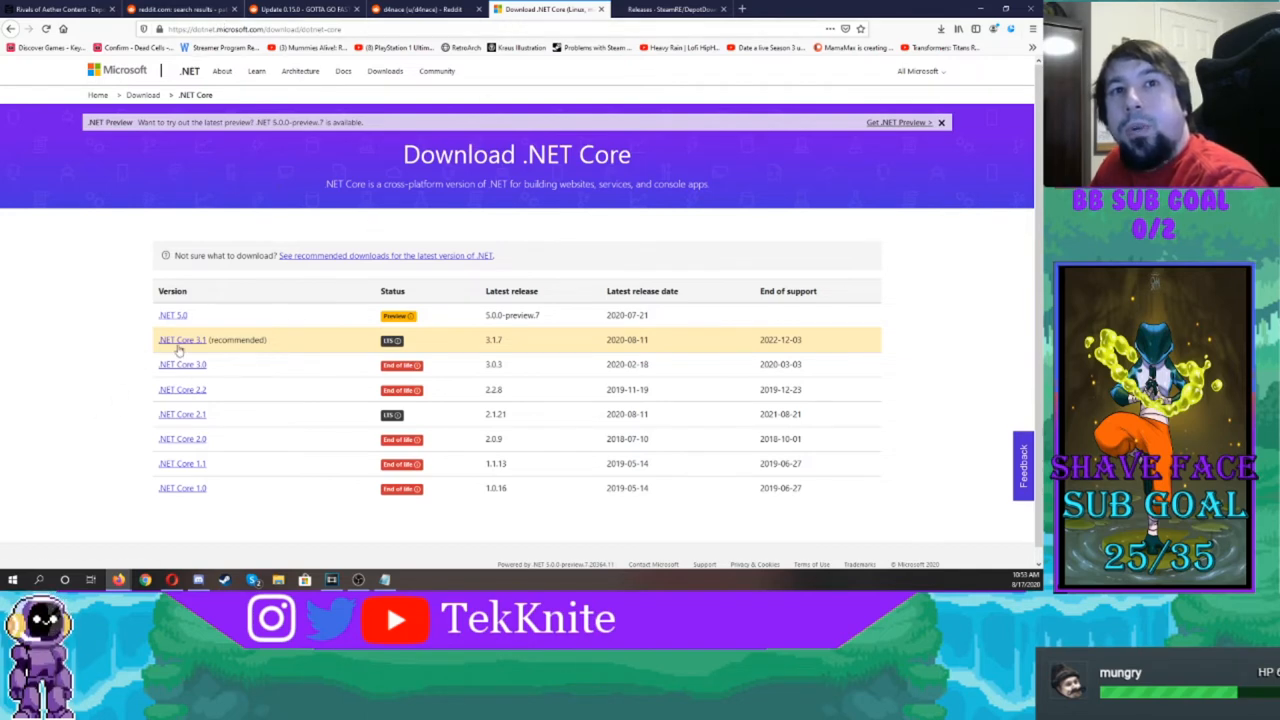
mouse_move(184, 344)
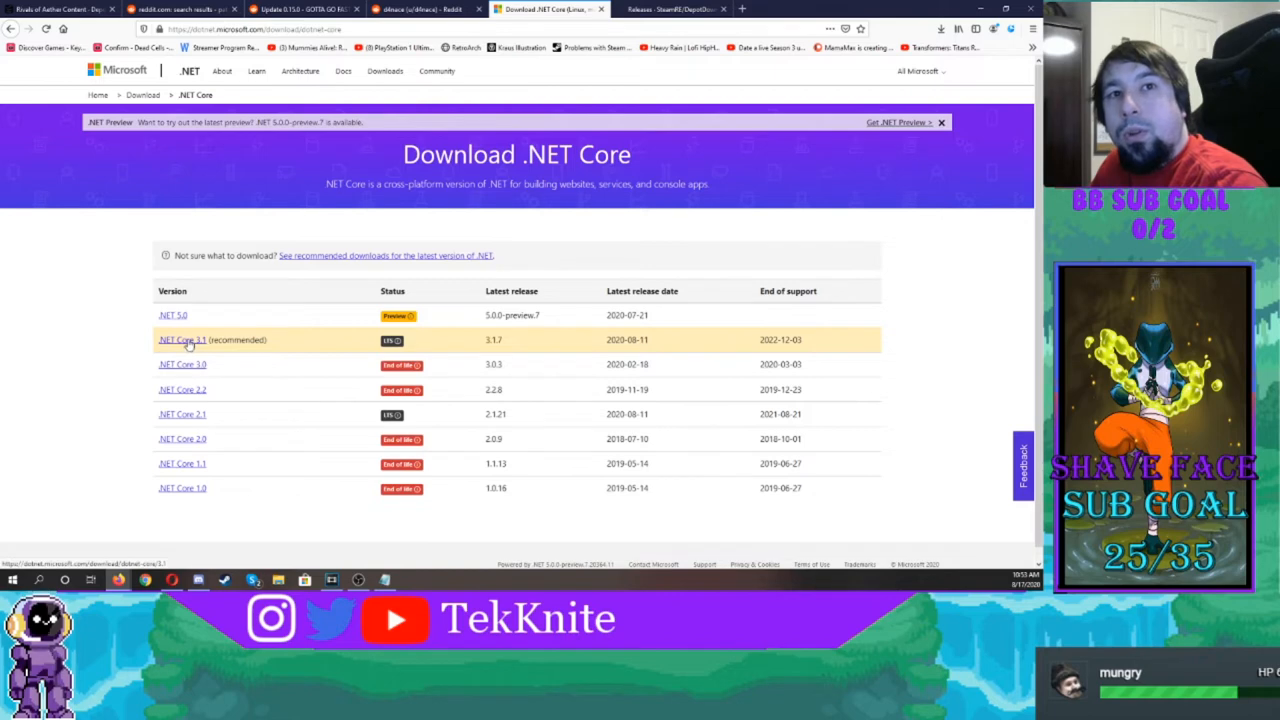
mouse_move(124, 362)
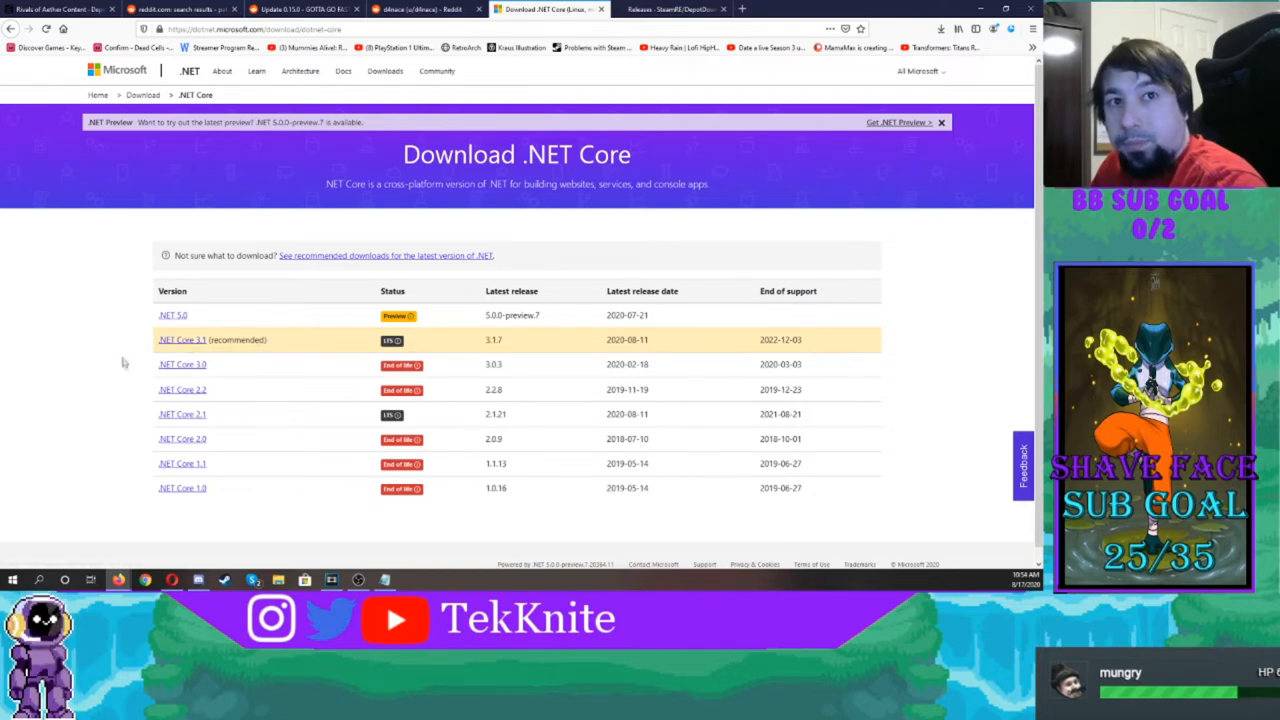
mouse_move(570, 12)
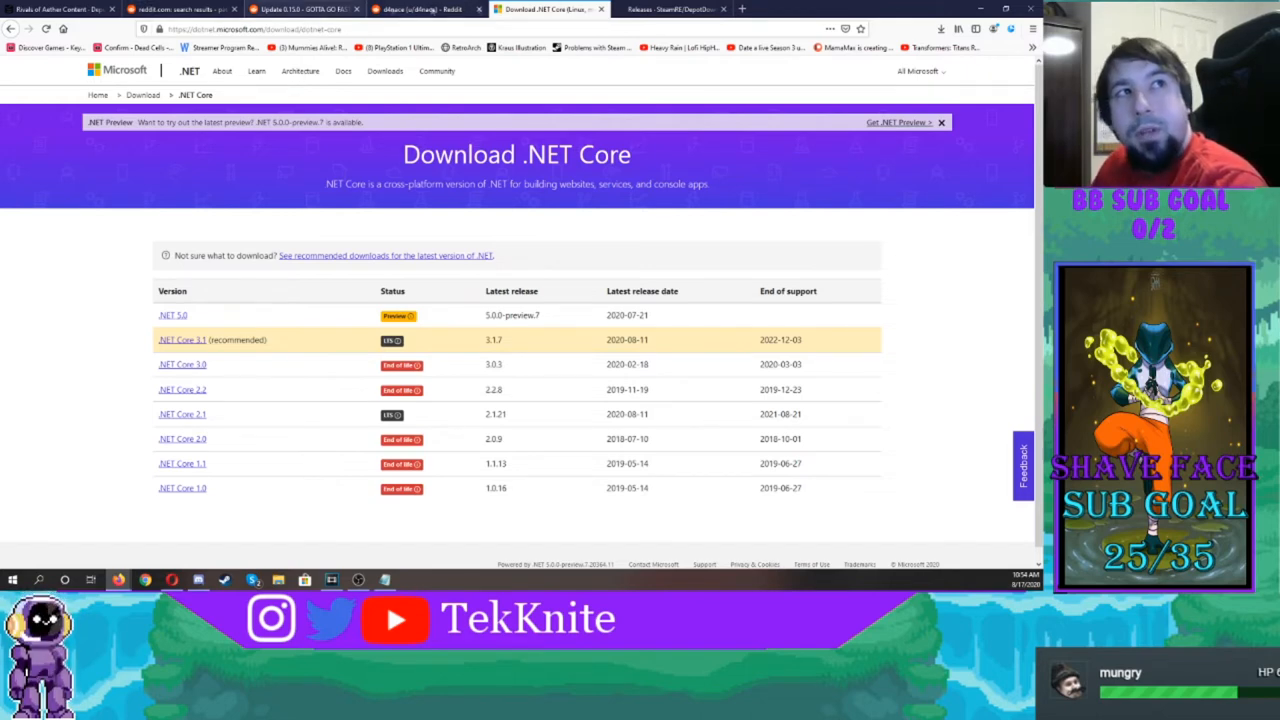
View the DepotDownloader 2.3.6 release and open its downloaded zip.
left_click(670, 8)
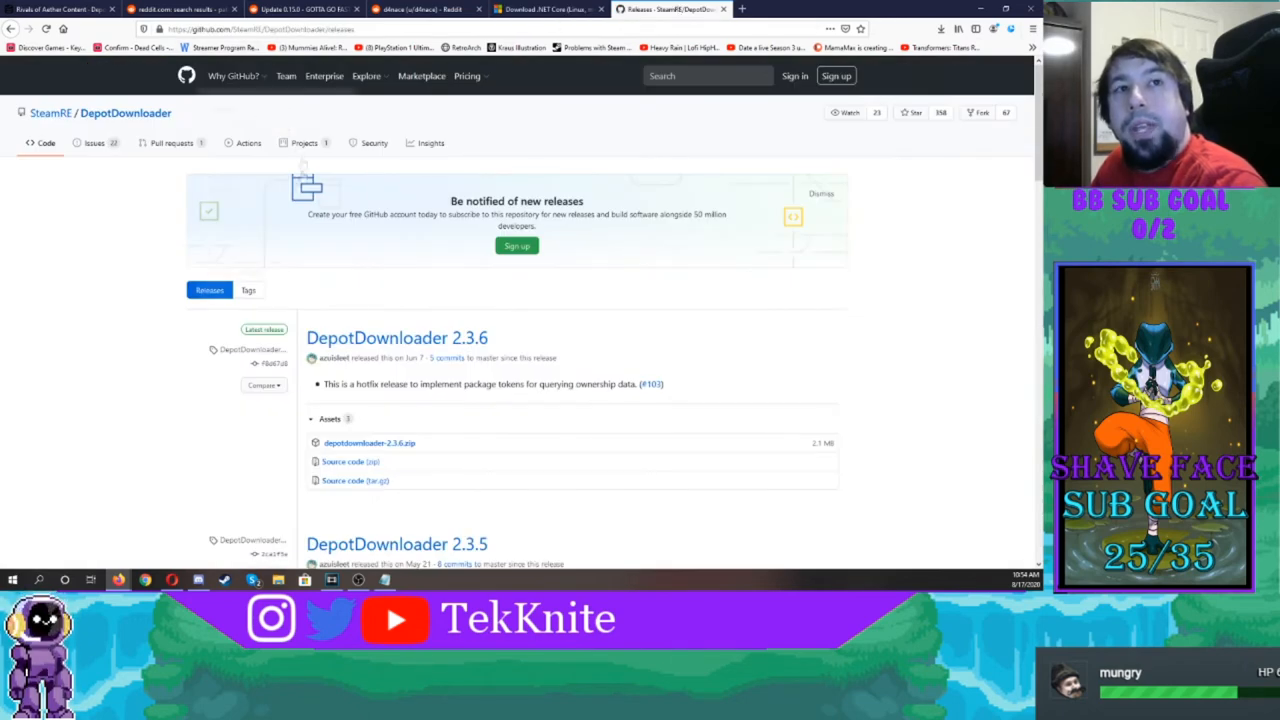
mouse_move(460, 380)
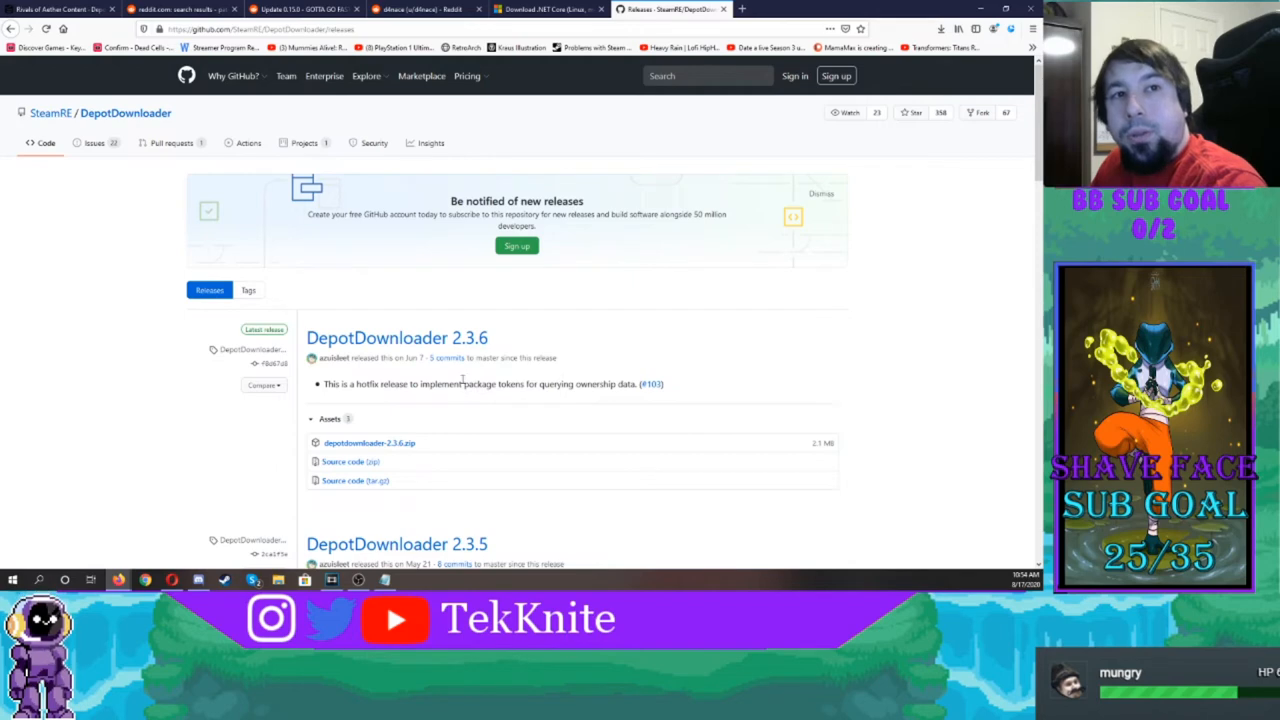
mouse_move(368, 442)
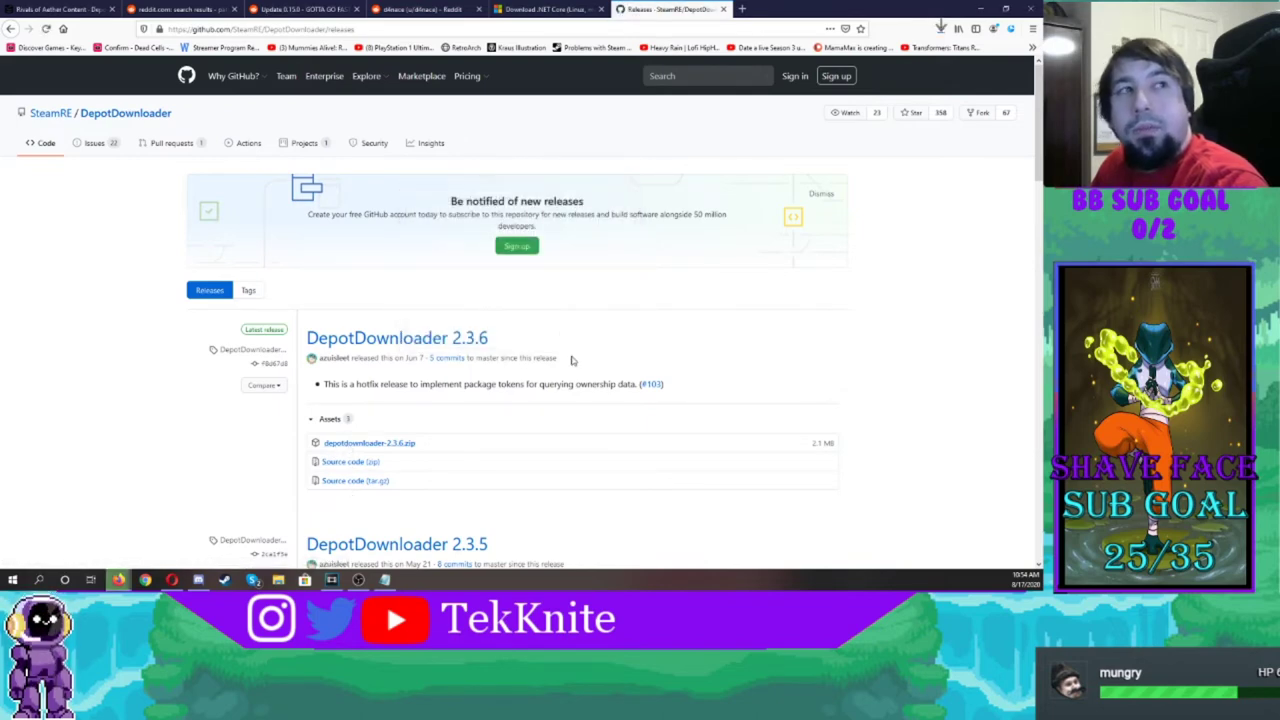
left_click(940, 28)
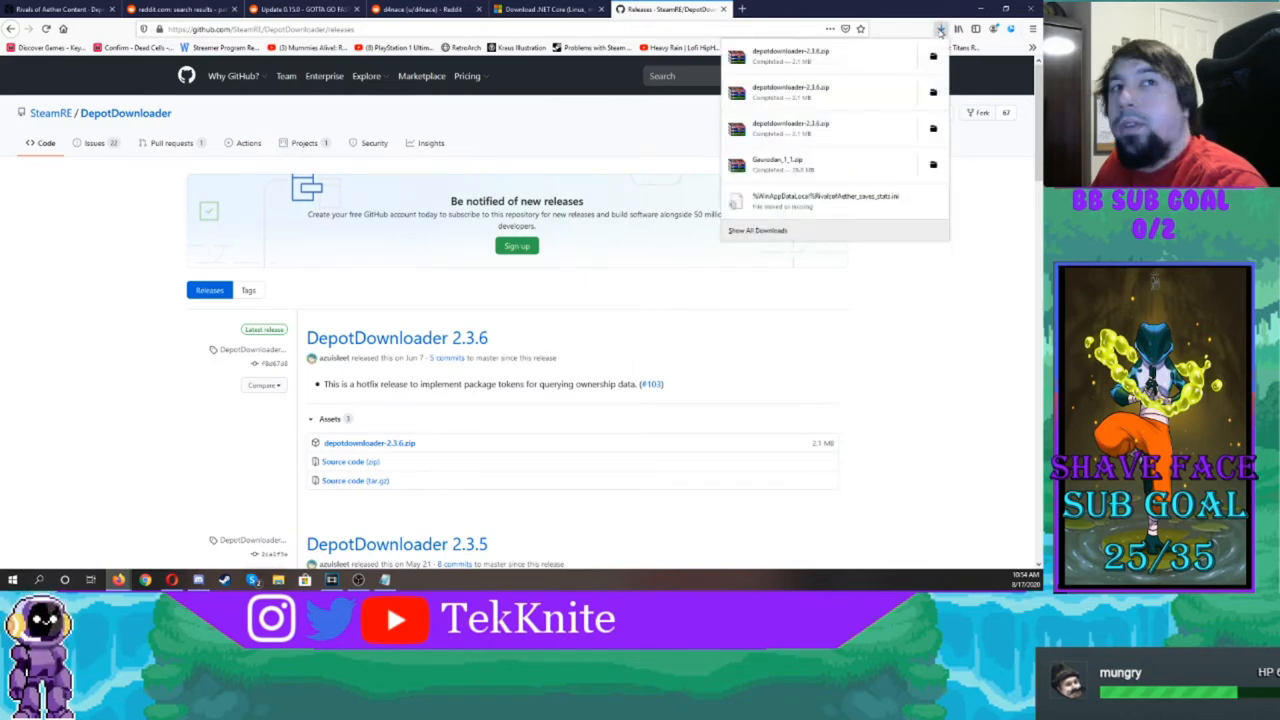
left_click(940, 28)
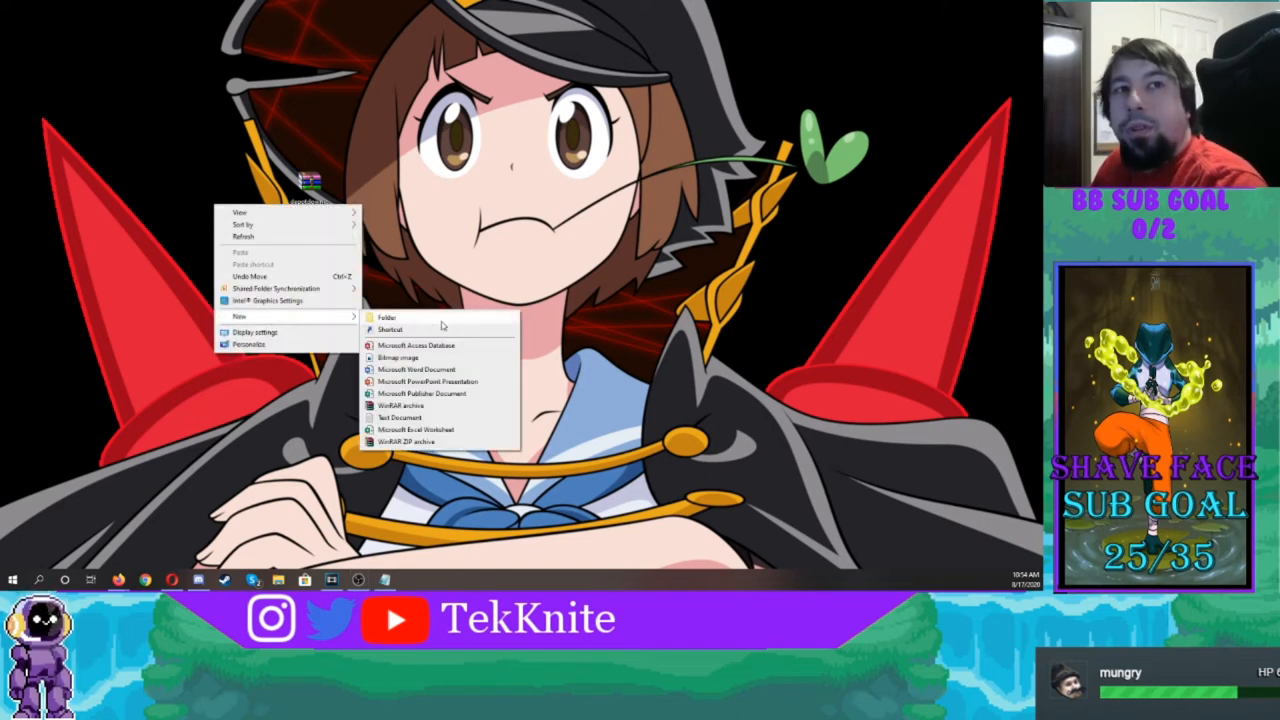
Create the OldRivalsPls desktop folder and extract the DepotDownloader zip into it.
left_click(388, 316)
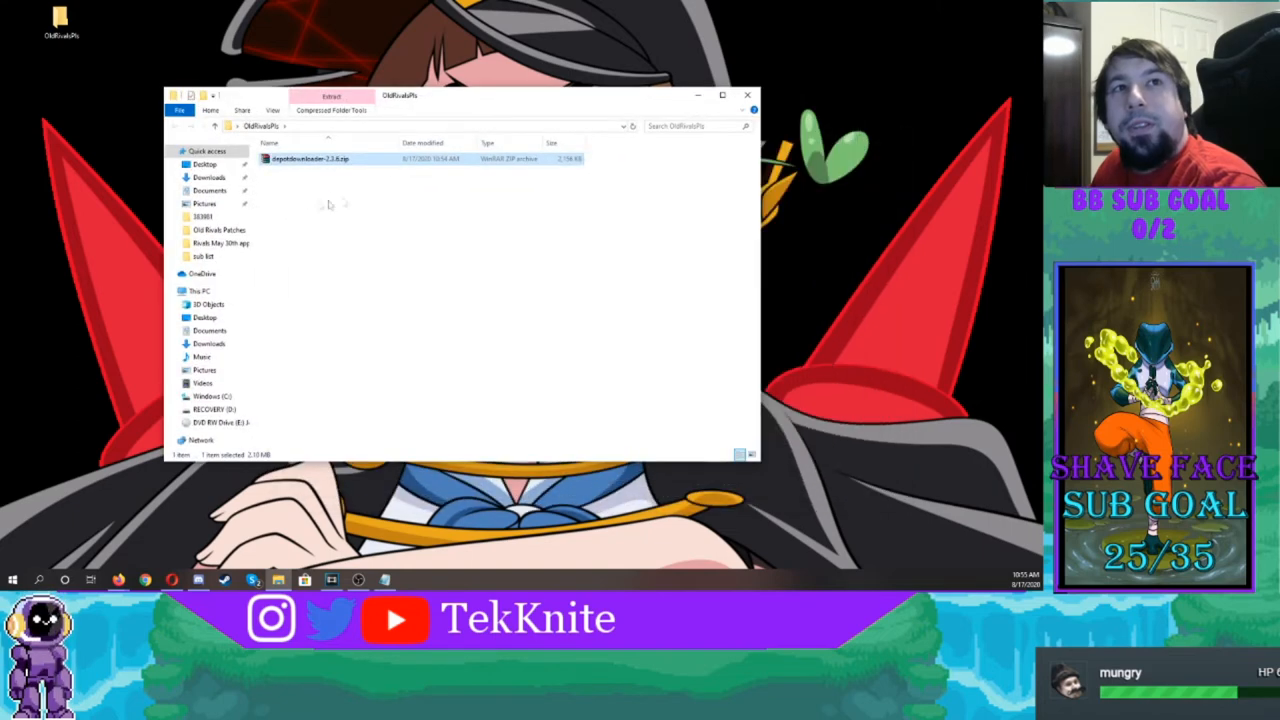
right_click(308, 160)
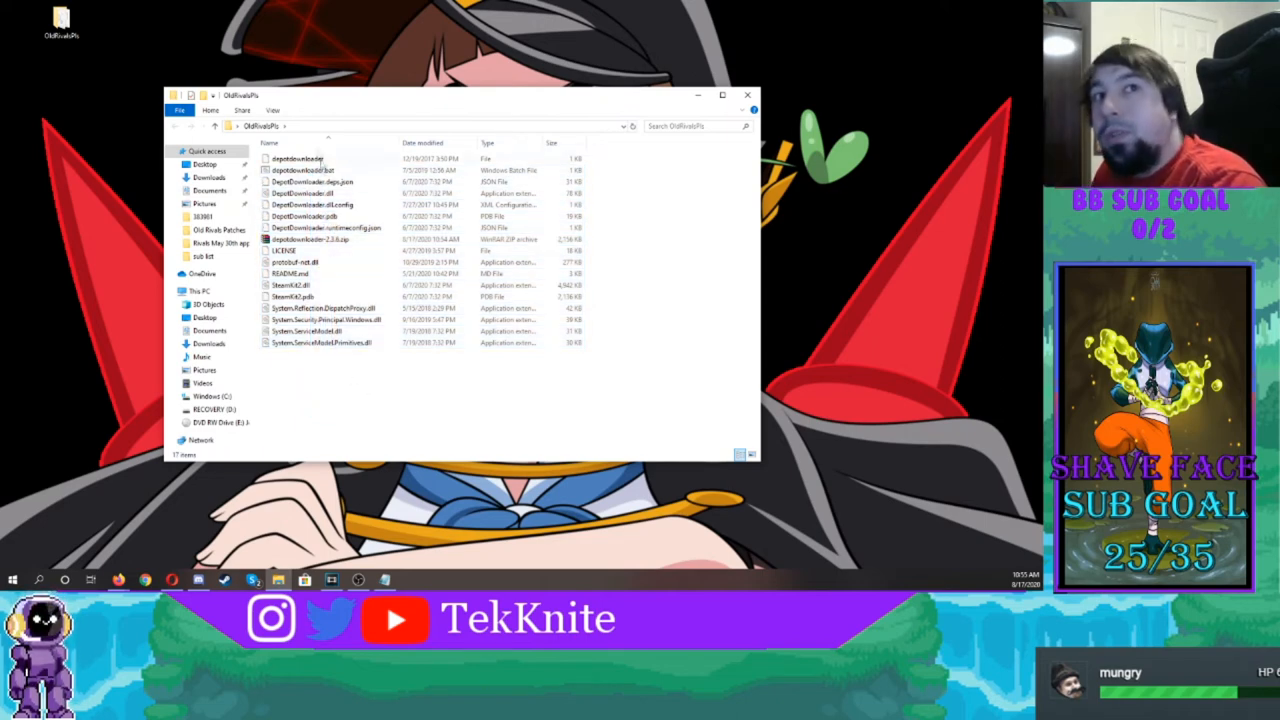
left_click(400, 126)
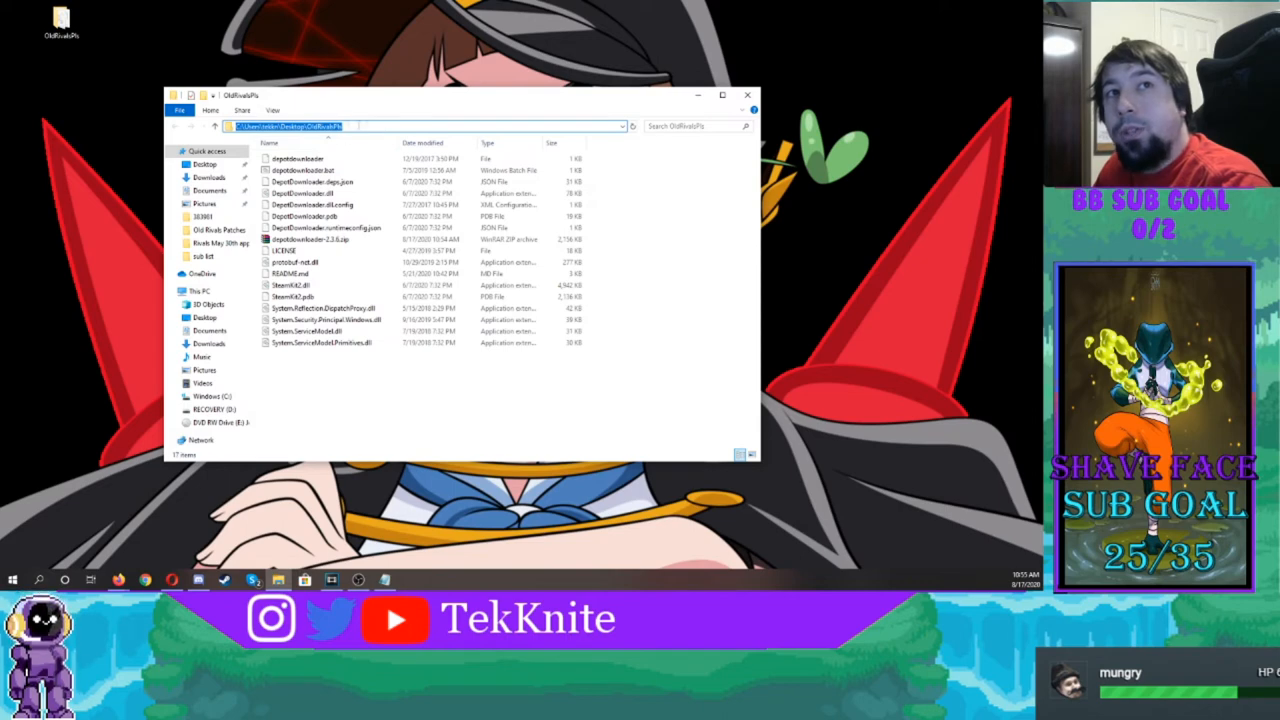
mouse_move(350, 480)
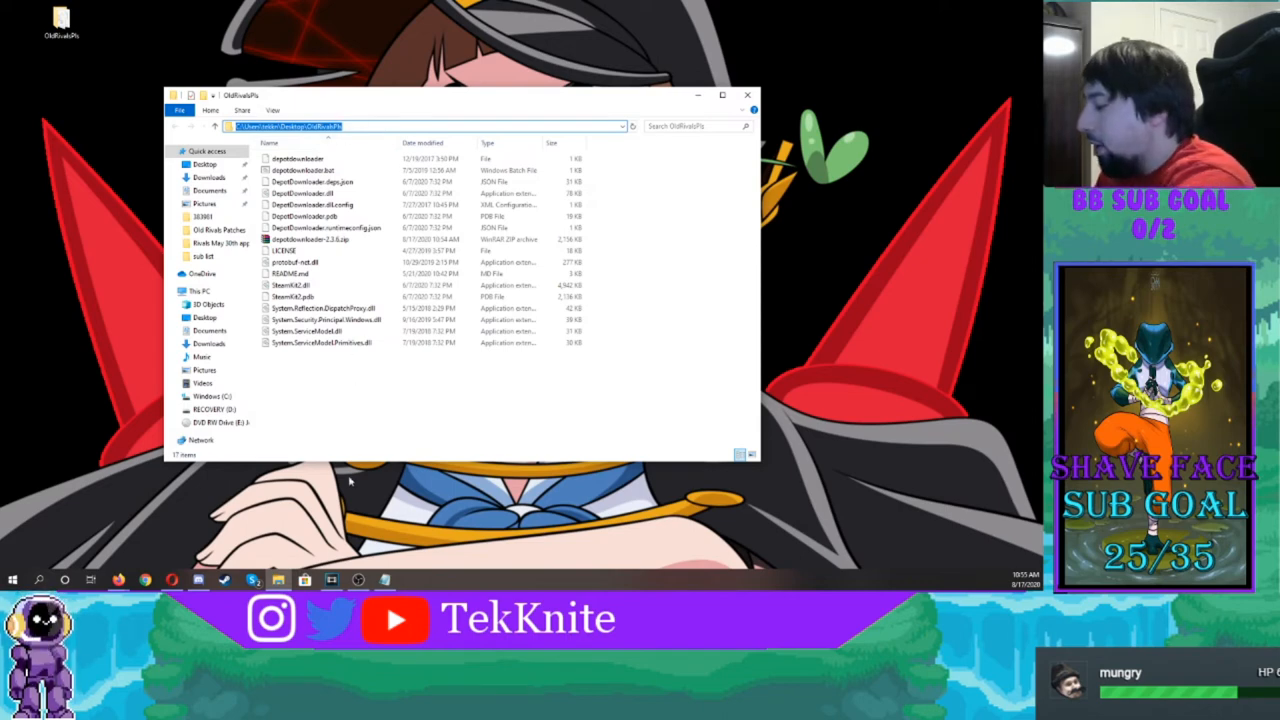
Launch Command Prompt from the OldRivalsPls folder via cmd in the address bar.
type("cmd")
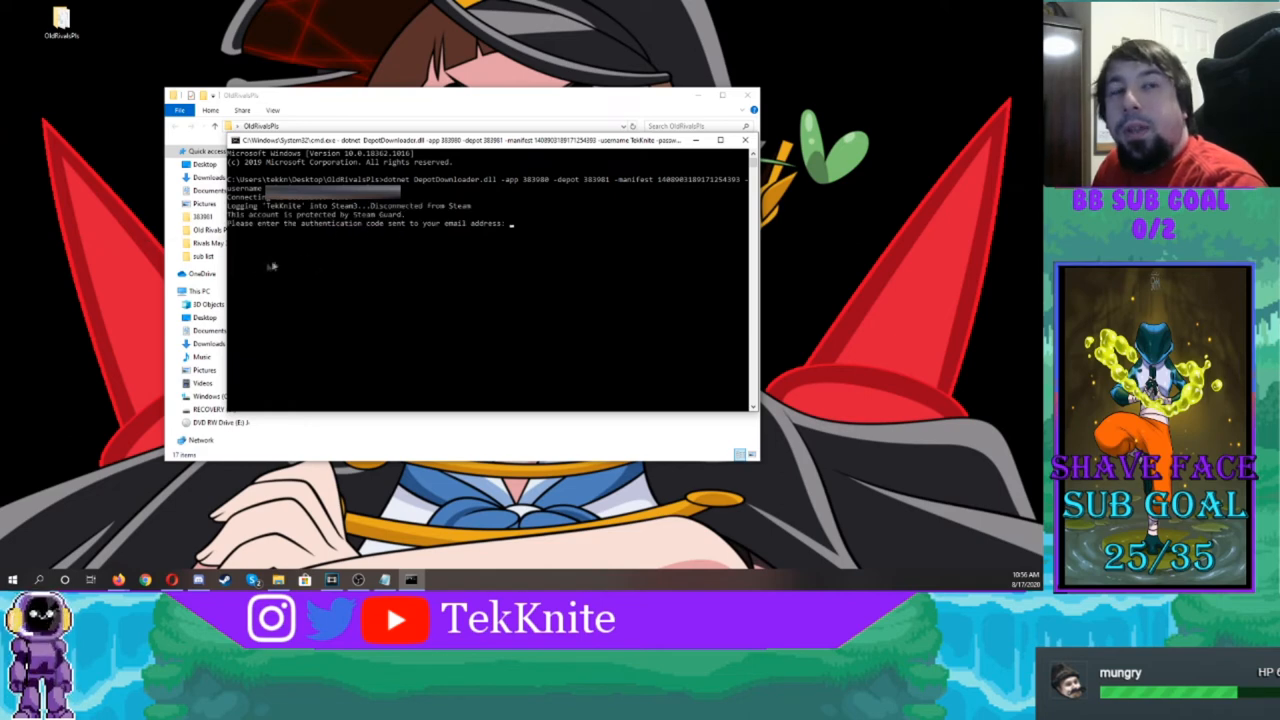
mouse_move(544, 244)
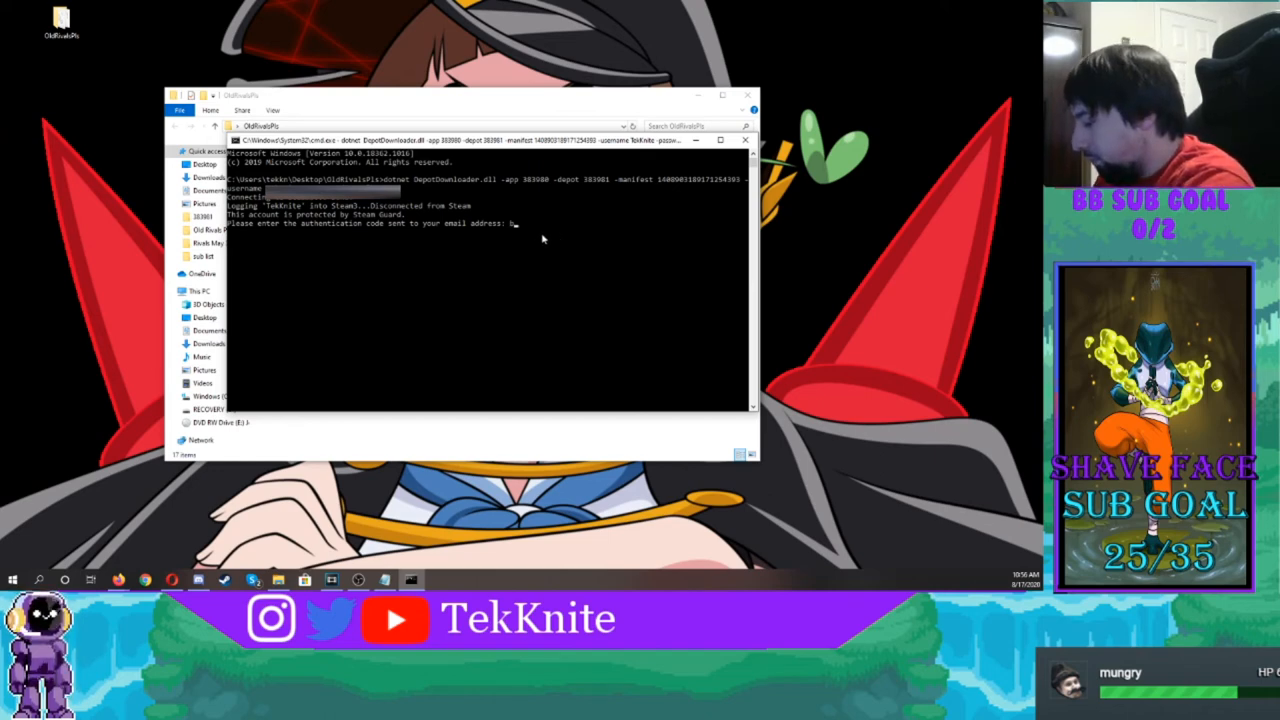
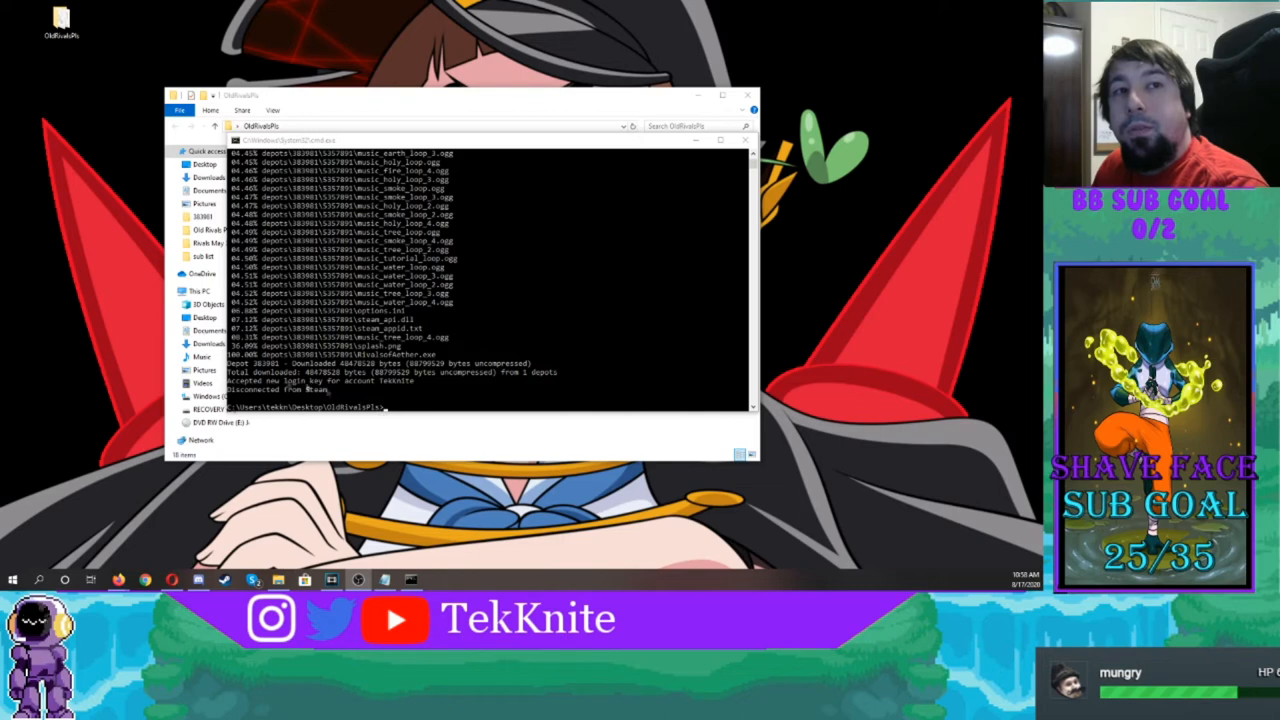
mouse_move(310, 432)
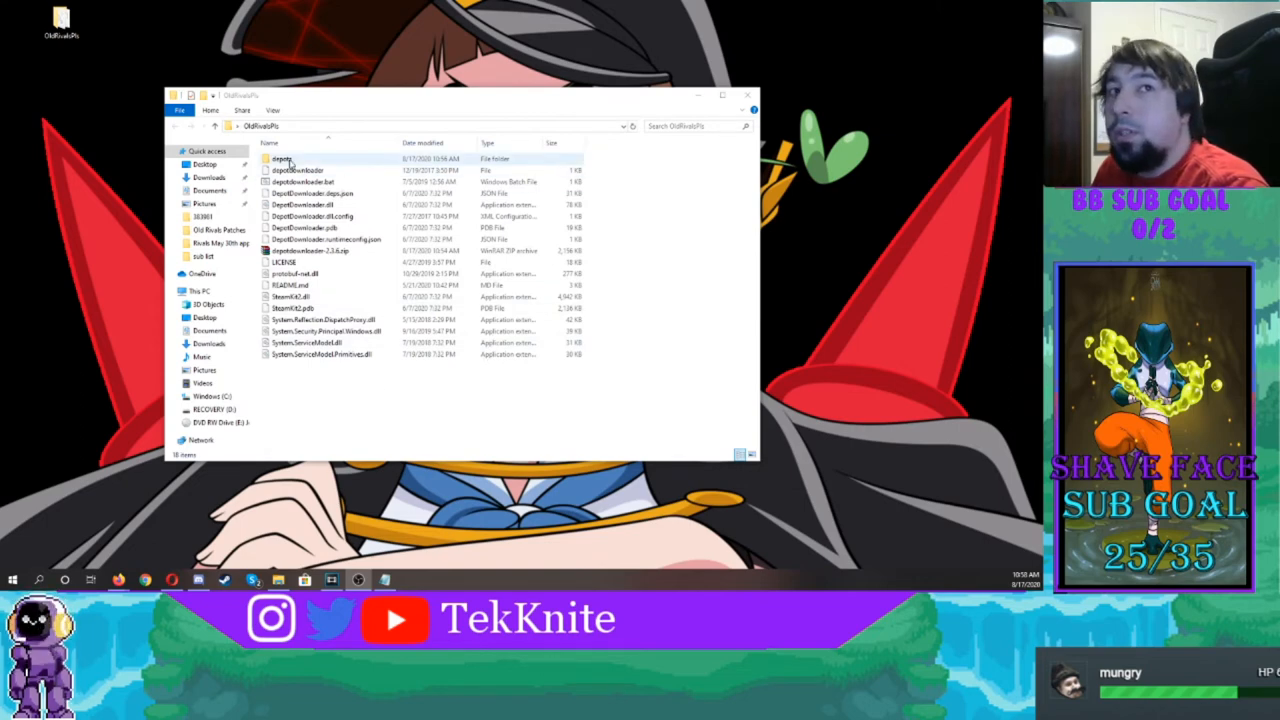
Navigate into depots, the 383801 depot folder and its manifest folder of game files.
double_click(282, 158)
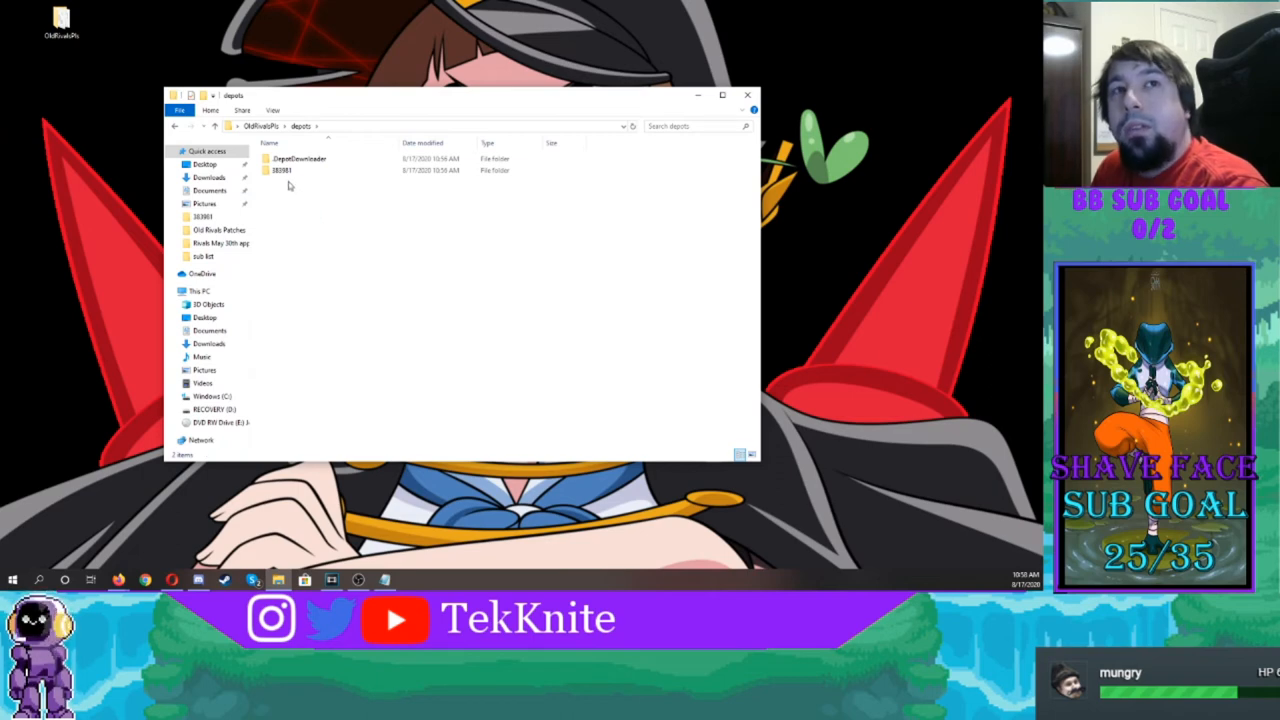
left_click(284, 170)
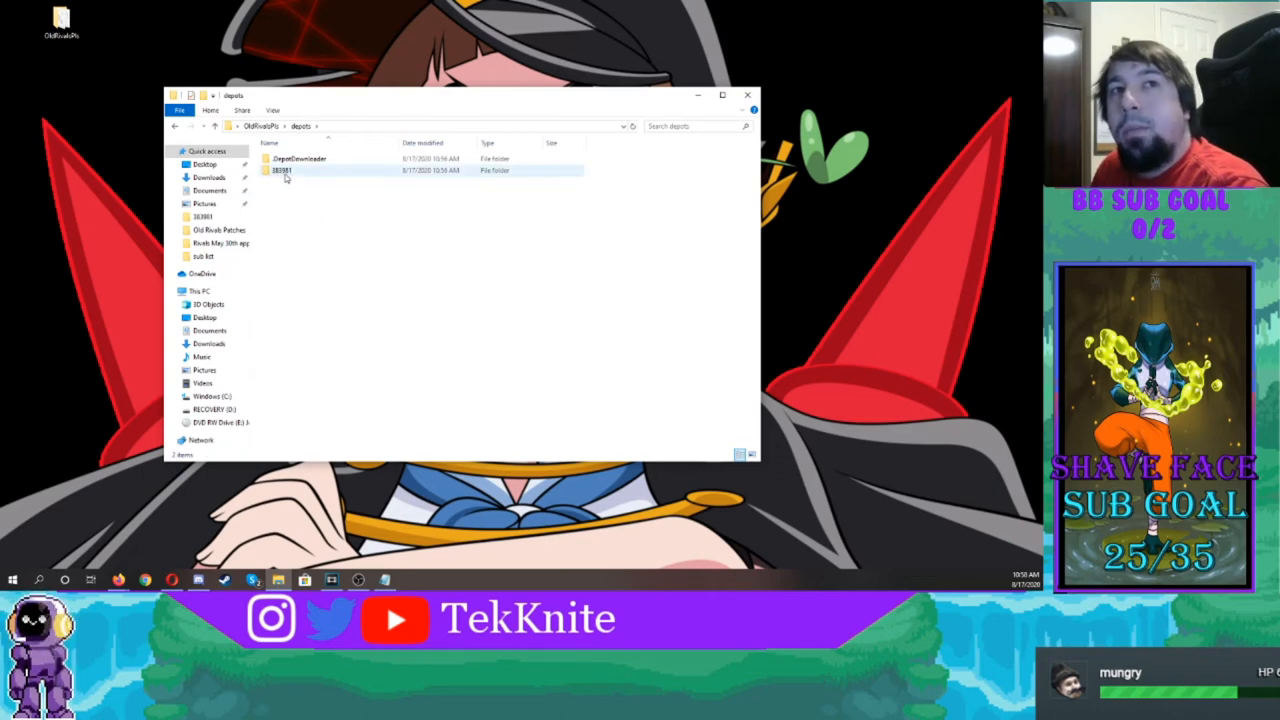
mouse_move(284, 170)
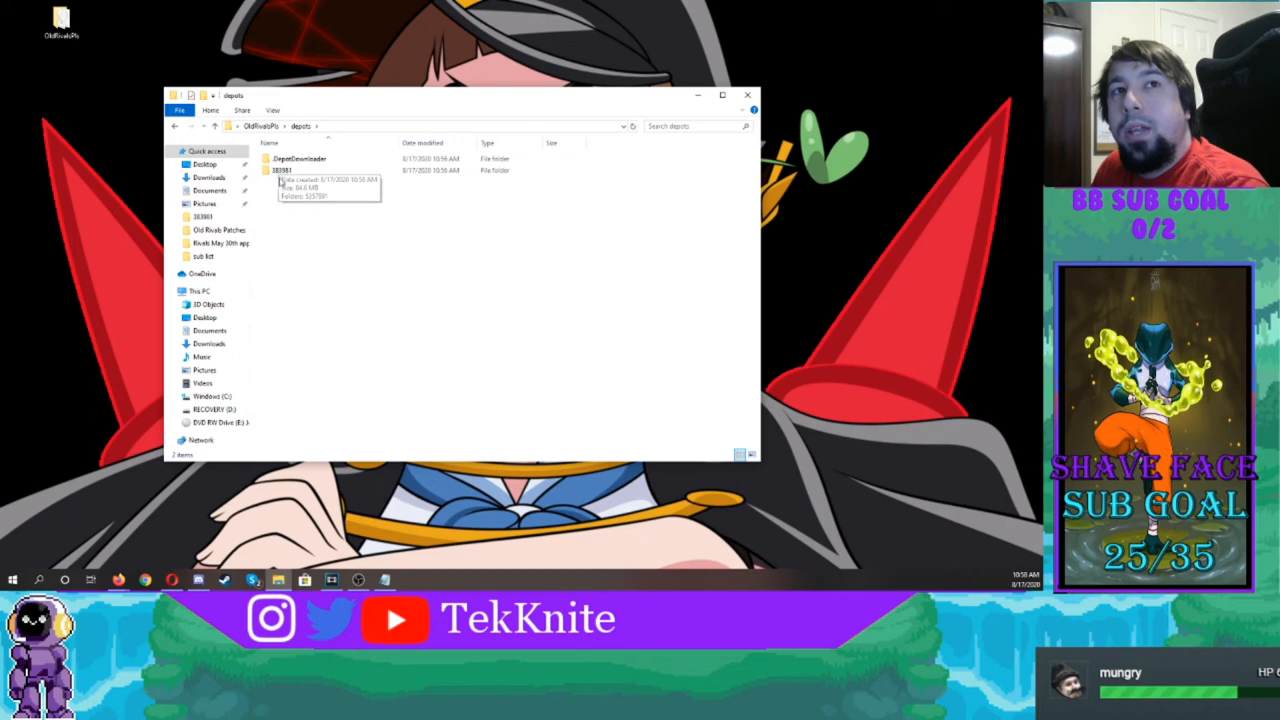
double_click(284, 168)
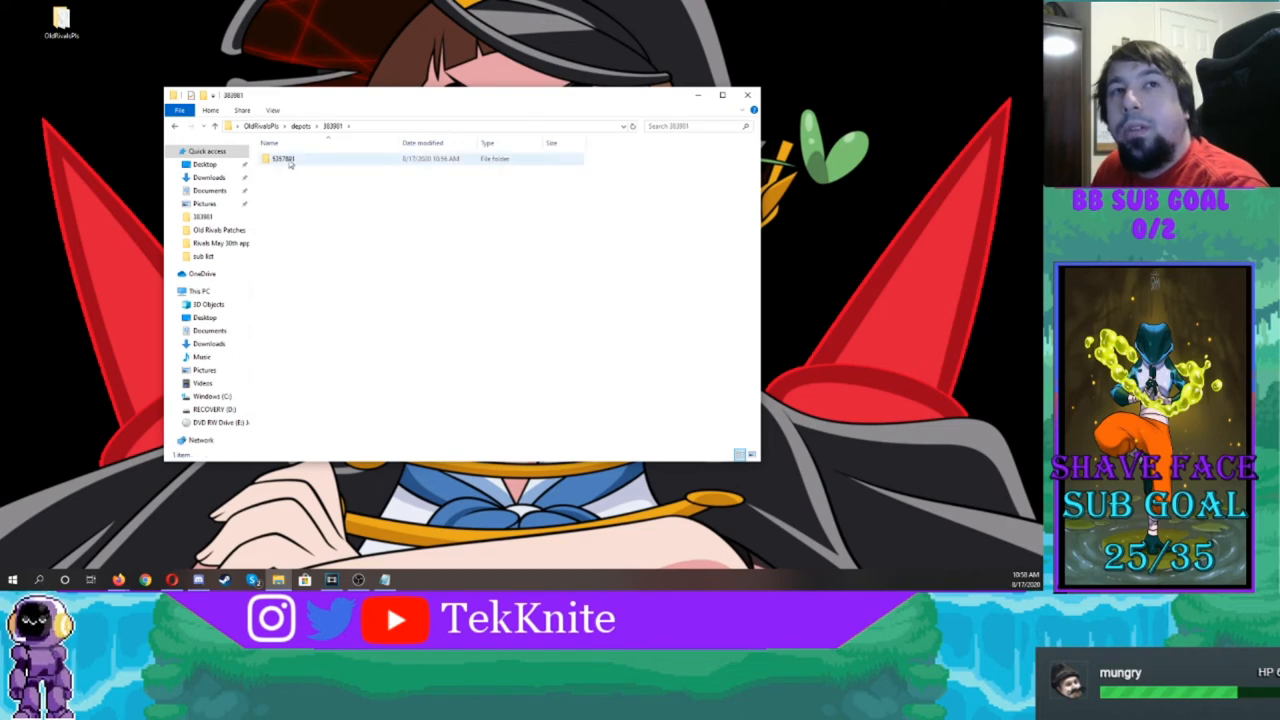
double_click(284, 158)
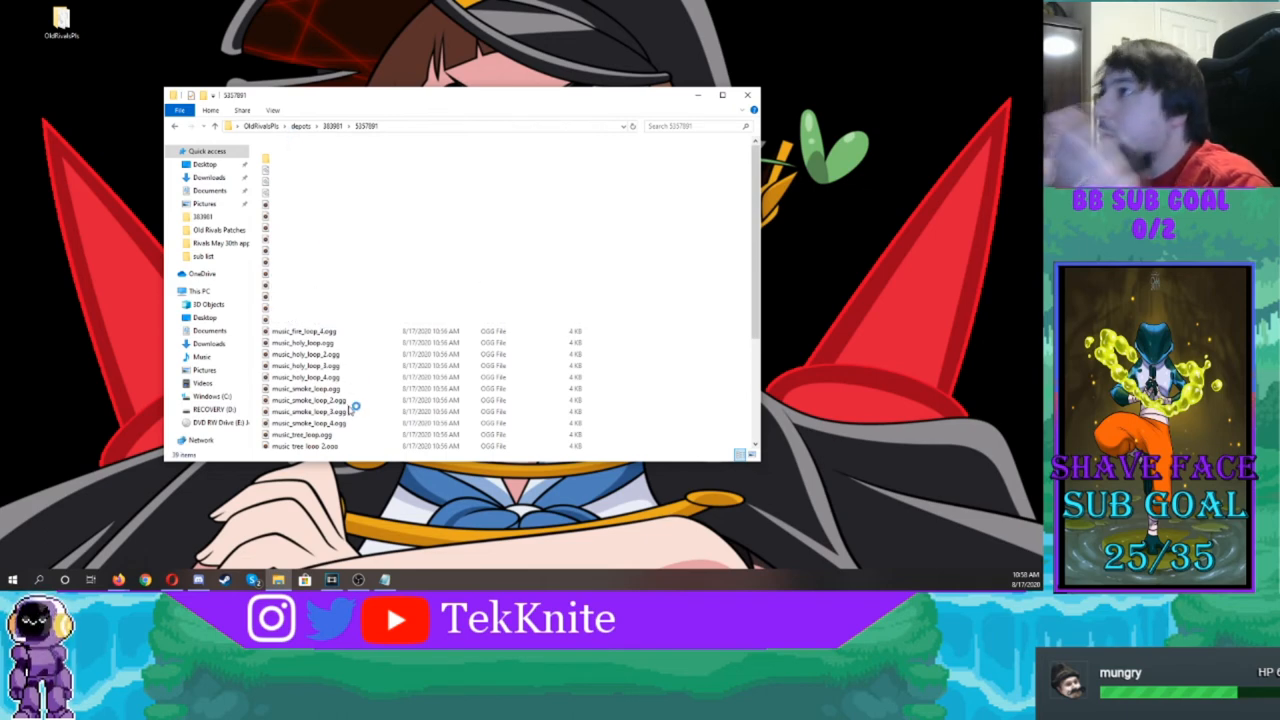
Browse the game files, clear the selection and reposition the folder window lower.
scroll("down", 3)
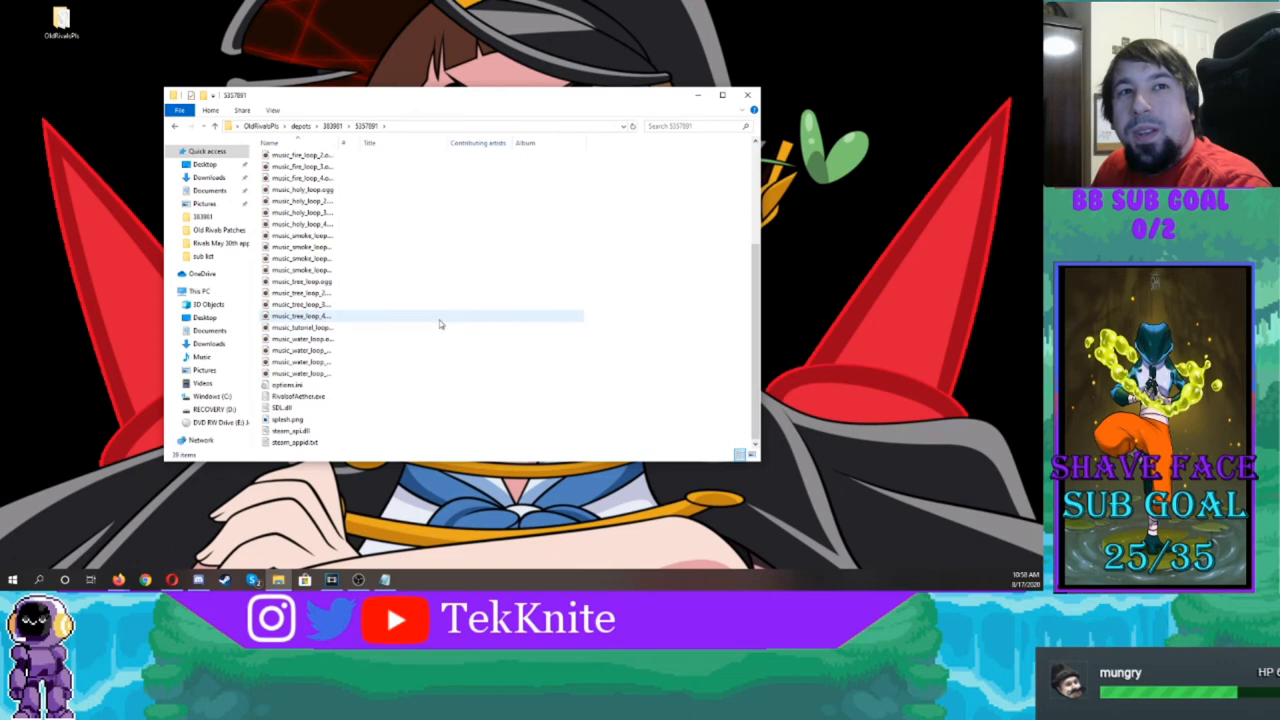
mouse_move(300, 396)
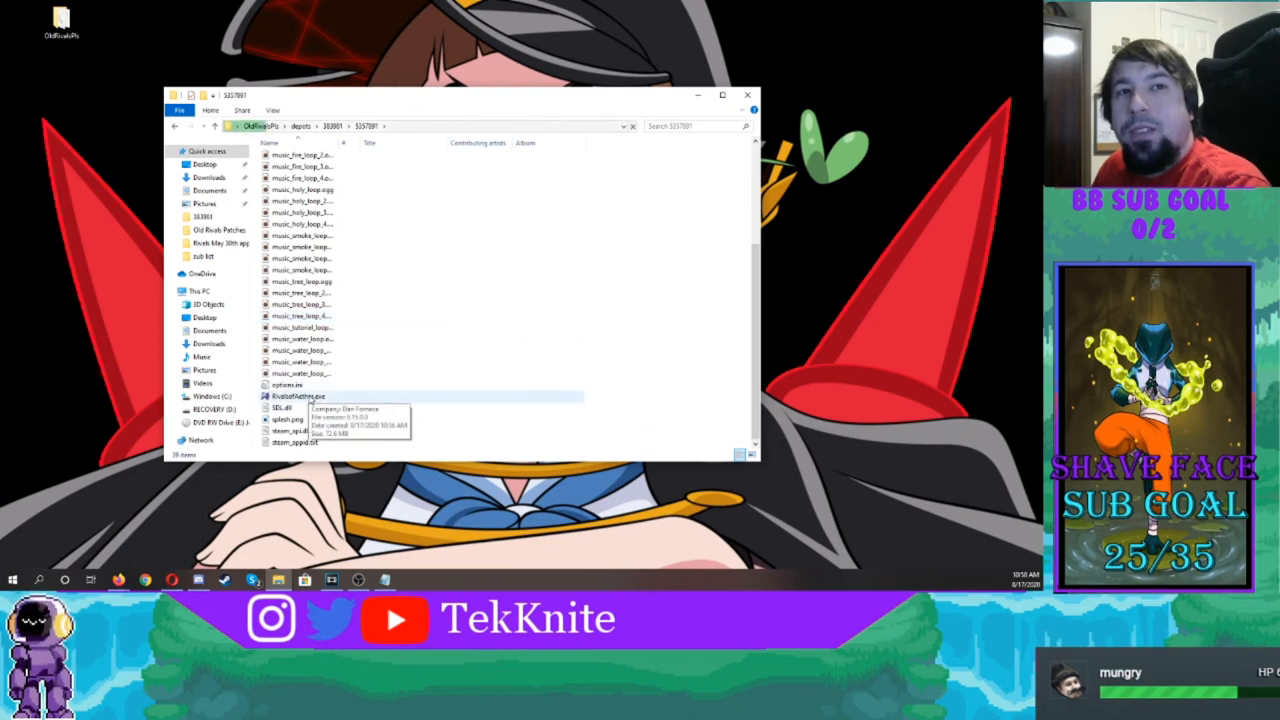
mouse_move(484, 374)
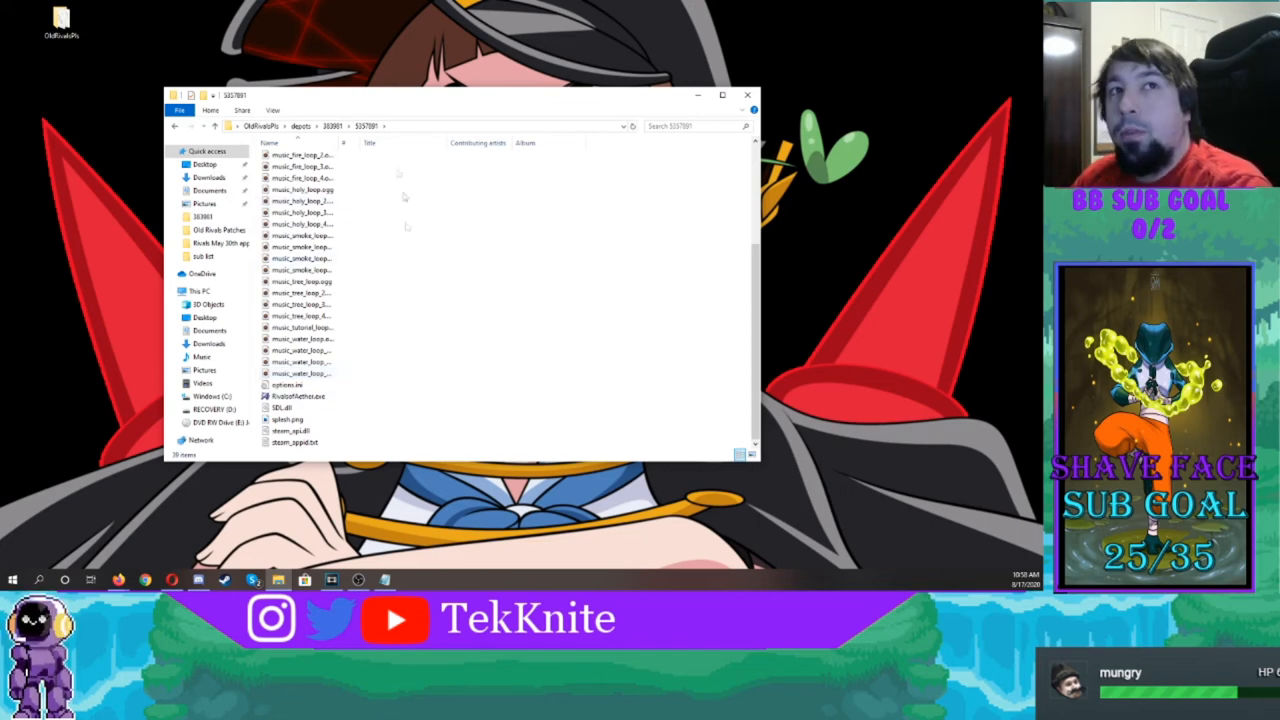
left_click(304, 328)
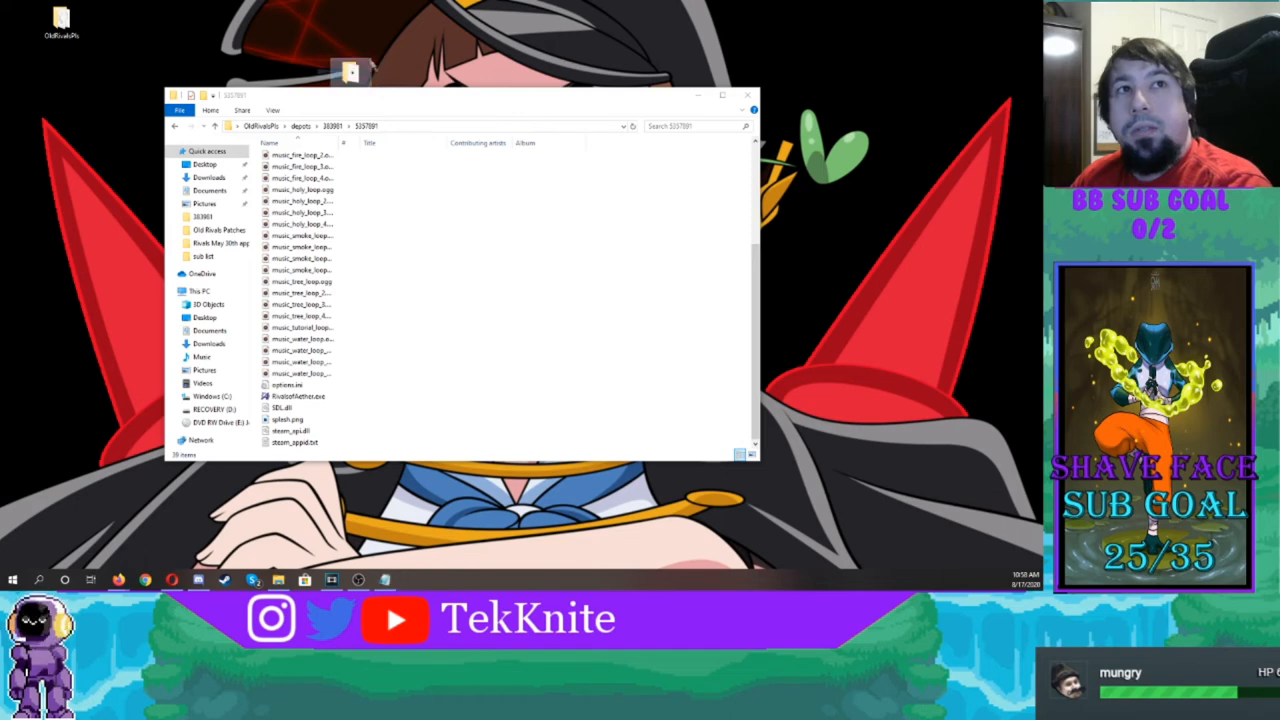
left_click_drag(450, 96, 450, 176)
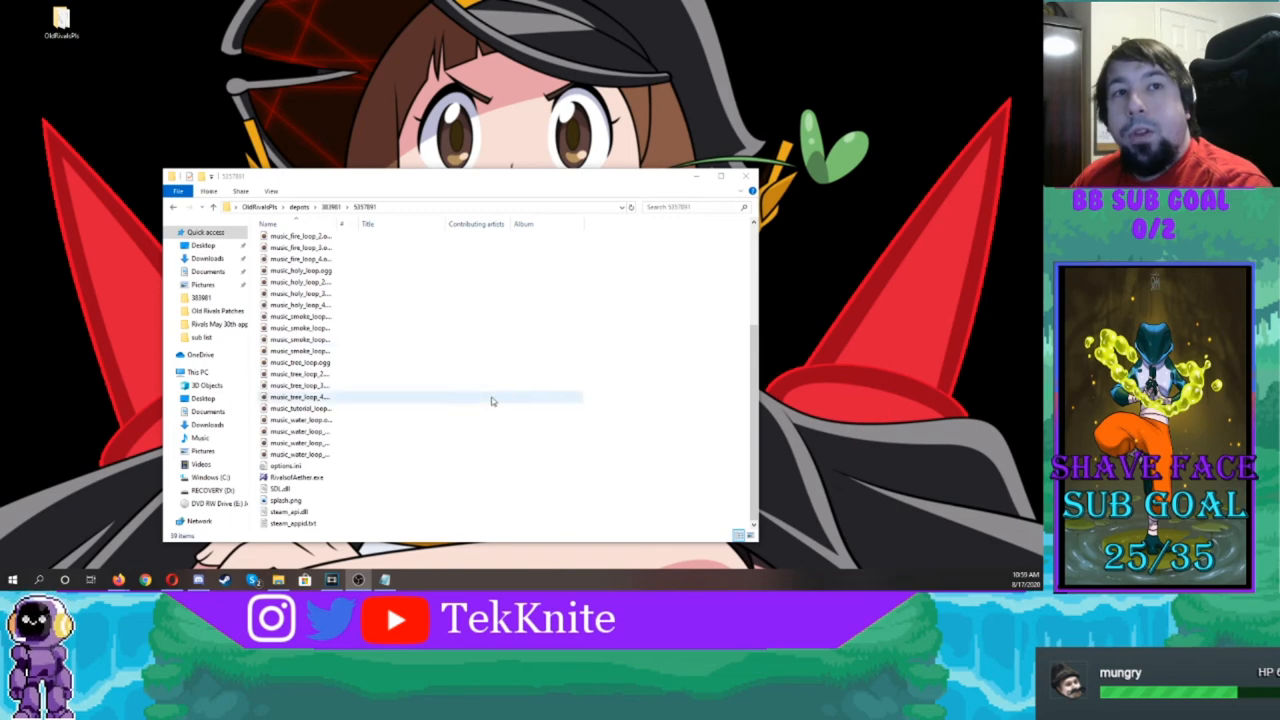
Reopen the manifest folder and launch the older RivalsofAether.exe to its Local Menu.
left_click(300, 374)
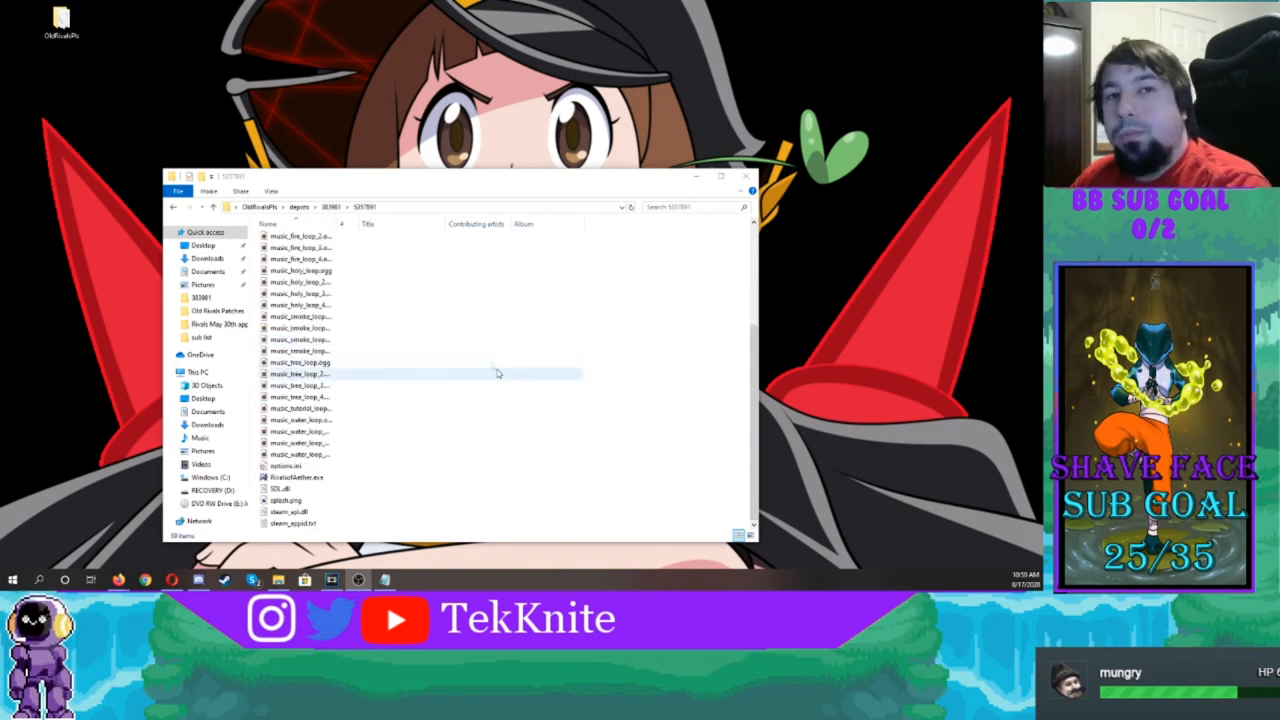
left_click(296, 476)
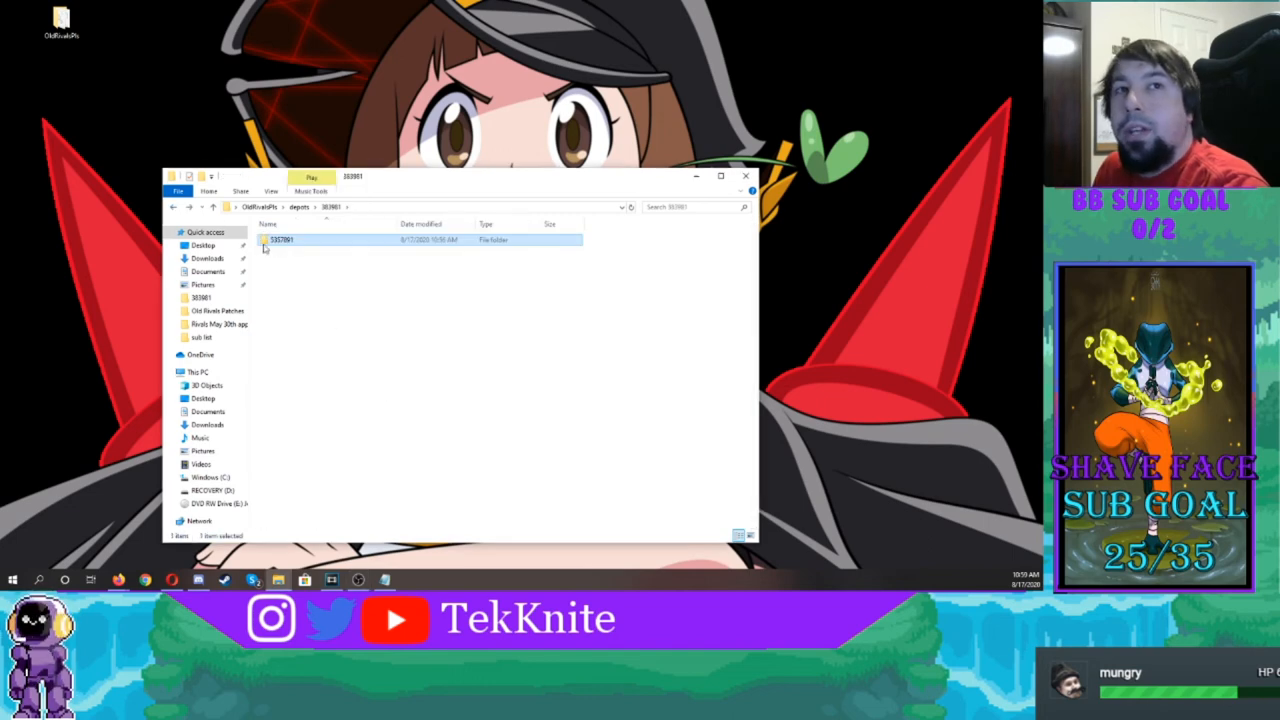
mouse_move(278, 248)
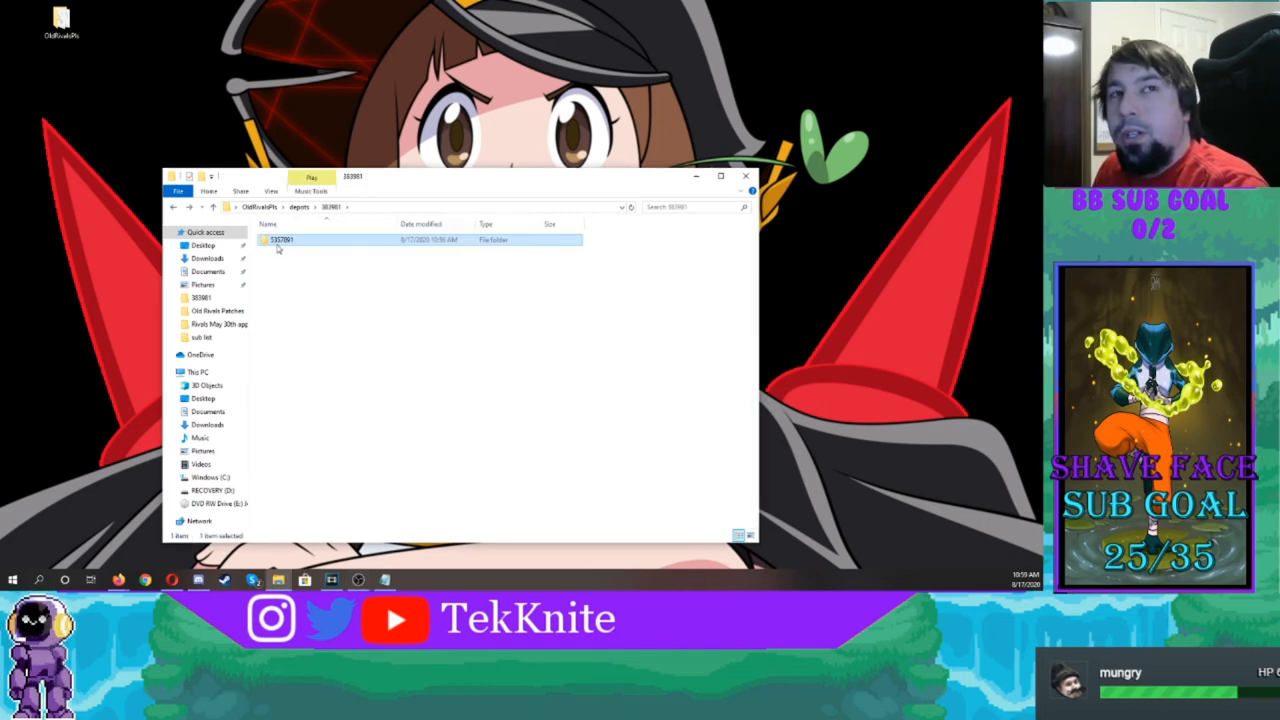
mouse_move(396, 316)
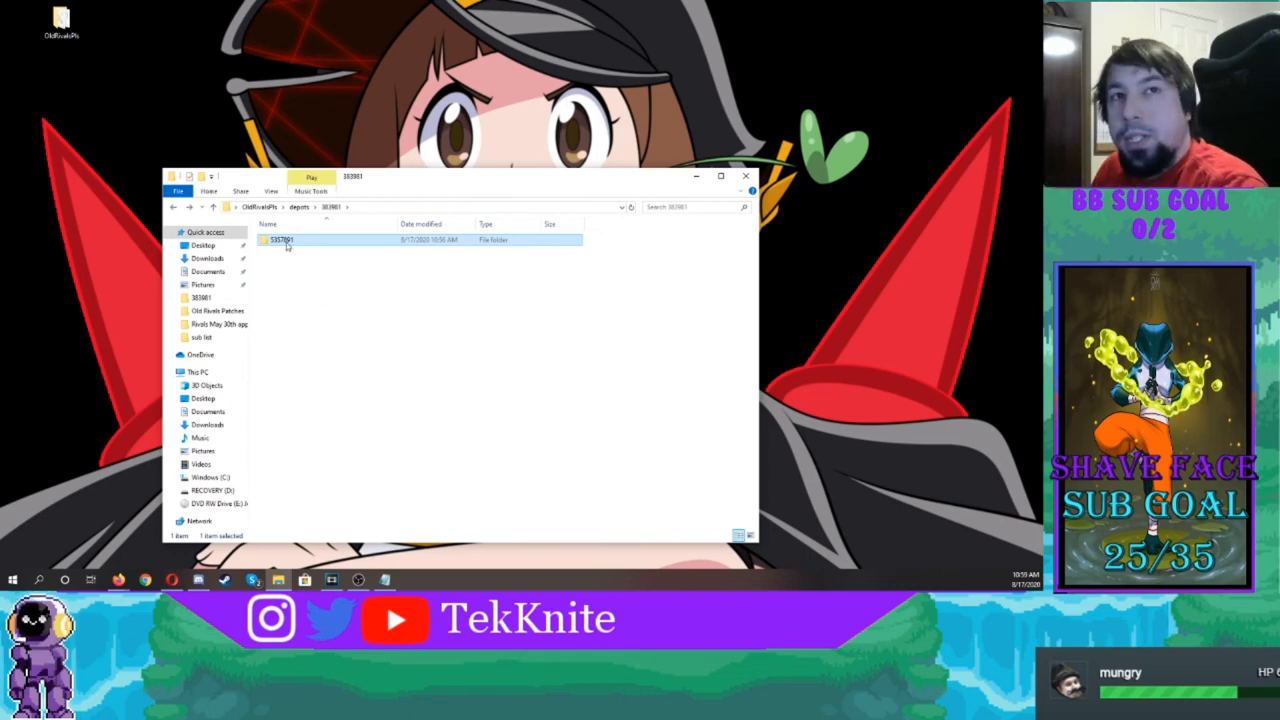
double_click(282, 240)
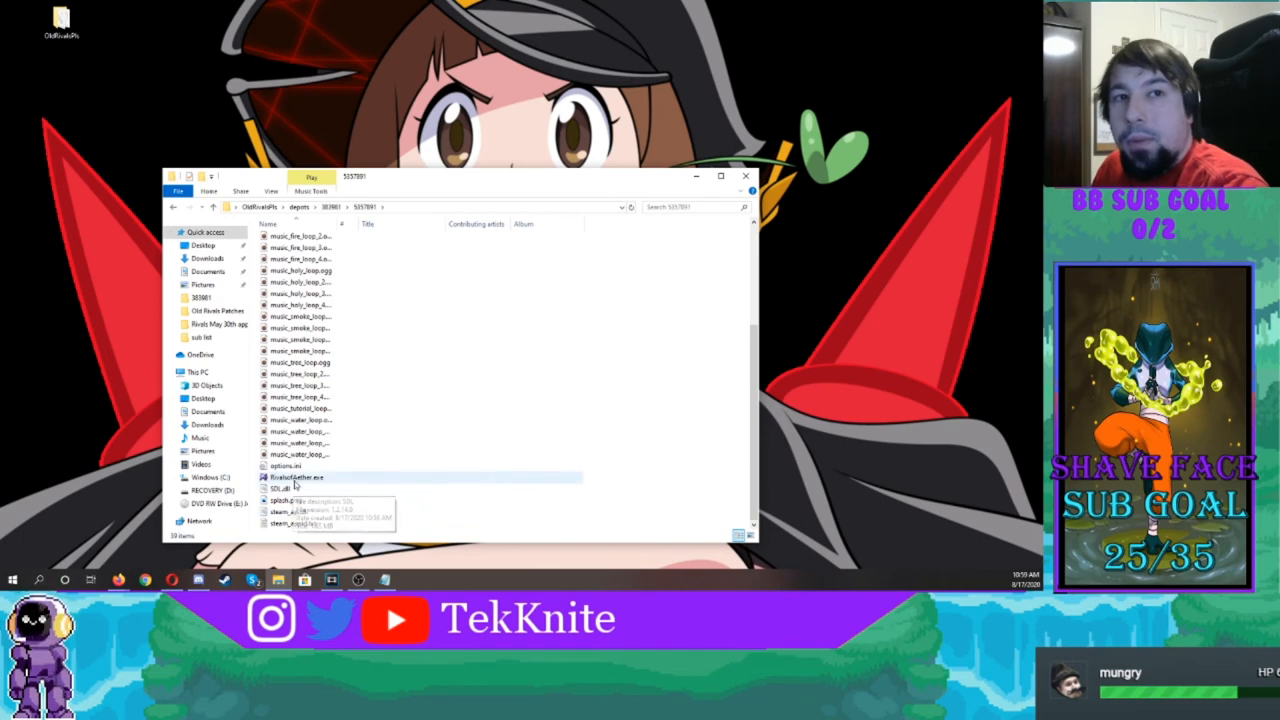
left_click(296, 476)
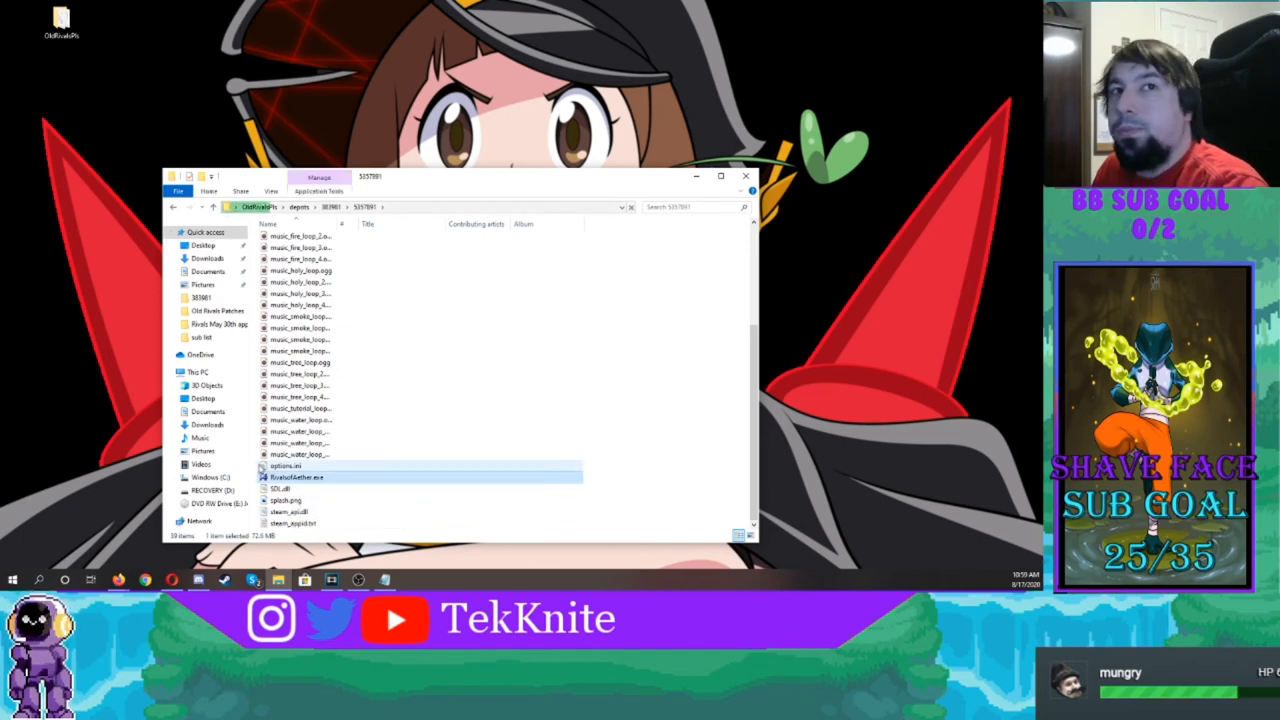
double_click(296, 476)
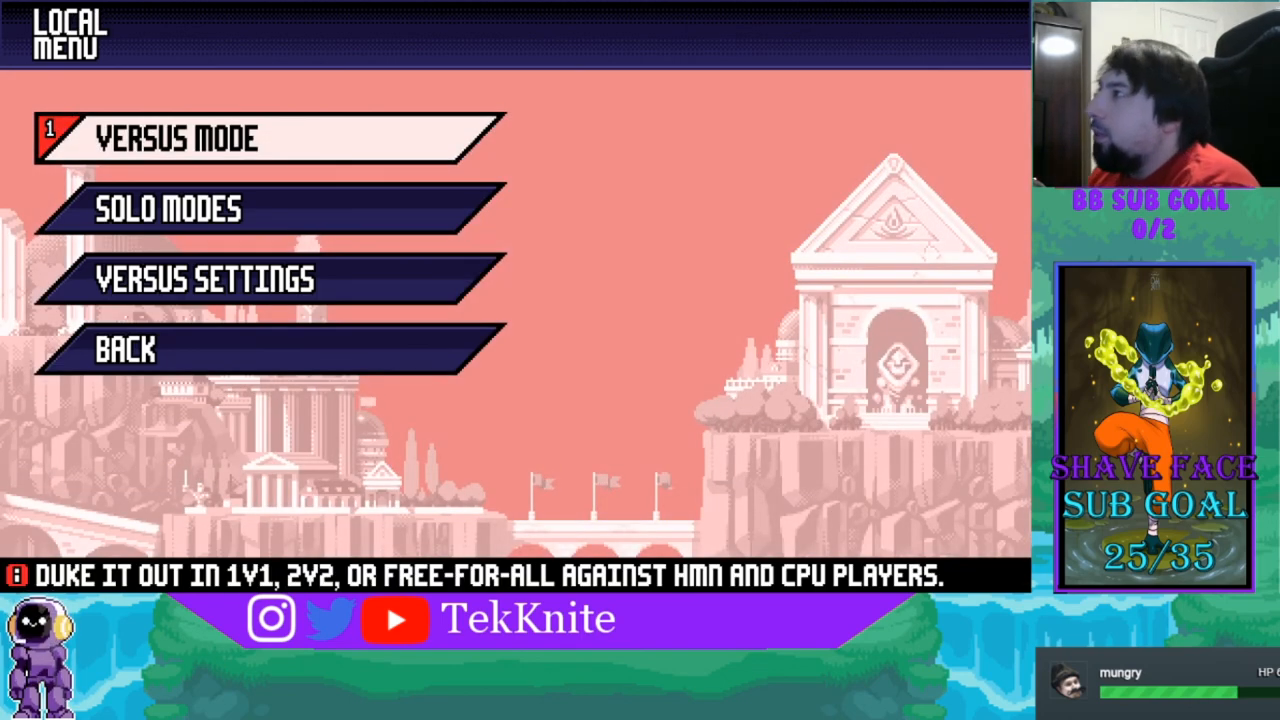
Choose Solo Modes, start Practice Mode and select Maypul for Player 1.
left_click(168, 208)
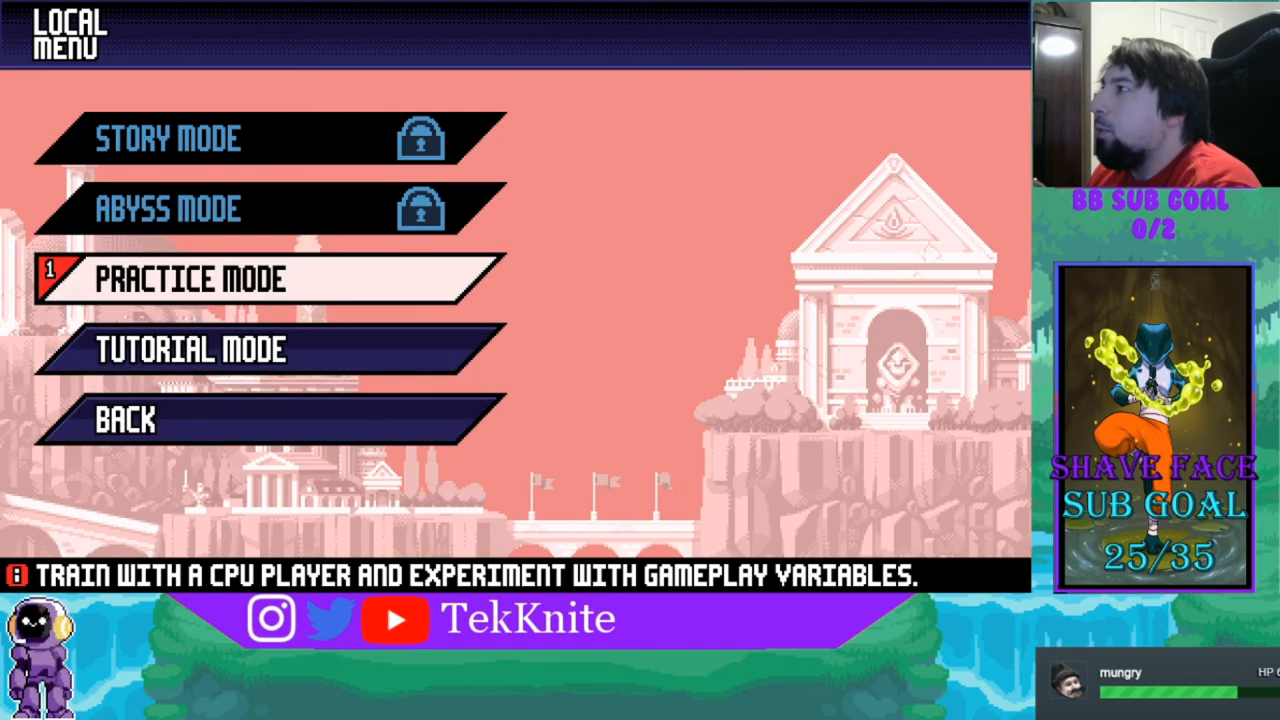
left_click(190, 278)
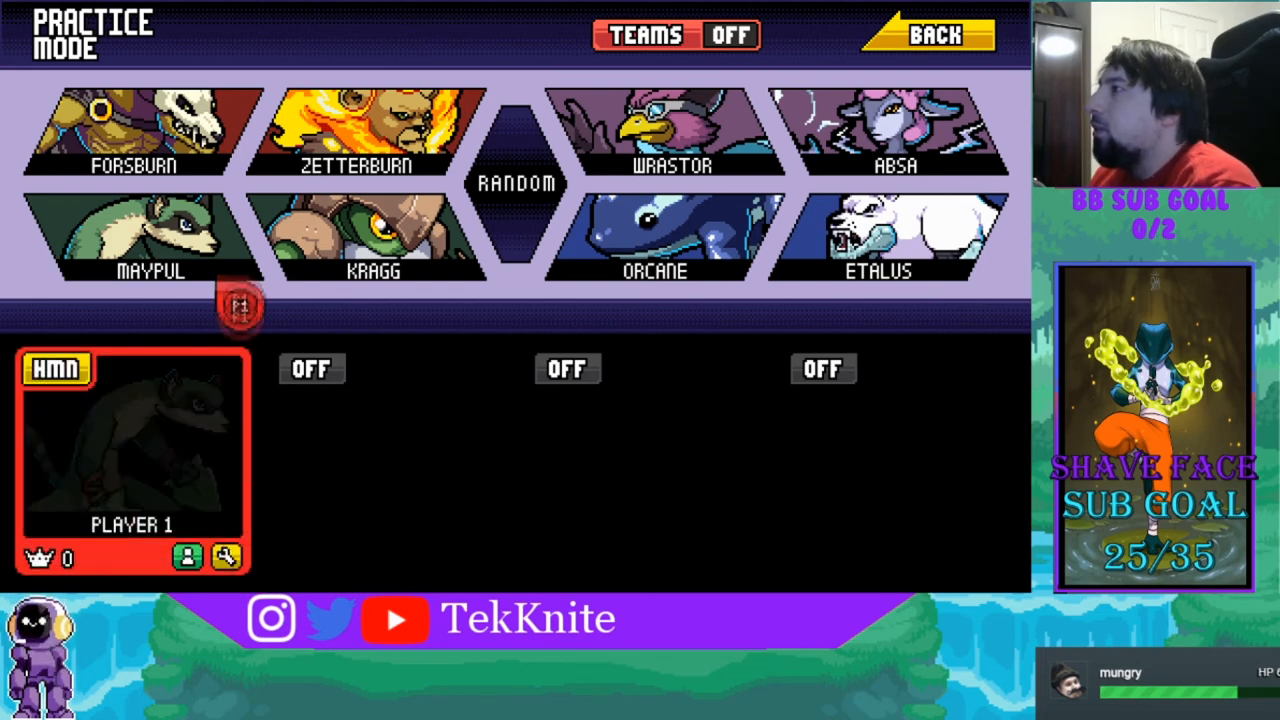
left_click(150, 230)
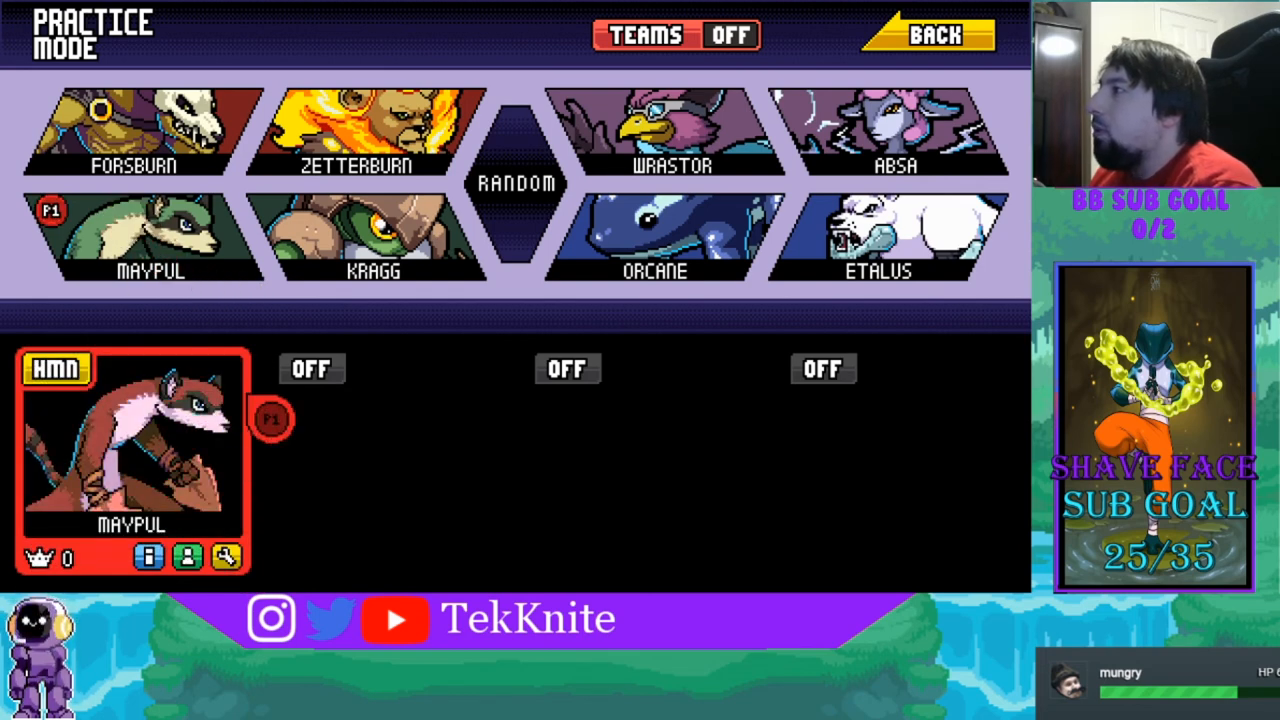